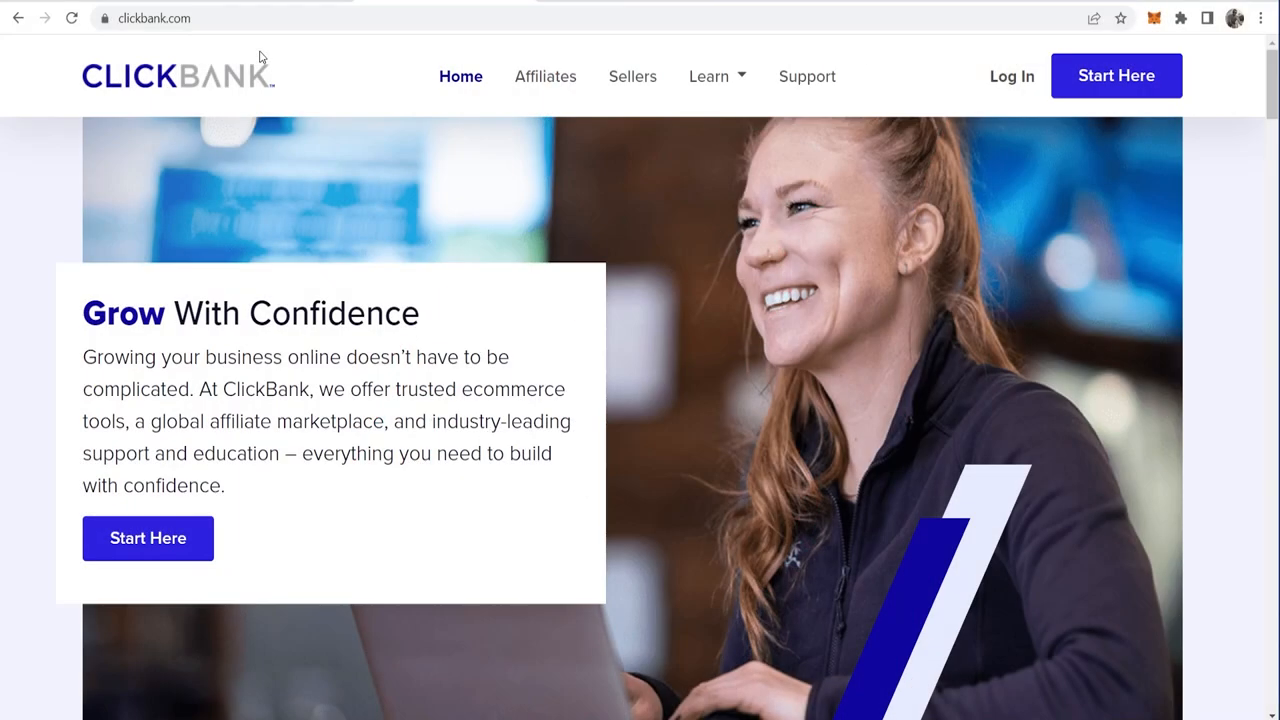
mouse_move(222, 22)
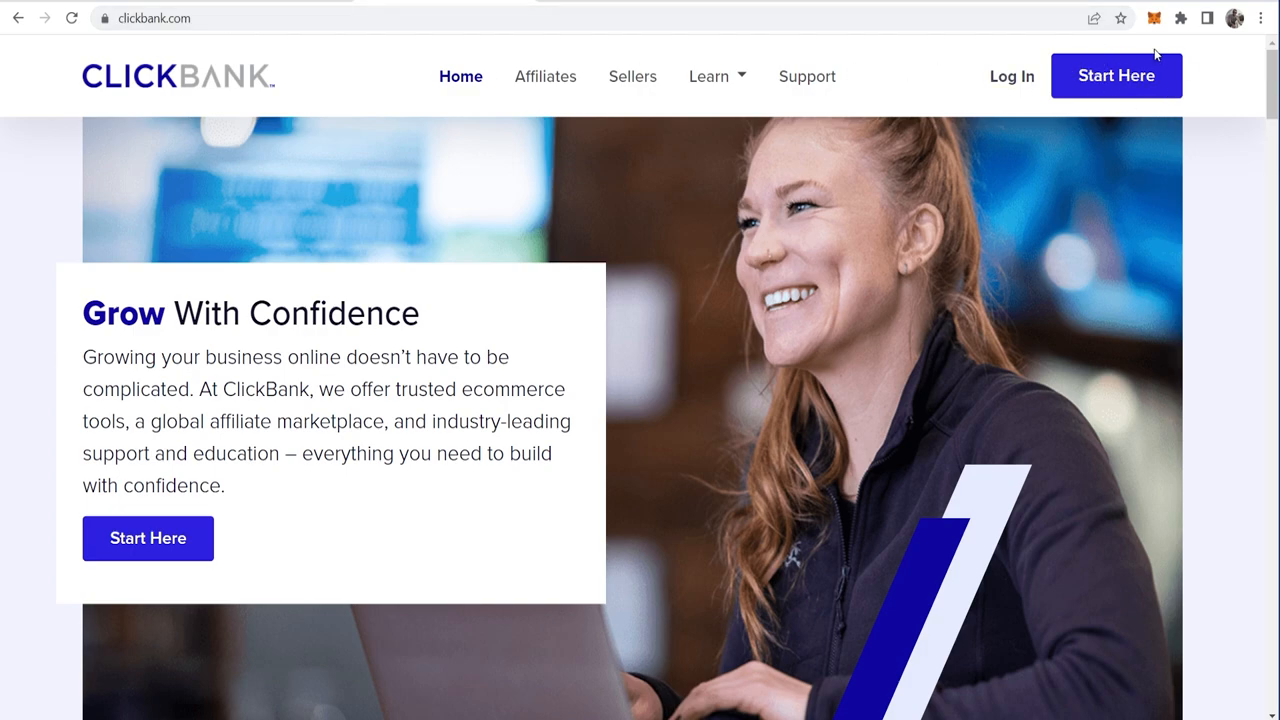
mouse_move(1114, 104)
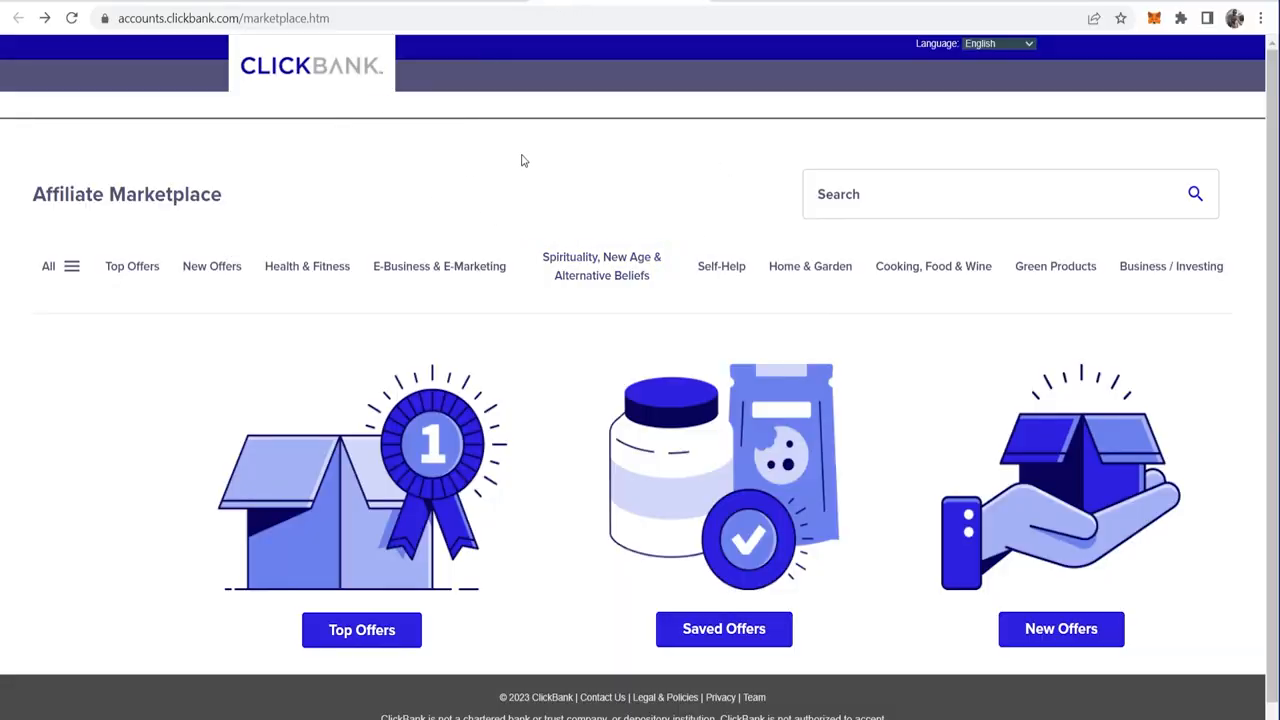
mouse_move(448, 164)
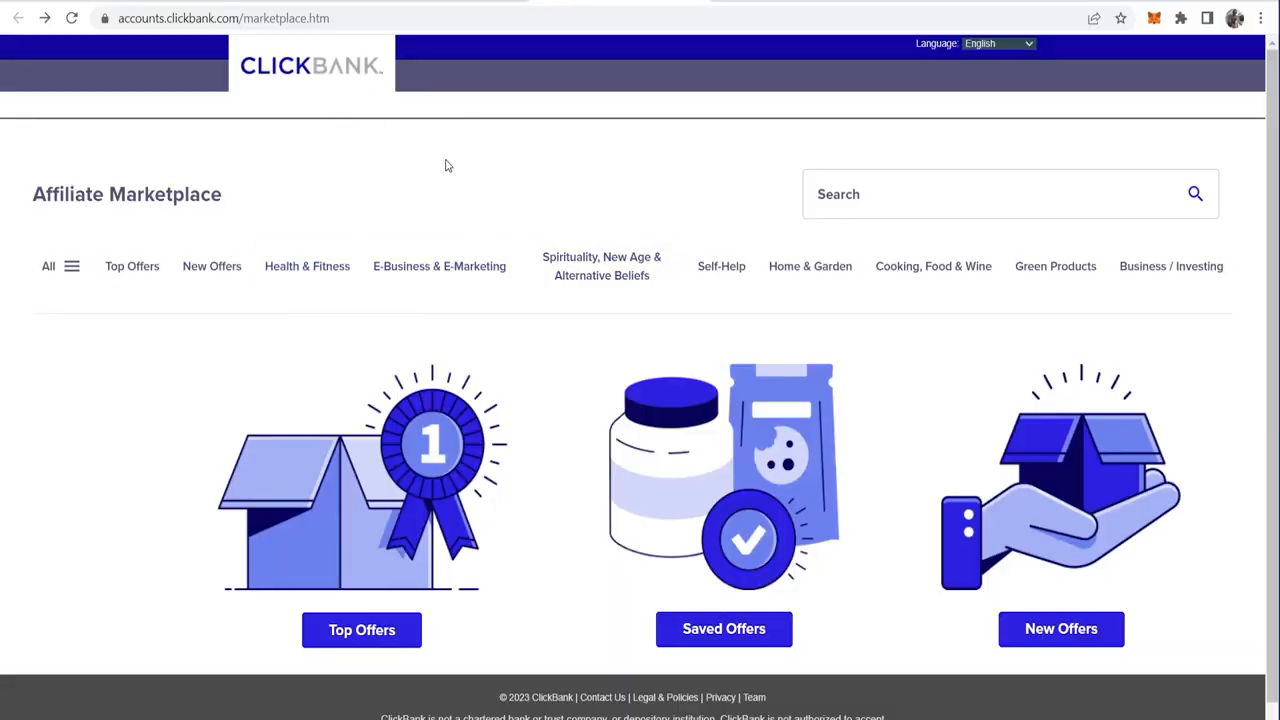
mouse_move(370, 162)
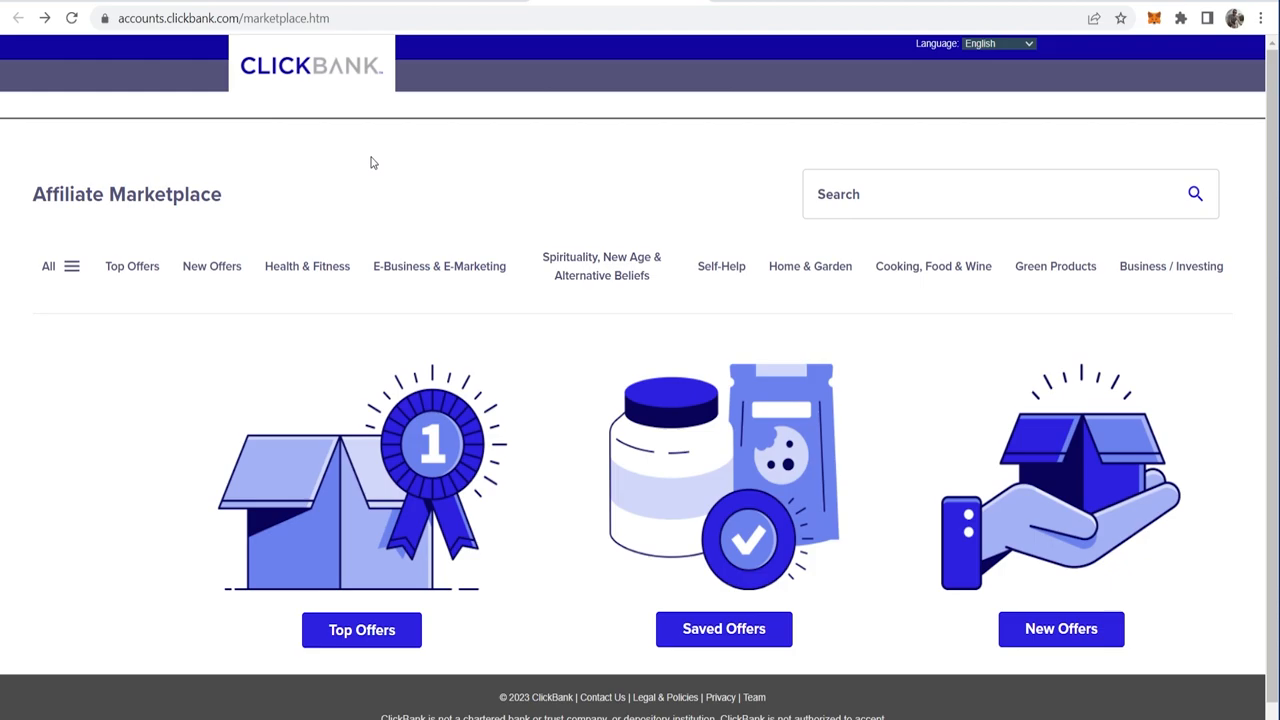
mouse_move(290, 206)
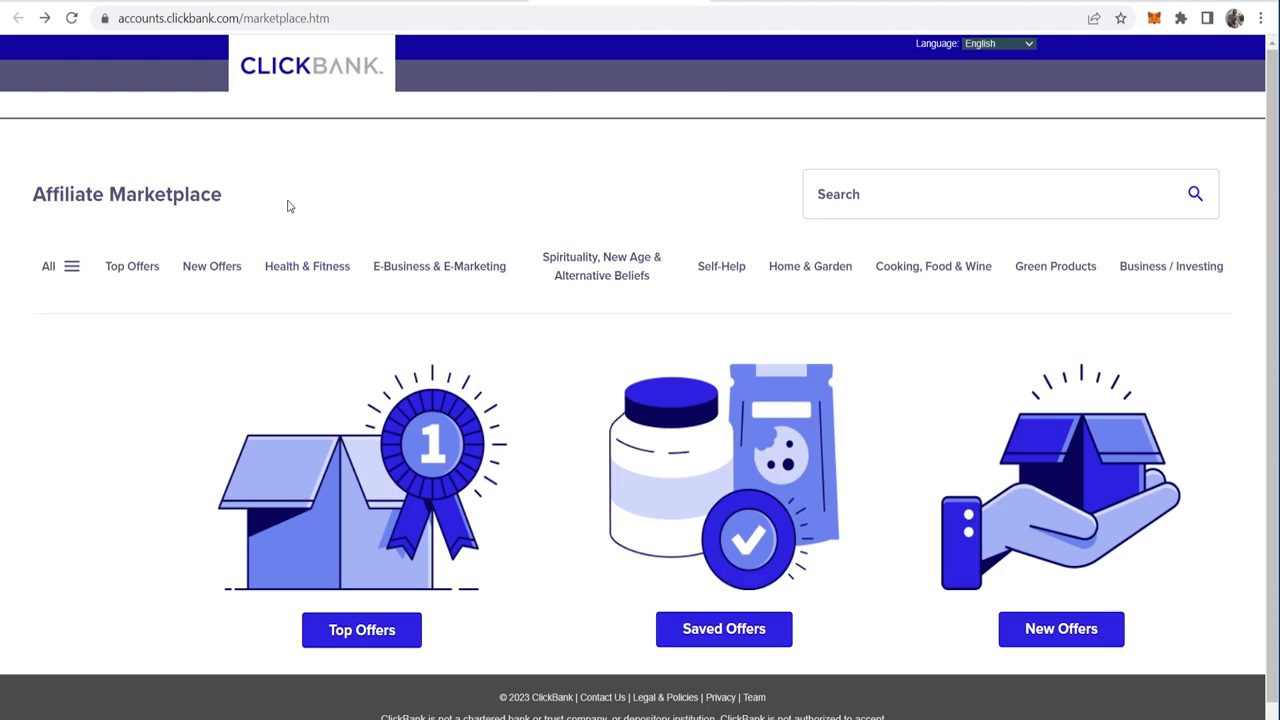
mouse_move(258, 168)
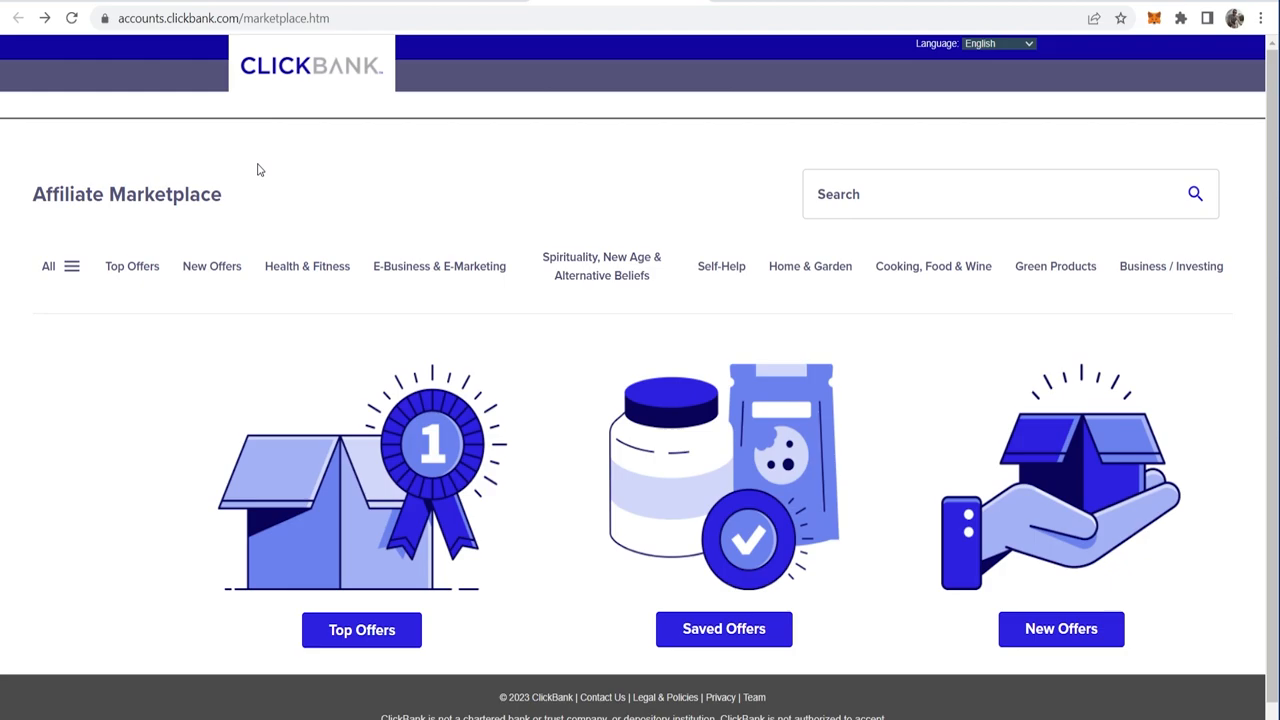
mouse_move(80, 294)
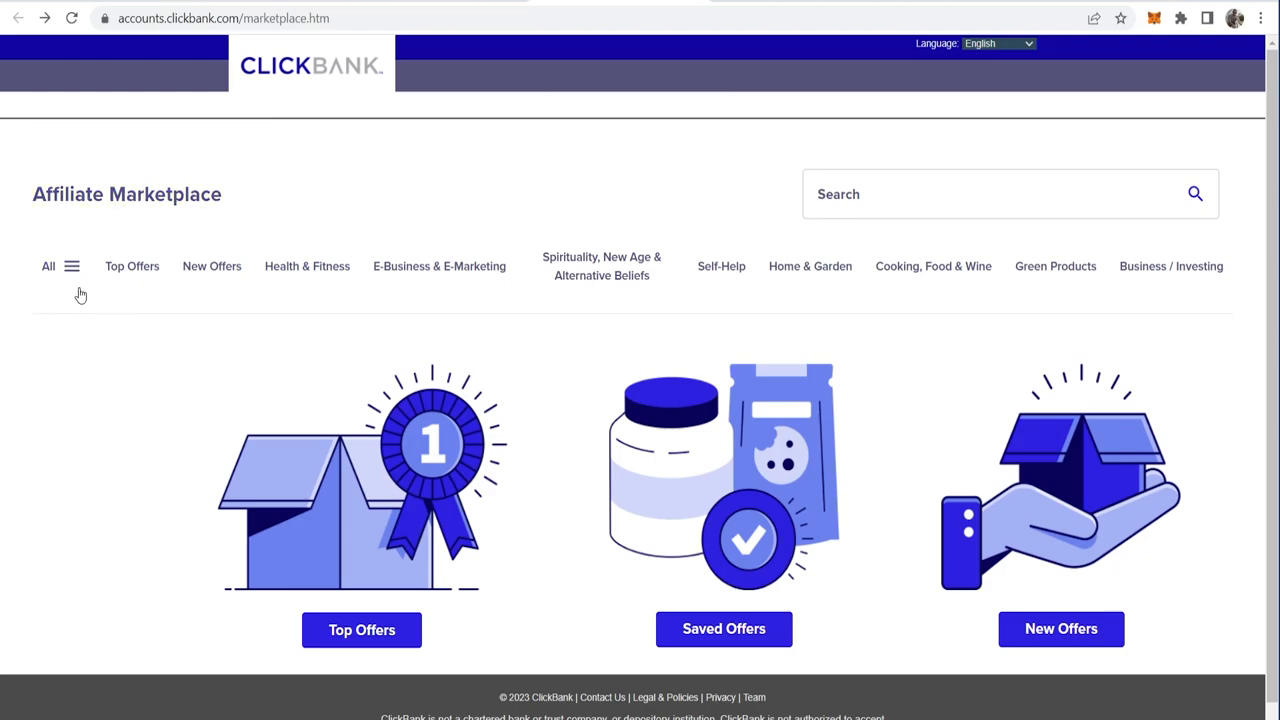
- Show the Health & Fitness › Diets & Weight Loss offers from the All categories menu
left_click(72, 266)
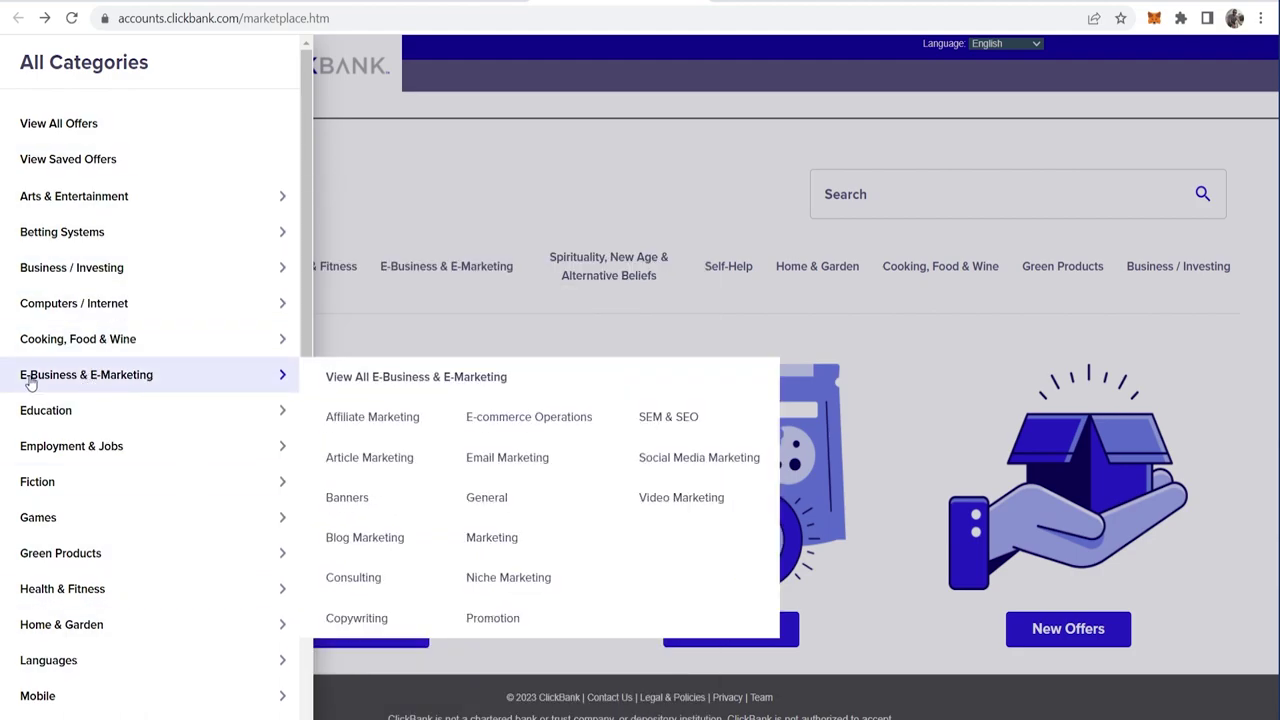
mouse_move(150, 374)
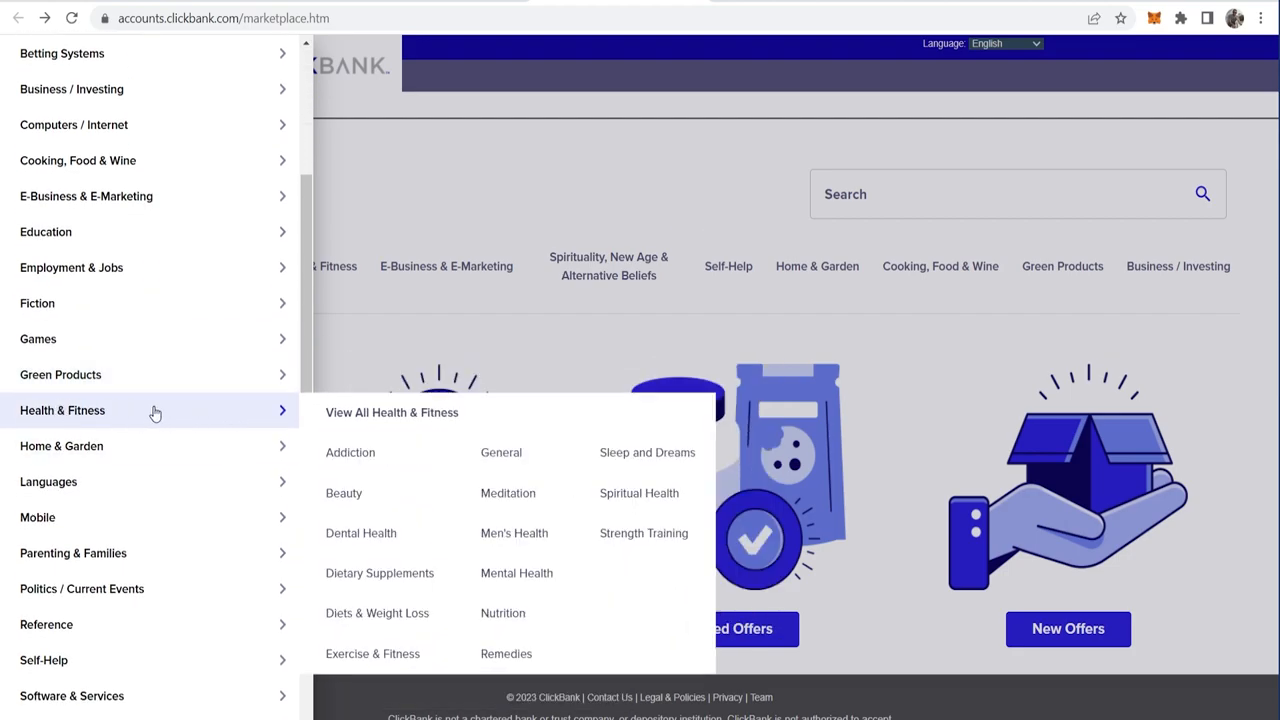
mouse_move(124, 414)
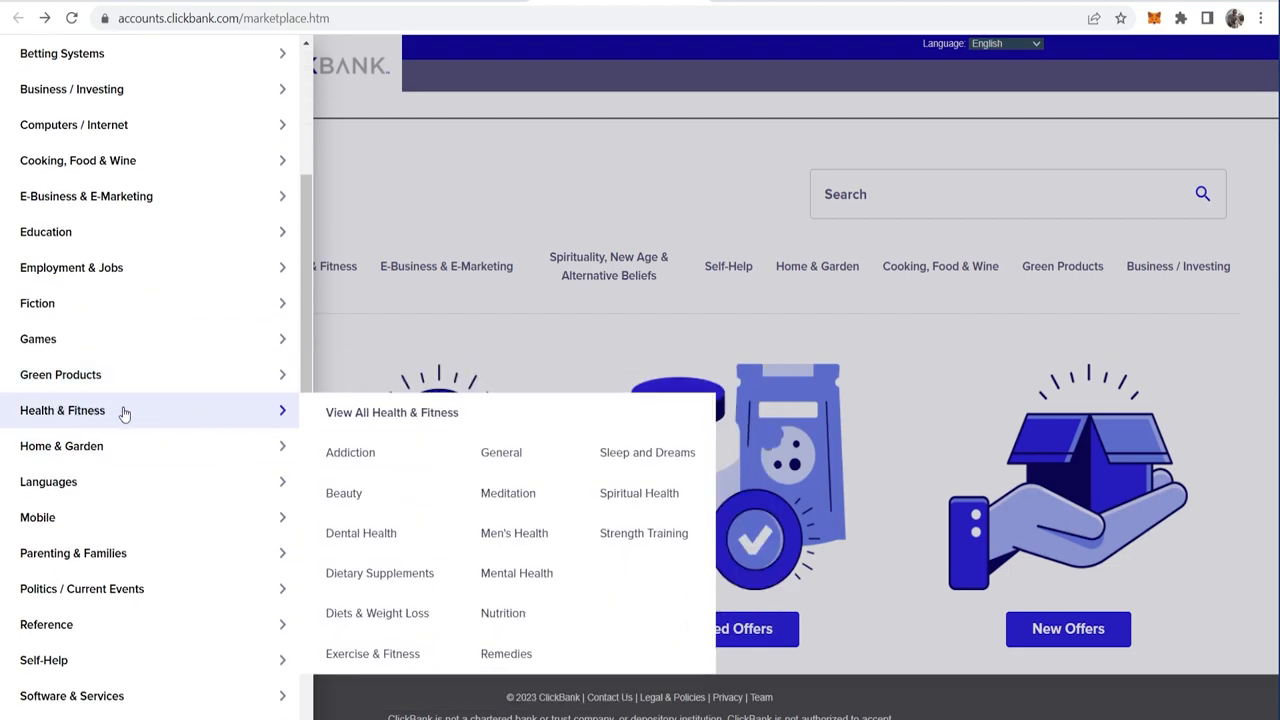
mouse_move(380, 572)
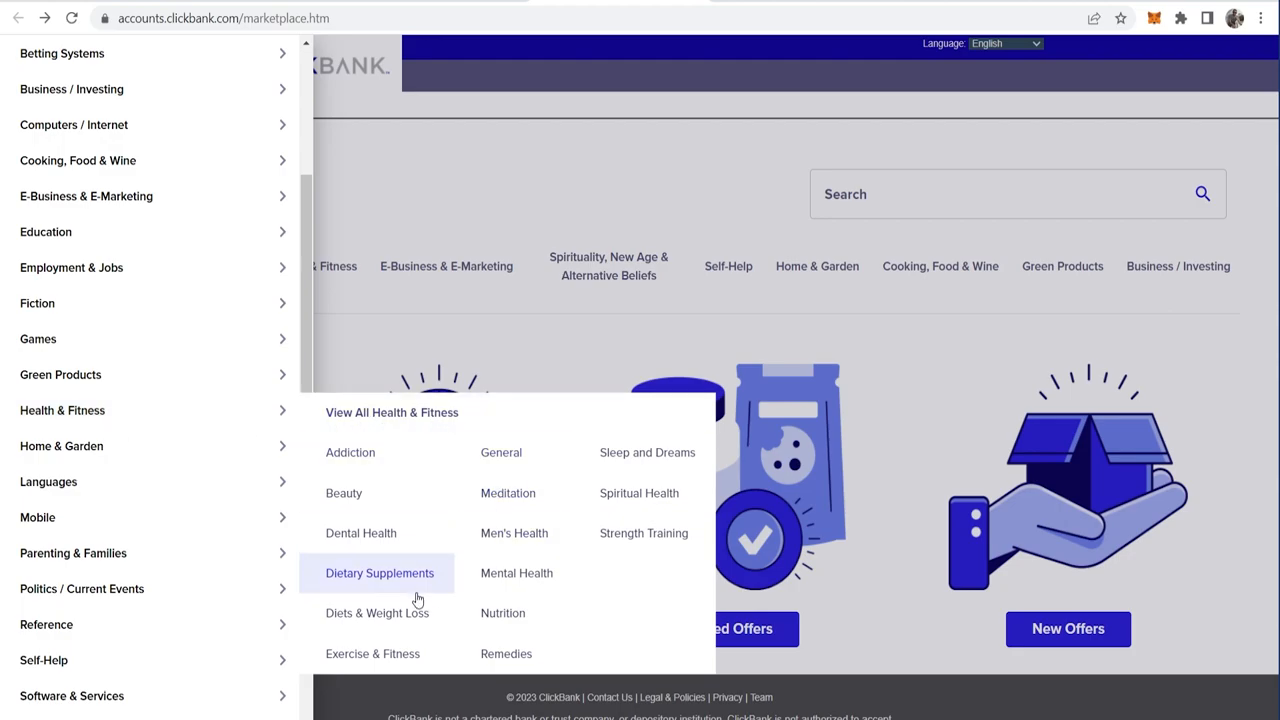
mouse_move(376, 612)
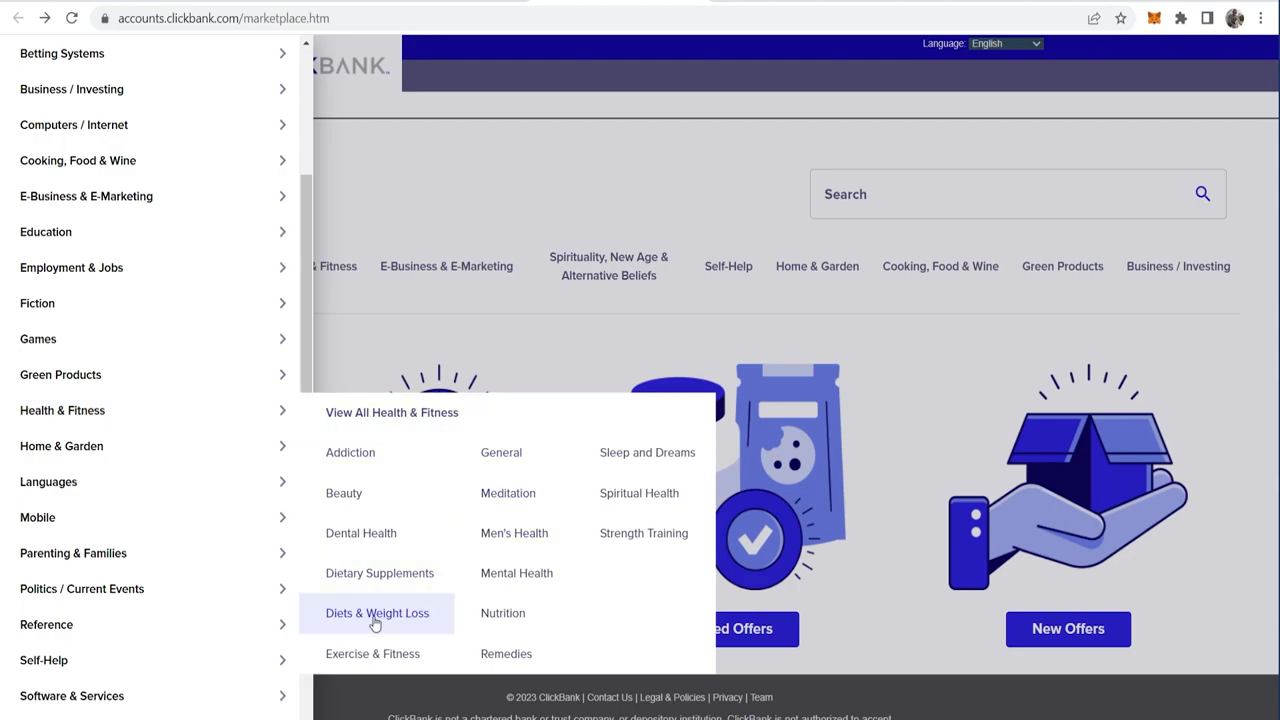
left_click(376, 612)
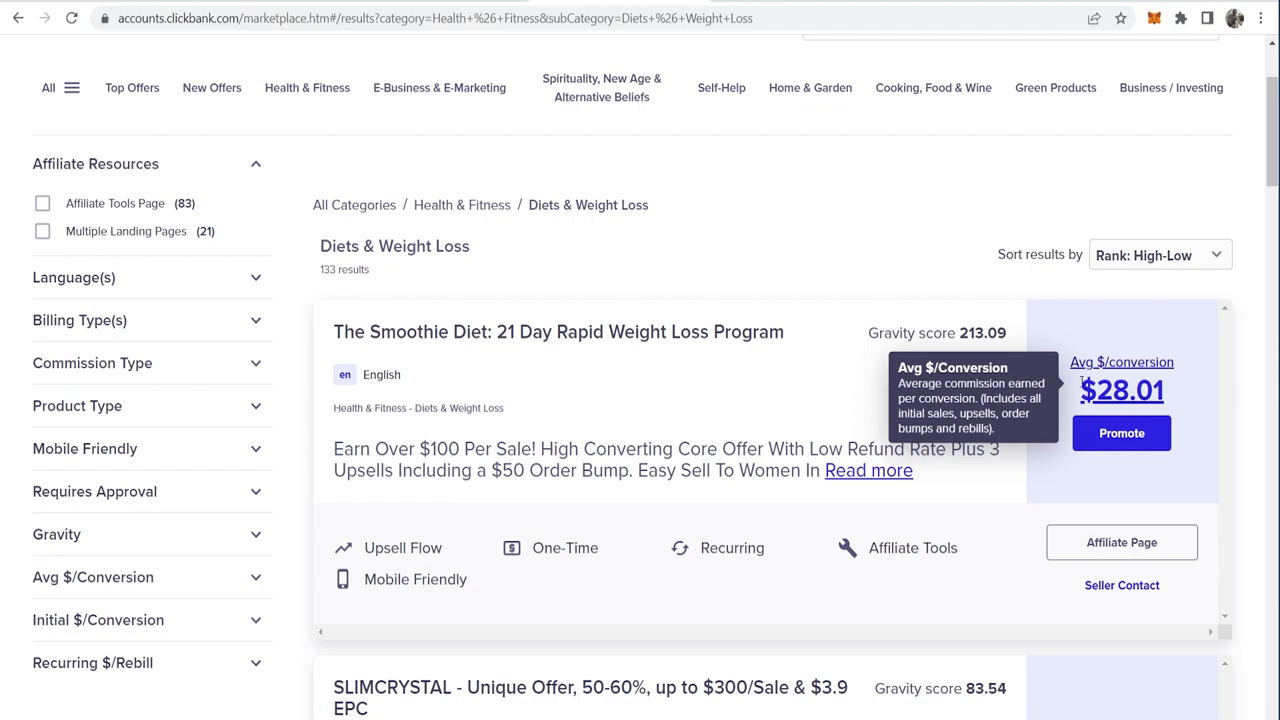
mouse_move(624, 336)
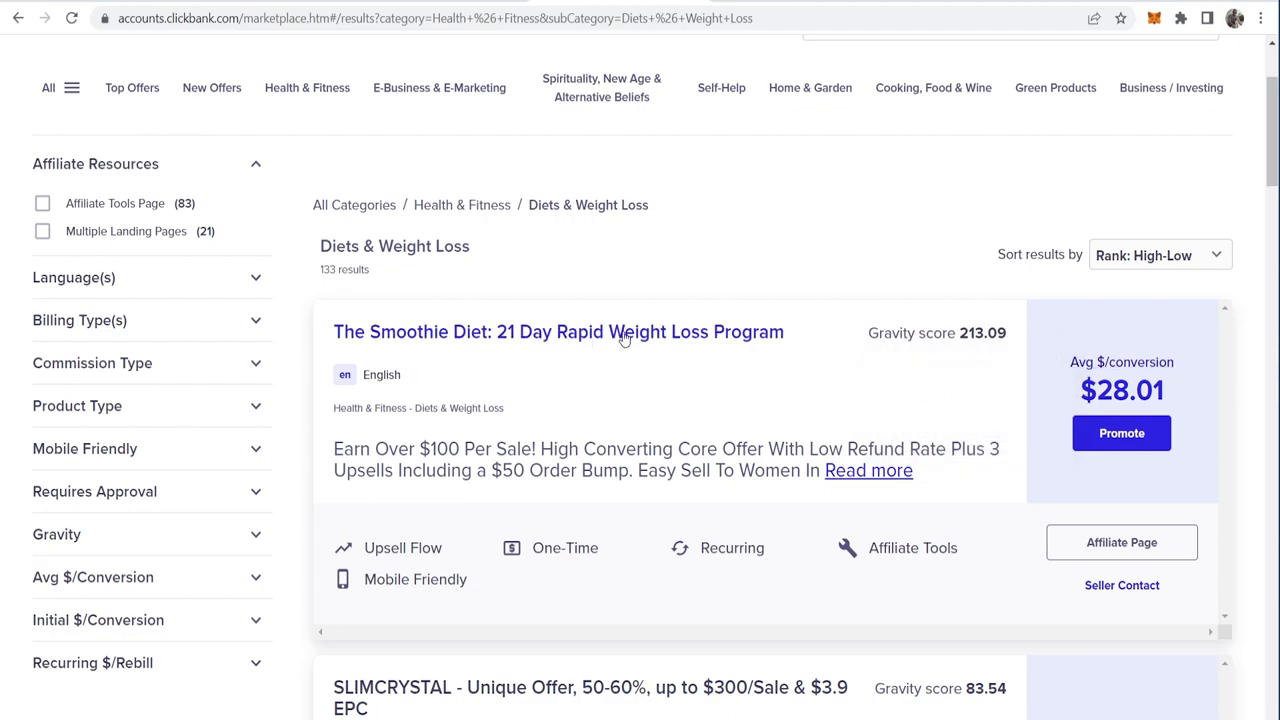
mouse_move(544, 336)
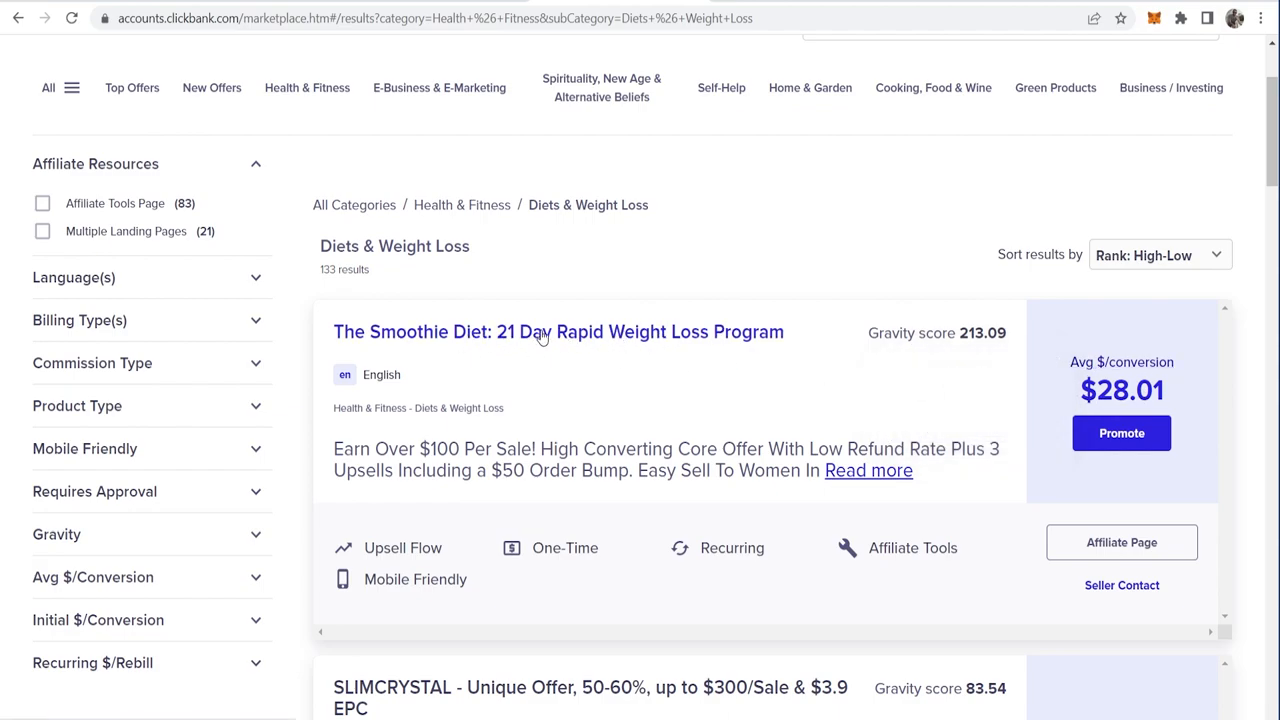
left_click(558, 332)
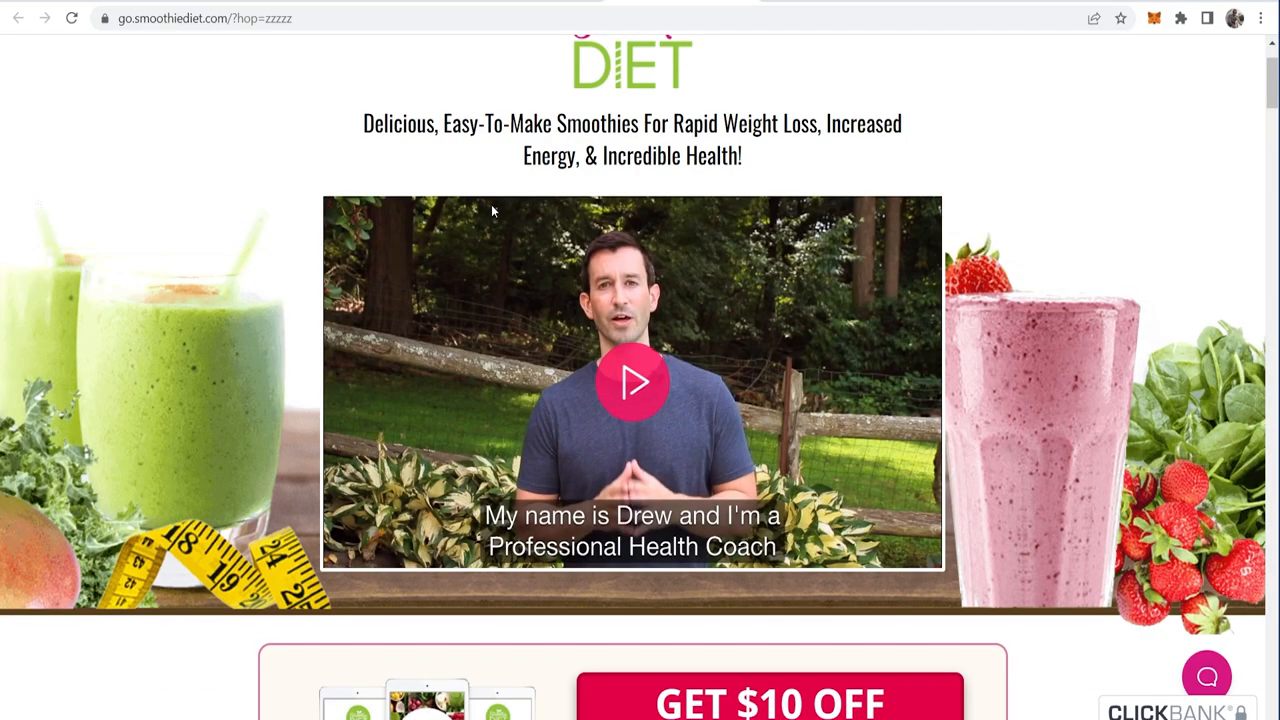
scroll("down", 3)
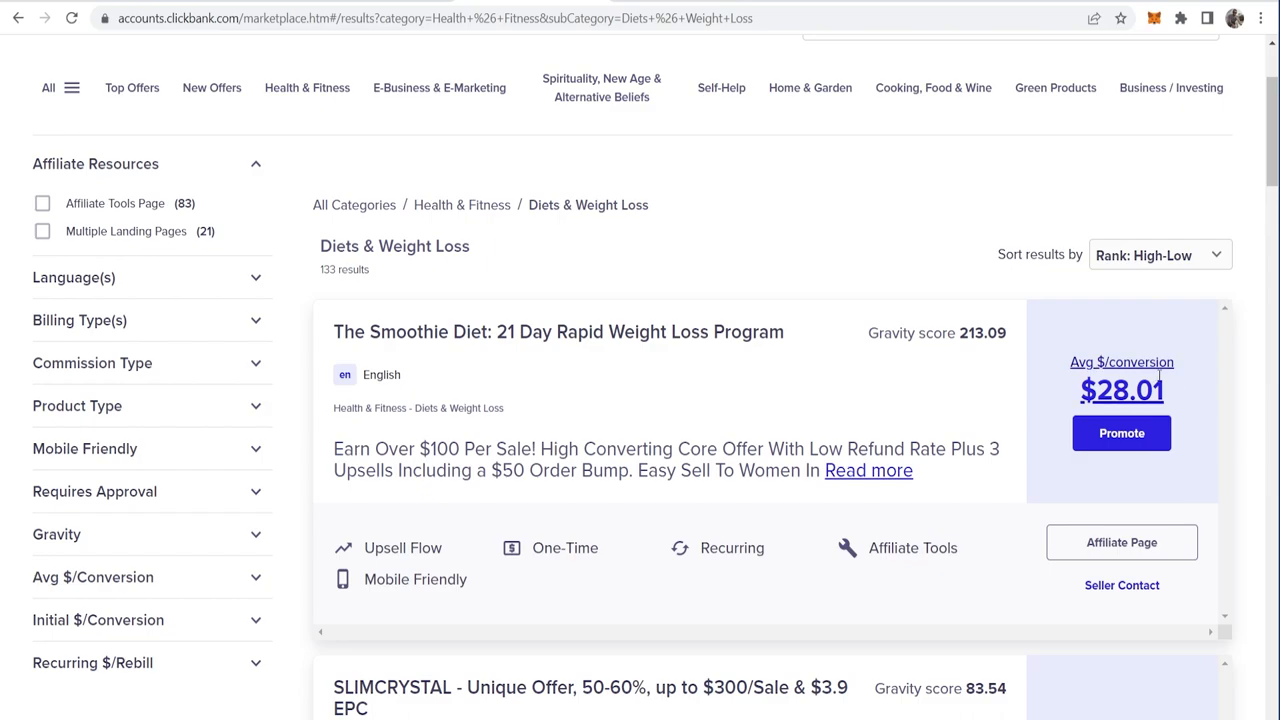
mouse_move(1050, 324)
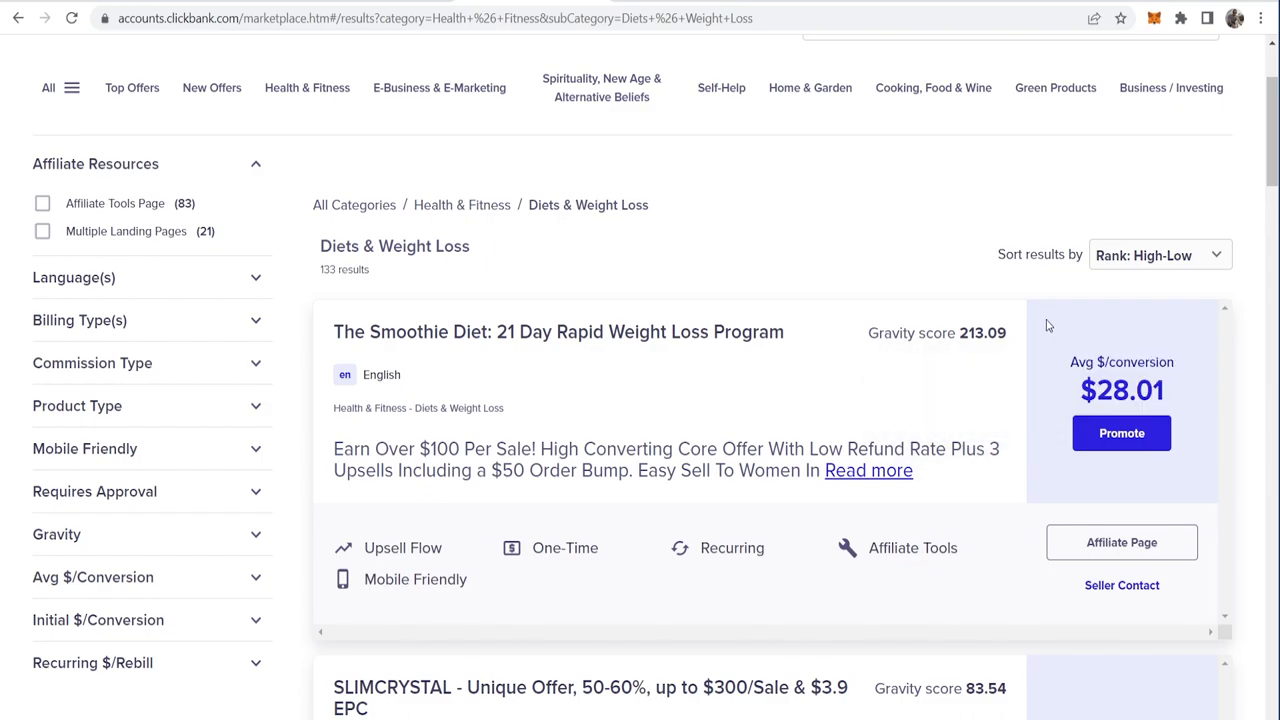
mouse_move(1144, 480)
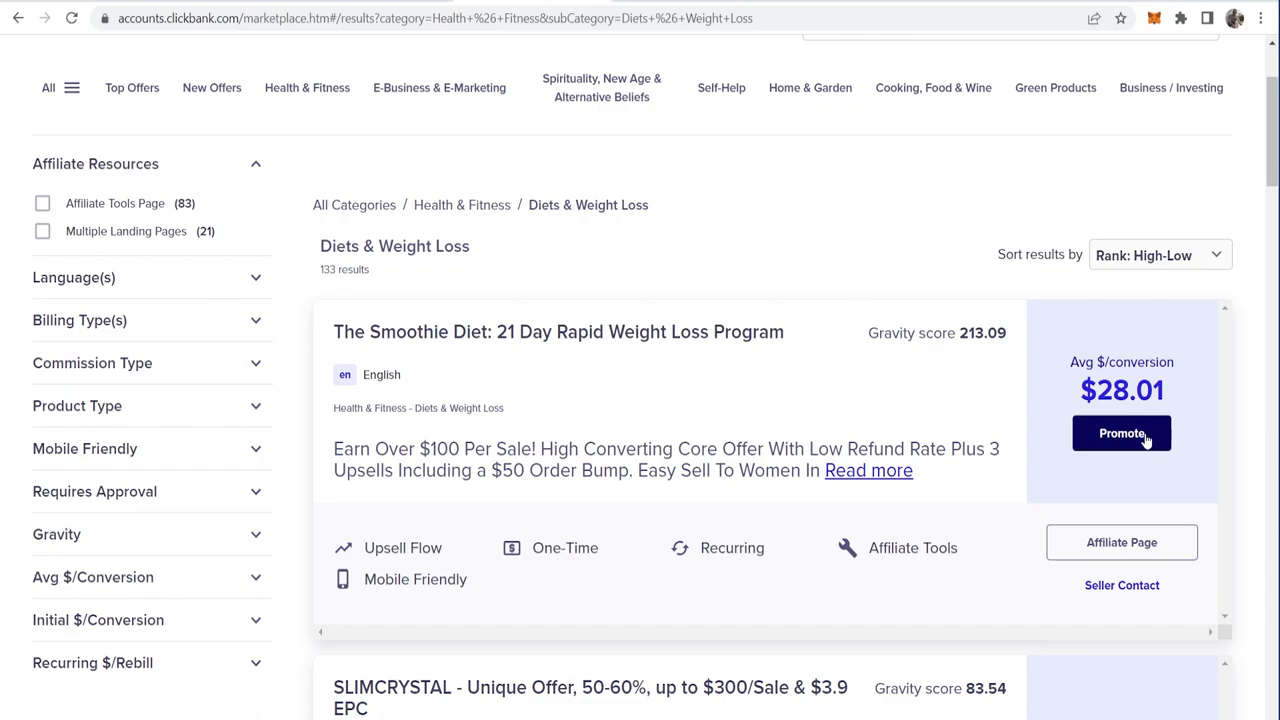
- Generate an encrypted HopLink for The Smoothie Diet under nickname 'hbradley' and copy it
left_click(1120, 432)
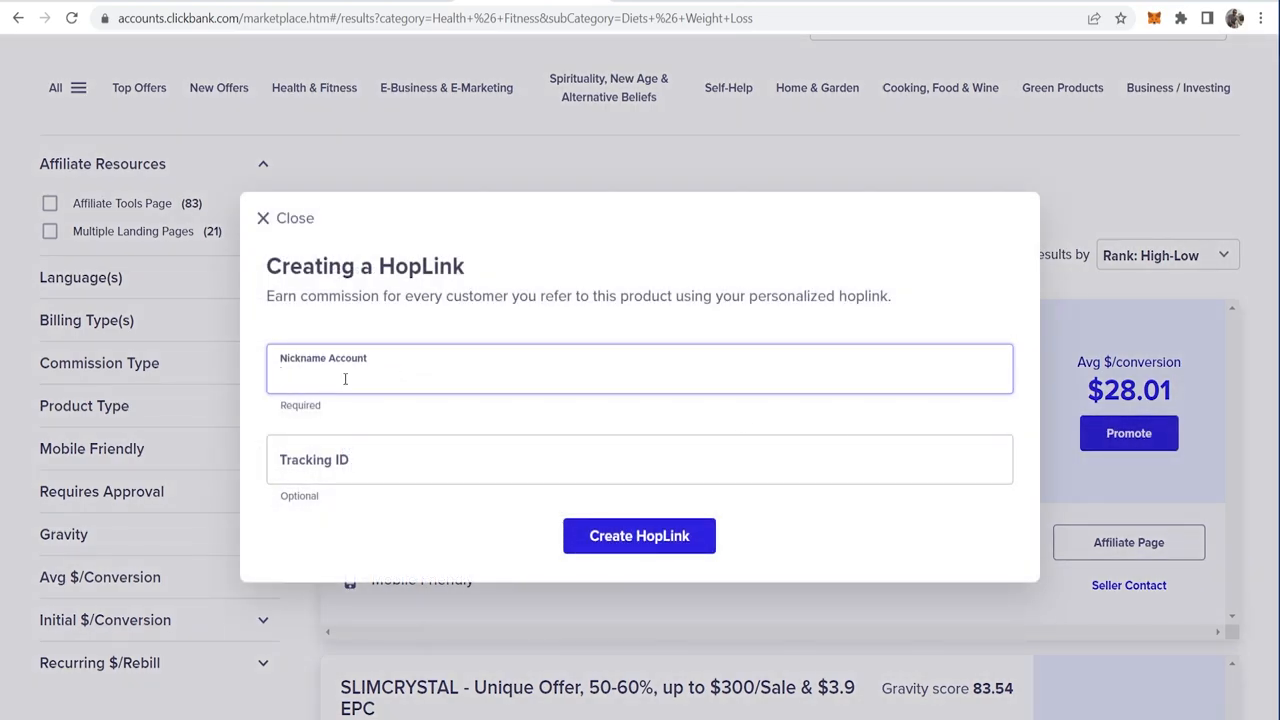
type("hbradley")
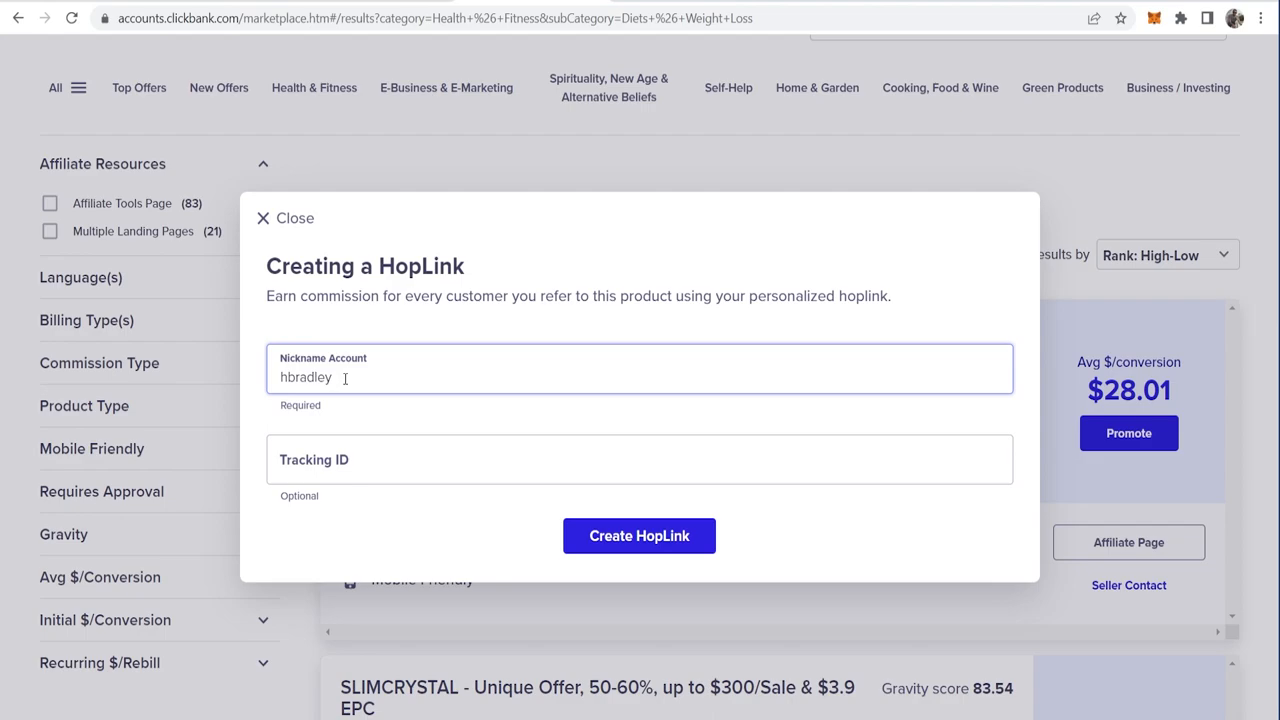
left_click(640, 536)
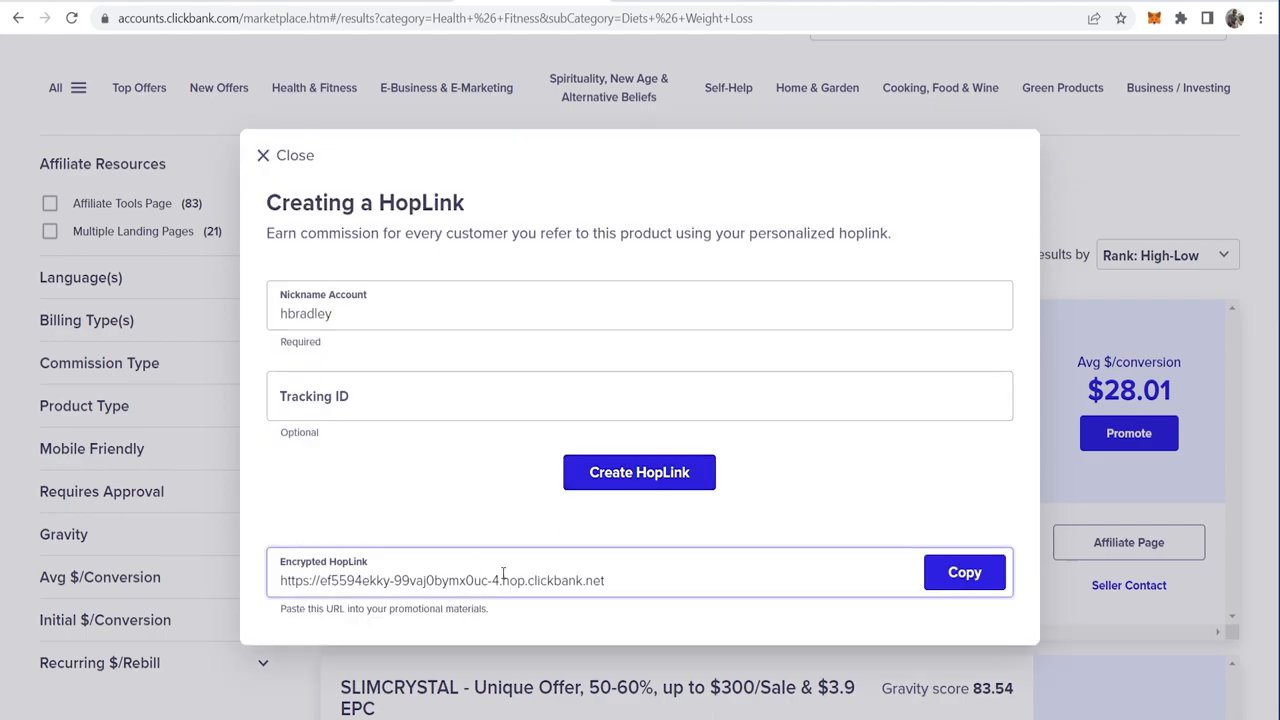
triple_click(442, 580)
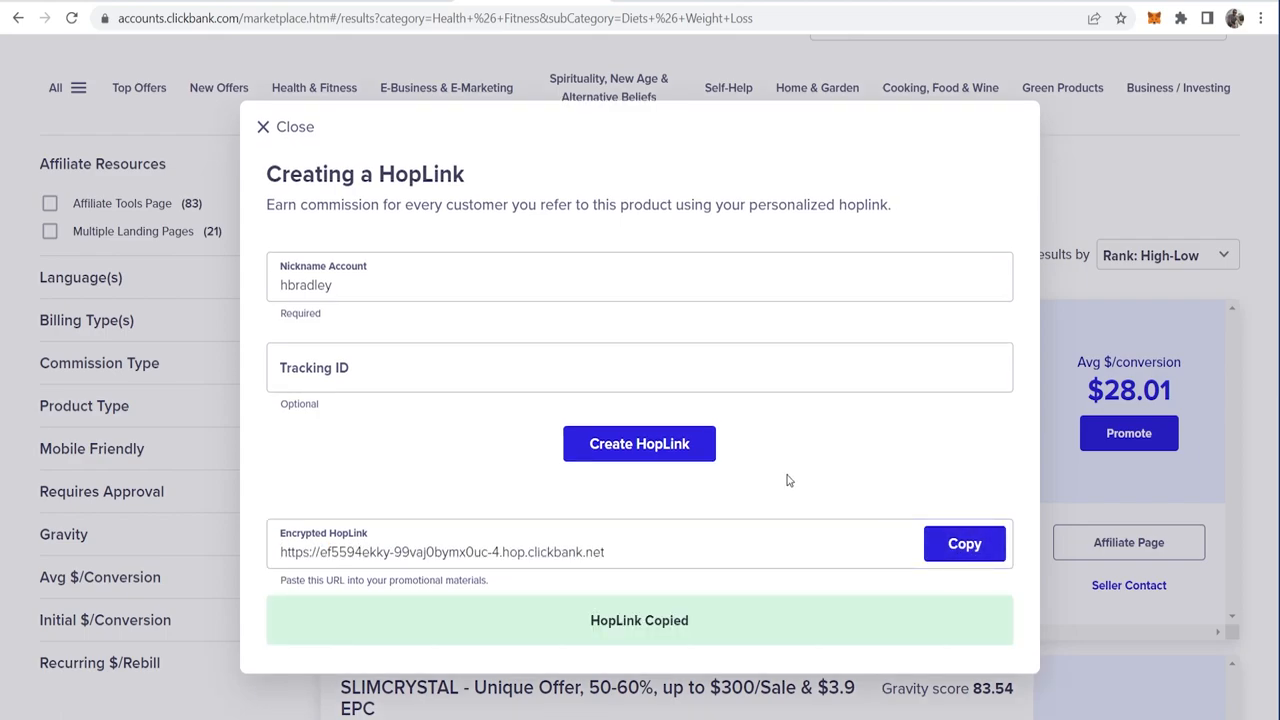
triple_click(442, 552)
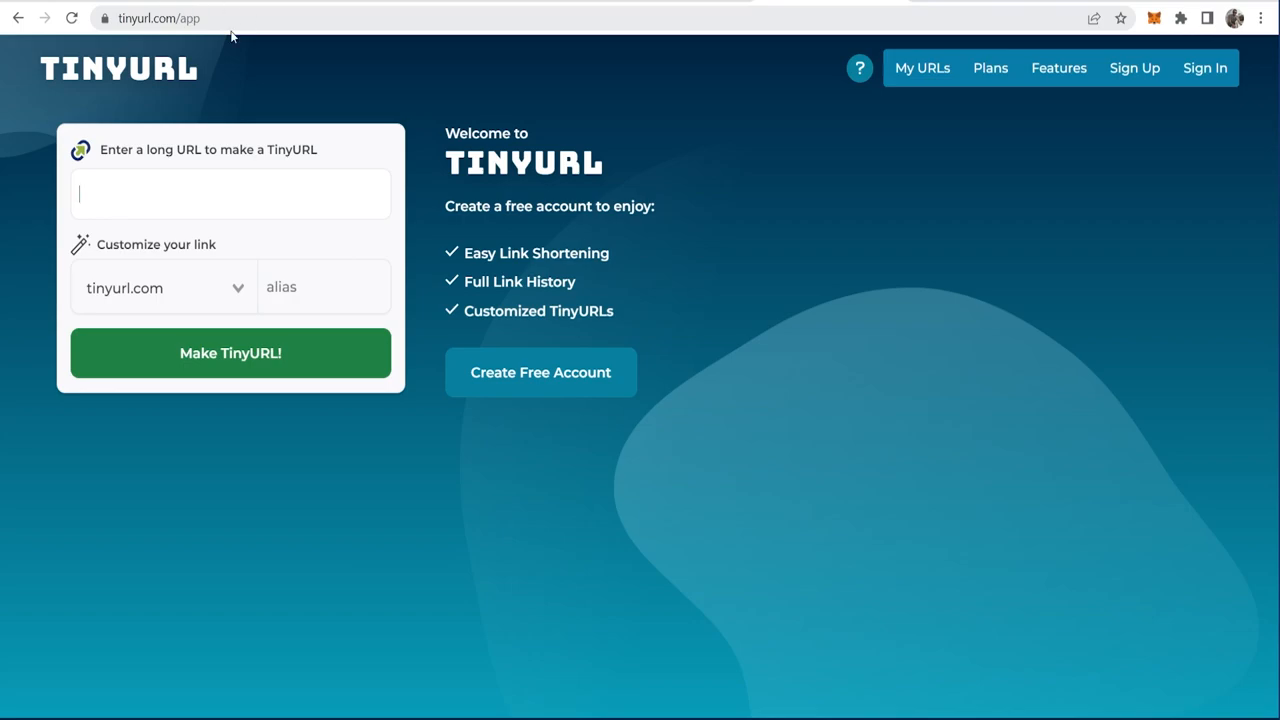
- Shorten the hop.clickbank.net affiliate link into a TinyURL and copy the short link
type("594ekky-99vaj0bymx0uc-4.hop.clickbank.net")
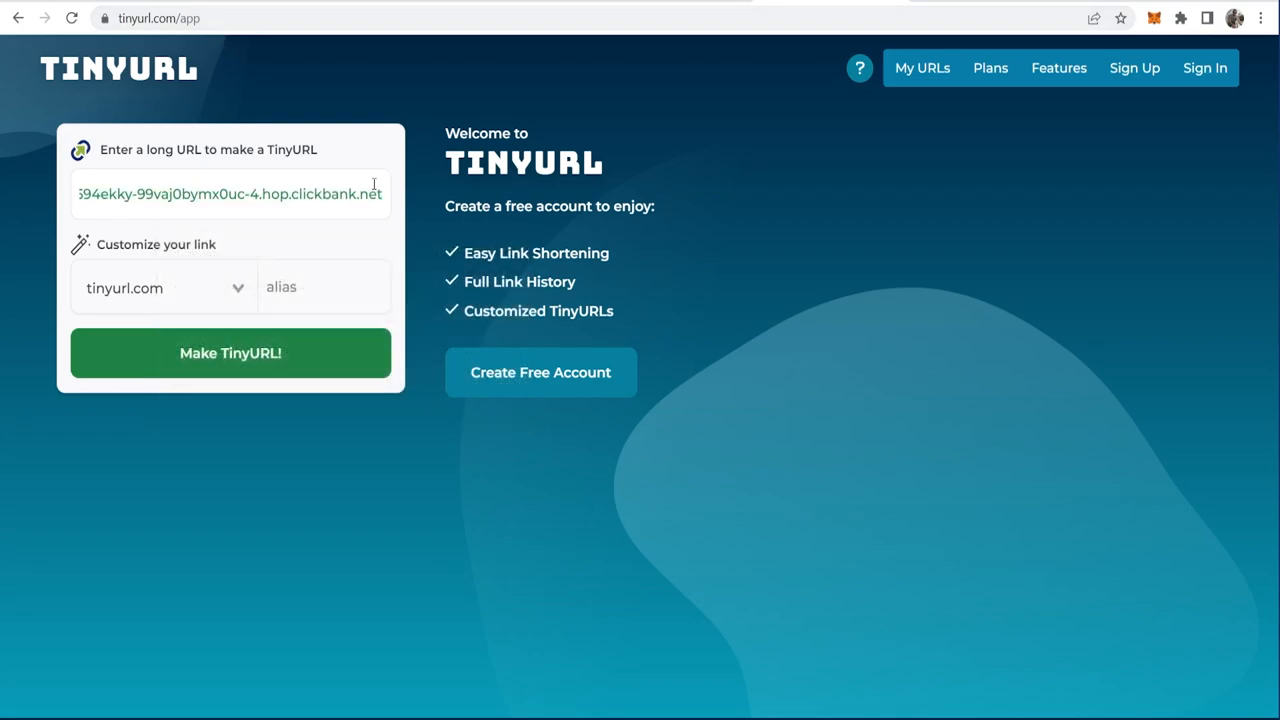
mouse_move(230, 352)
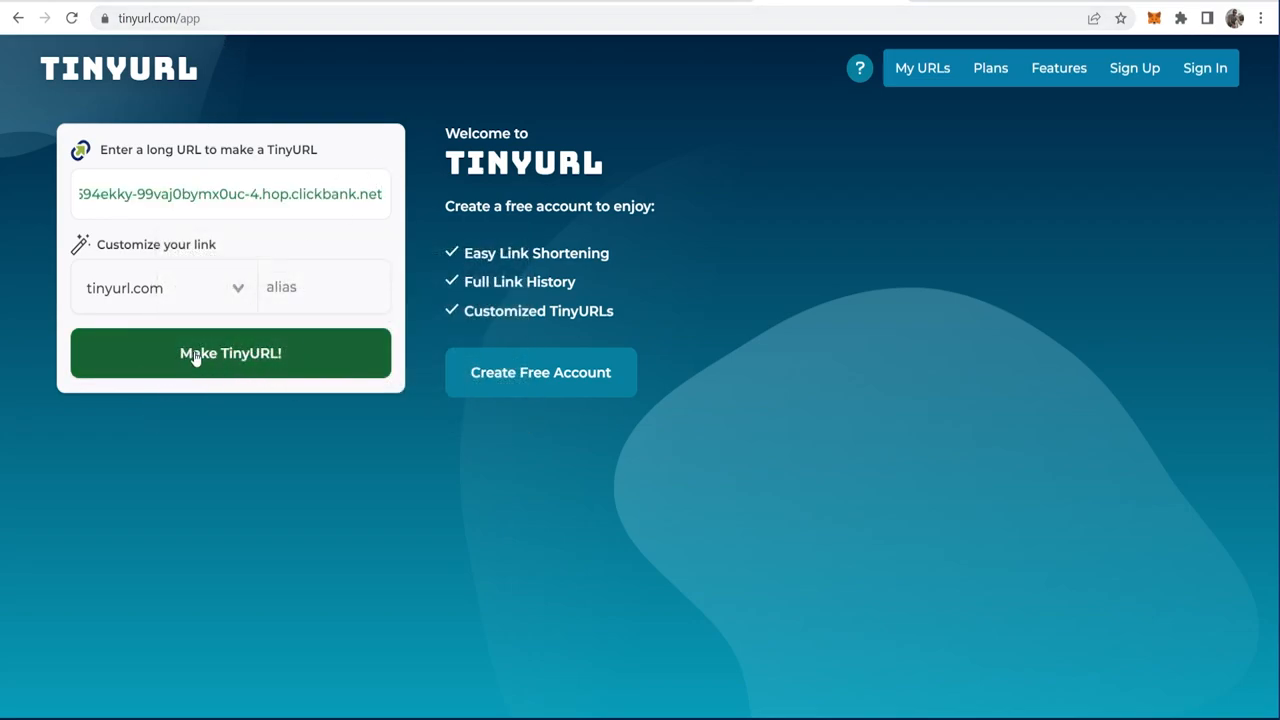
left_click(230, 352)
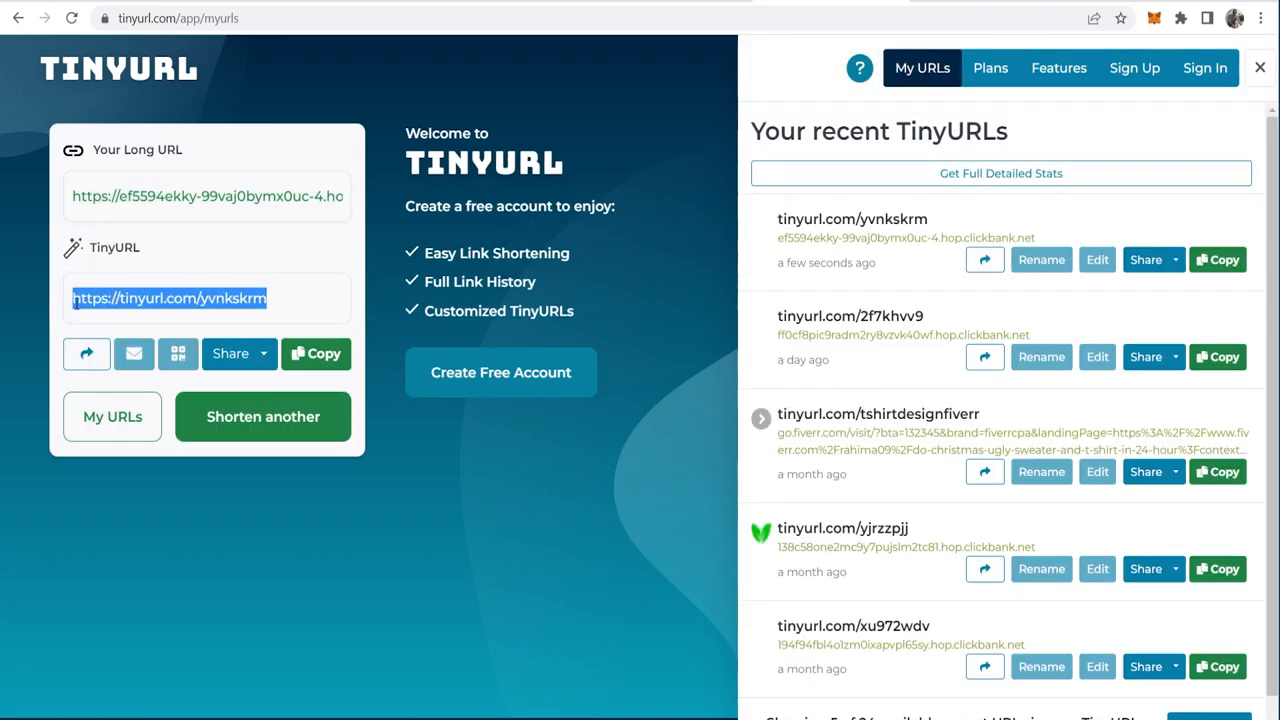
left_click(316, 352)
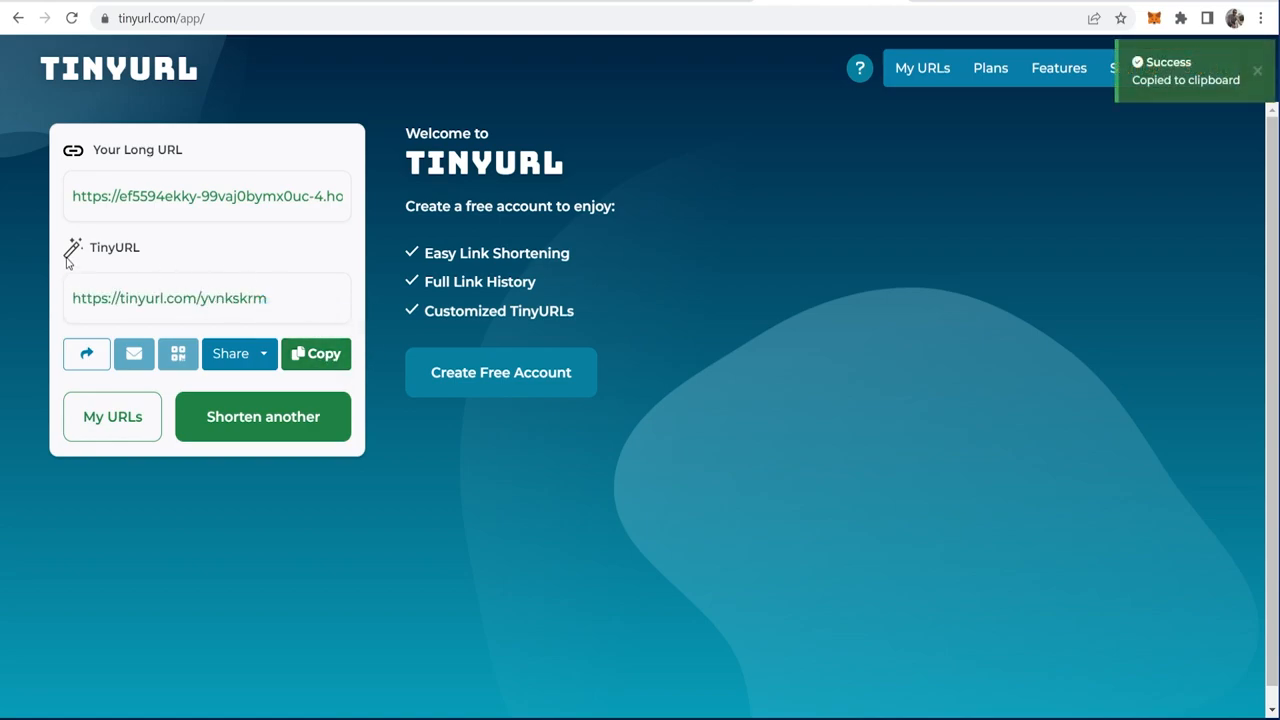
triple_click(208, 196)
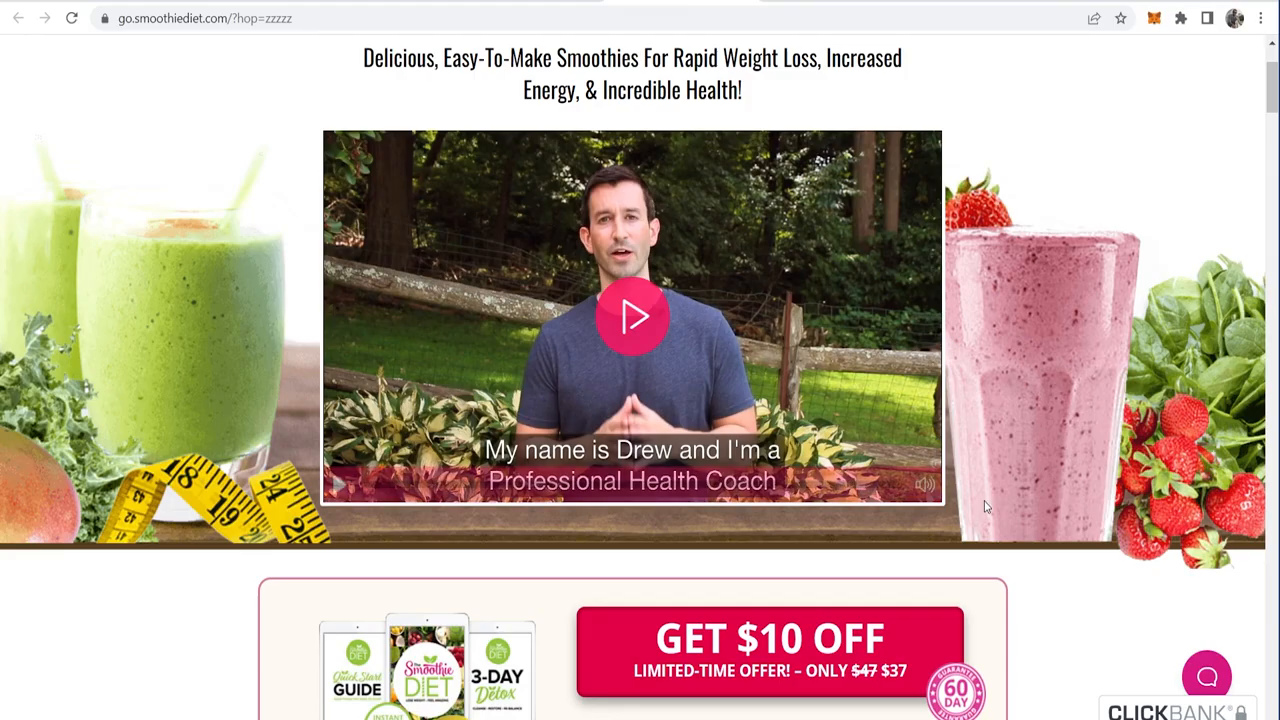
- Scroll the Smoothie Diet landing page reached via the short link
scroll("up", 3)
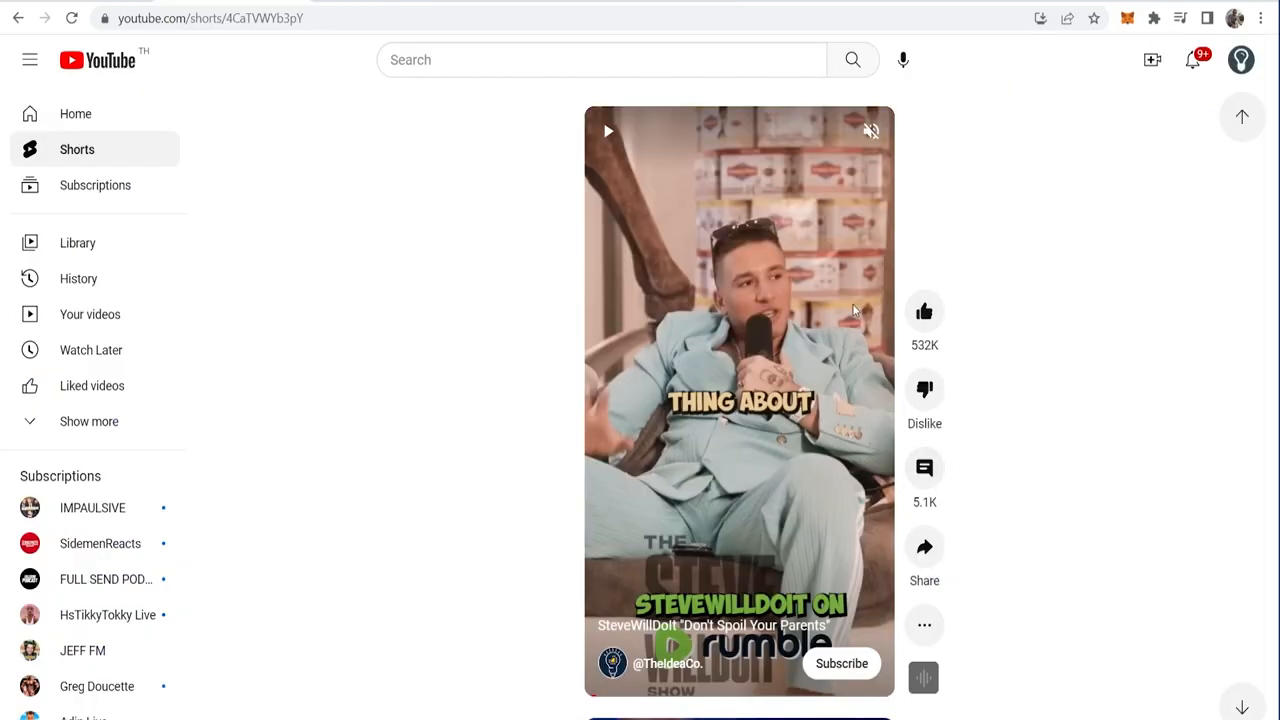
- Browse several YouTube Shorts for ideas, then go to the Canva home page
scroll("down", 3)
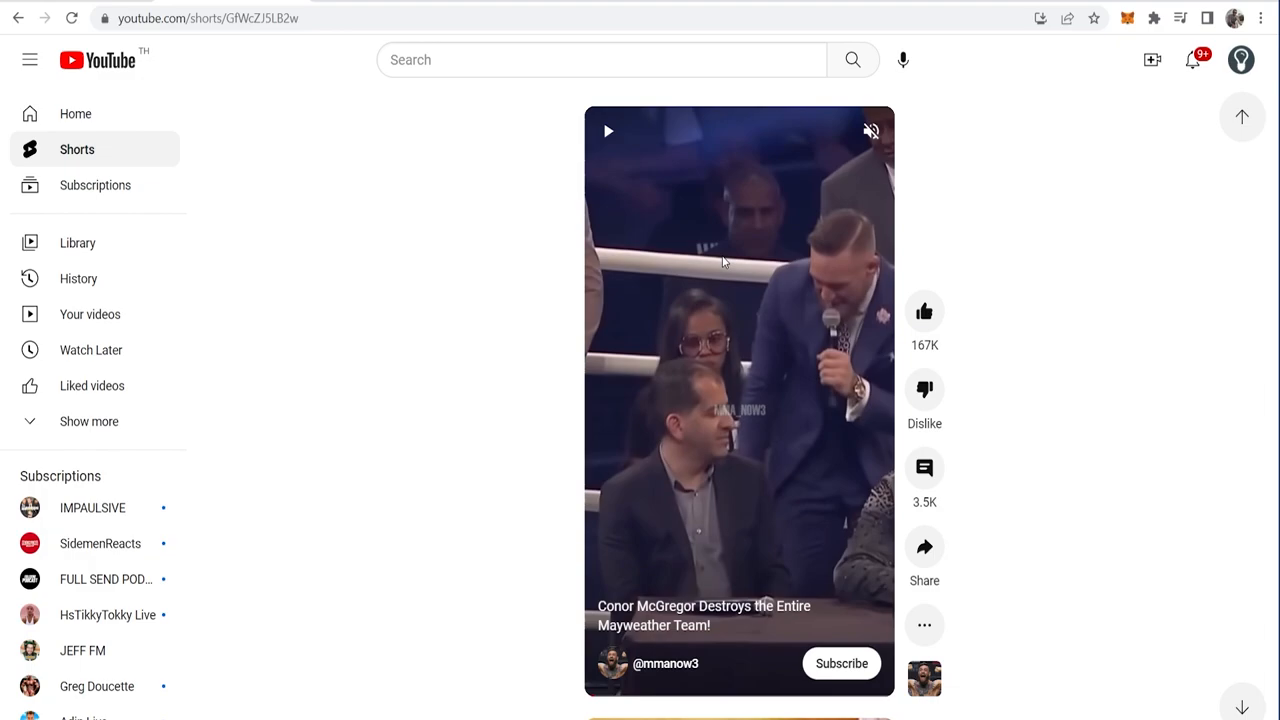
mouse_move(756, 296)
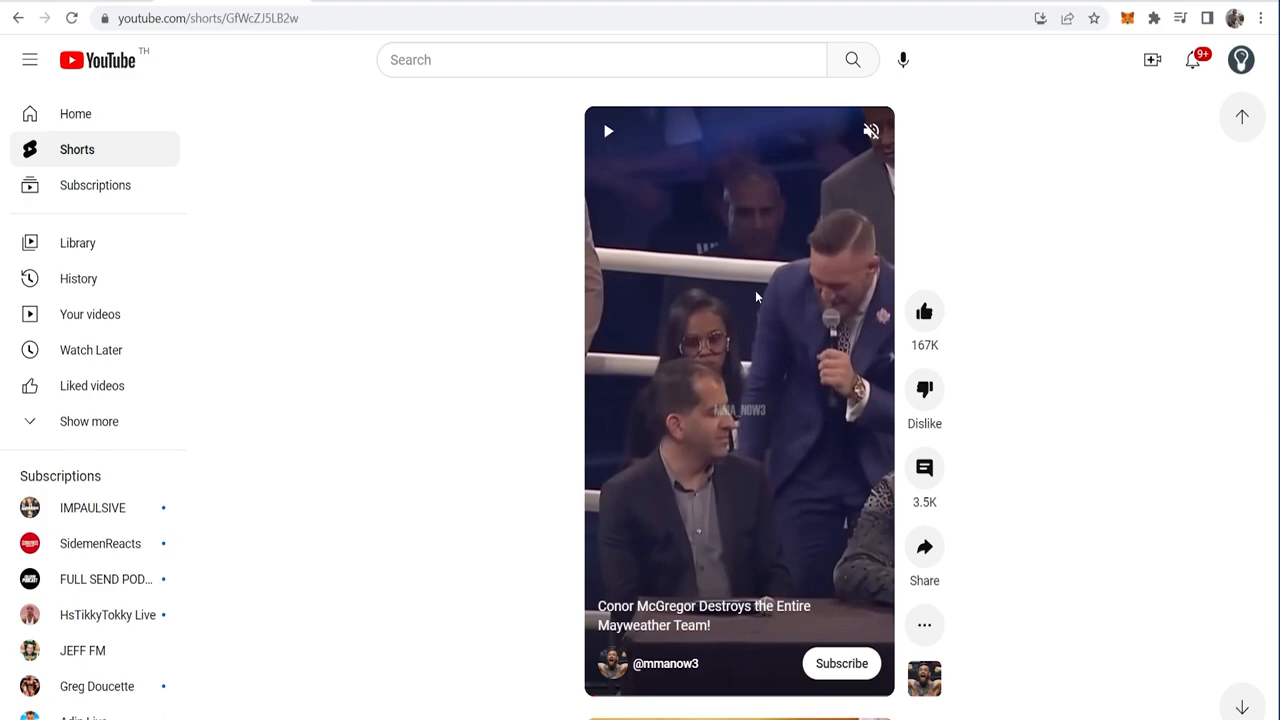
scroll("down", 3)
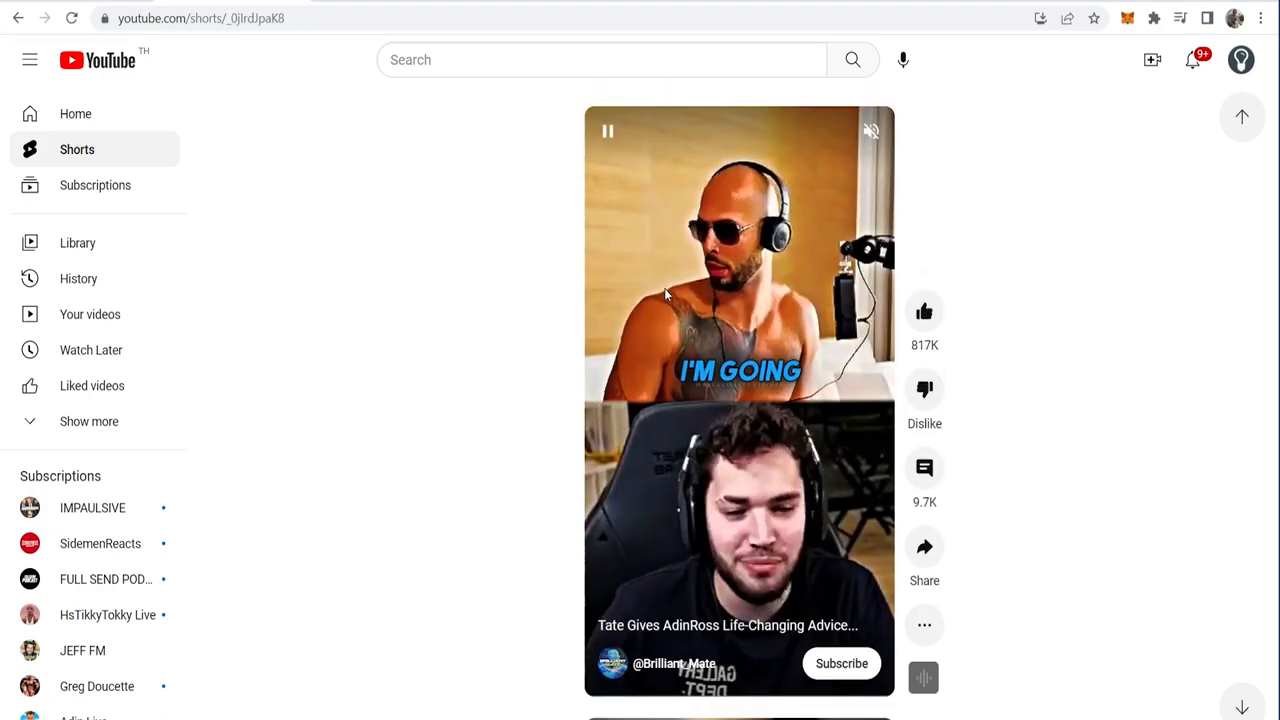
scroll("down", 3)
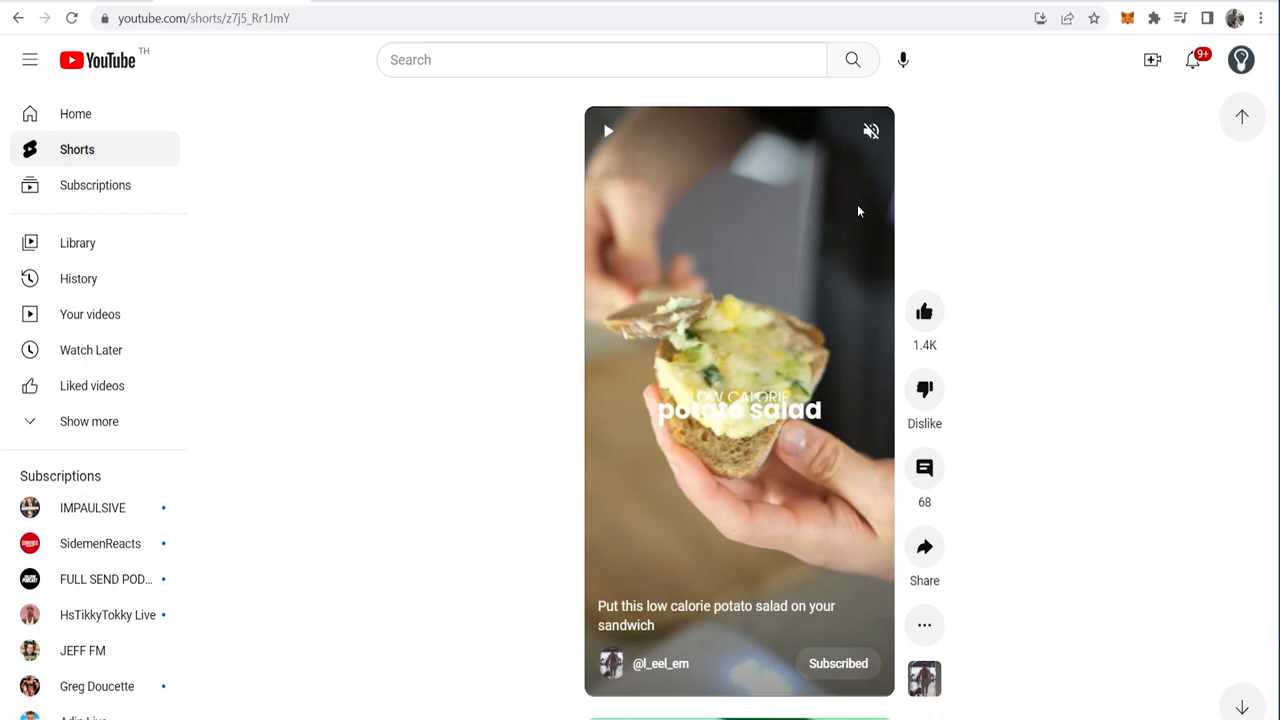
scroll("down", 3)
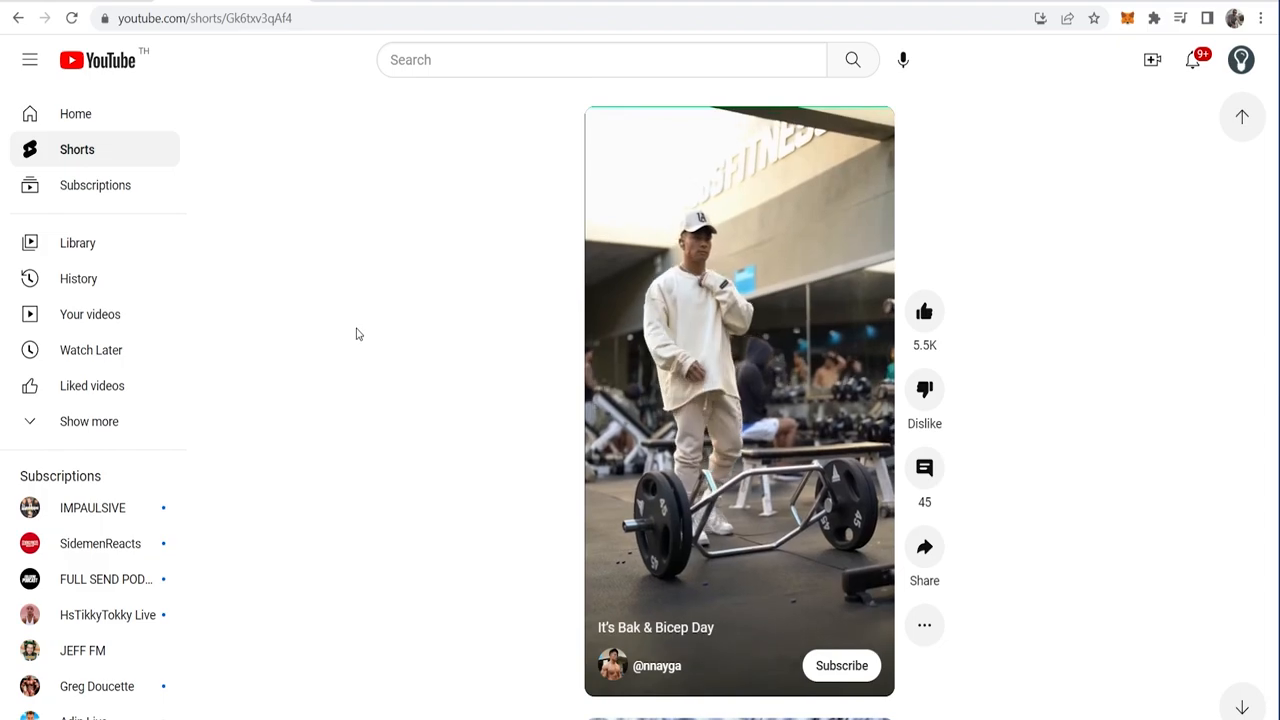
left_click(840, 664)
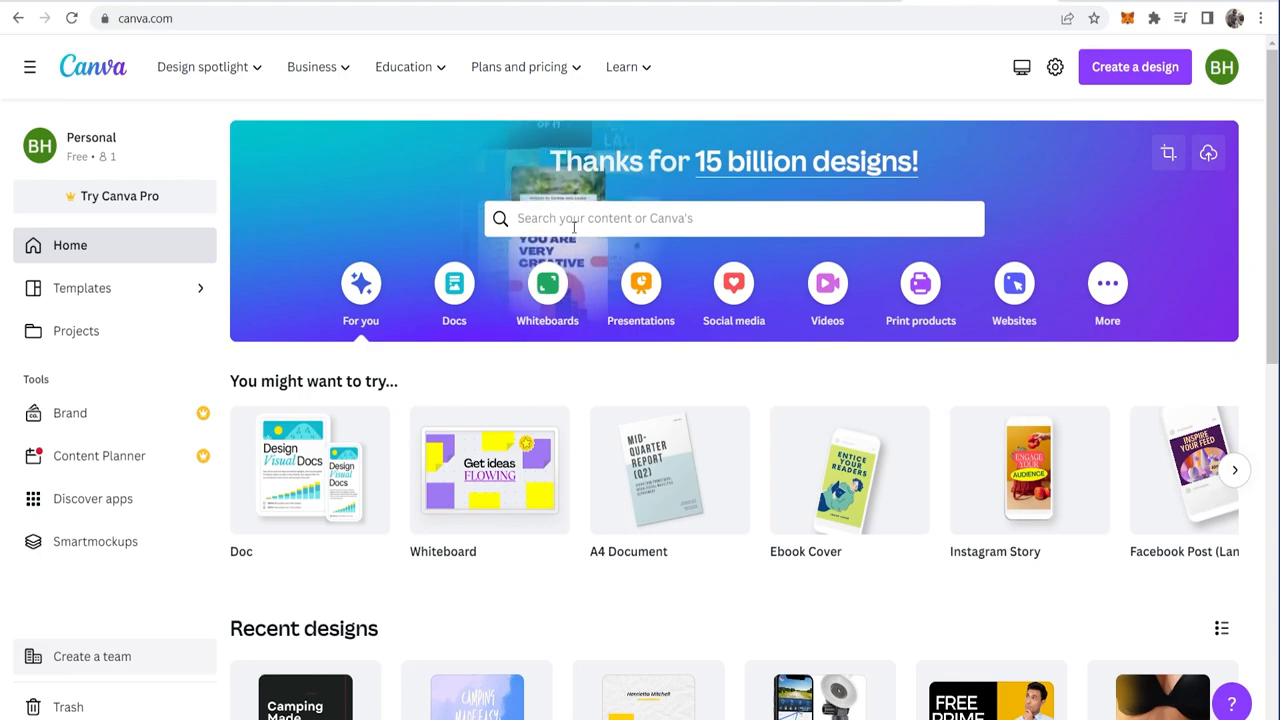
- Search Canva templates for 'youtube shorts' after first trying 'tiktok'
left_click(732, 218)
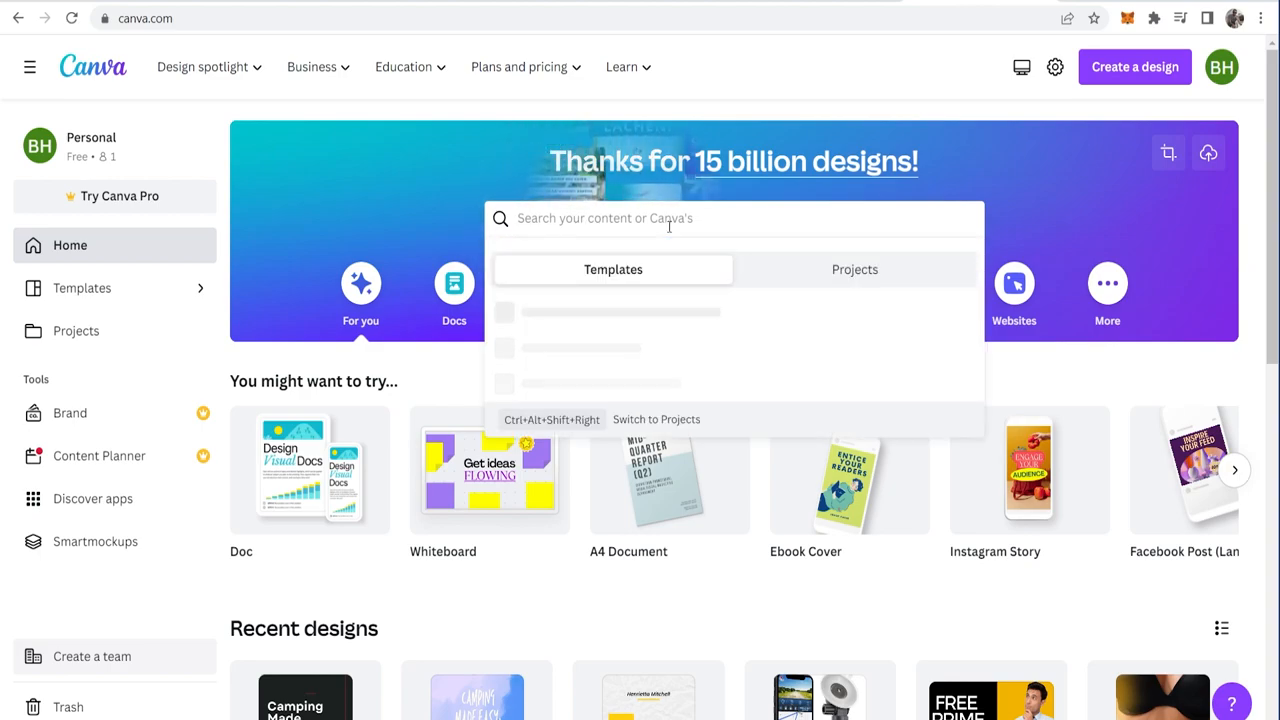
type("t")
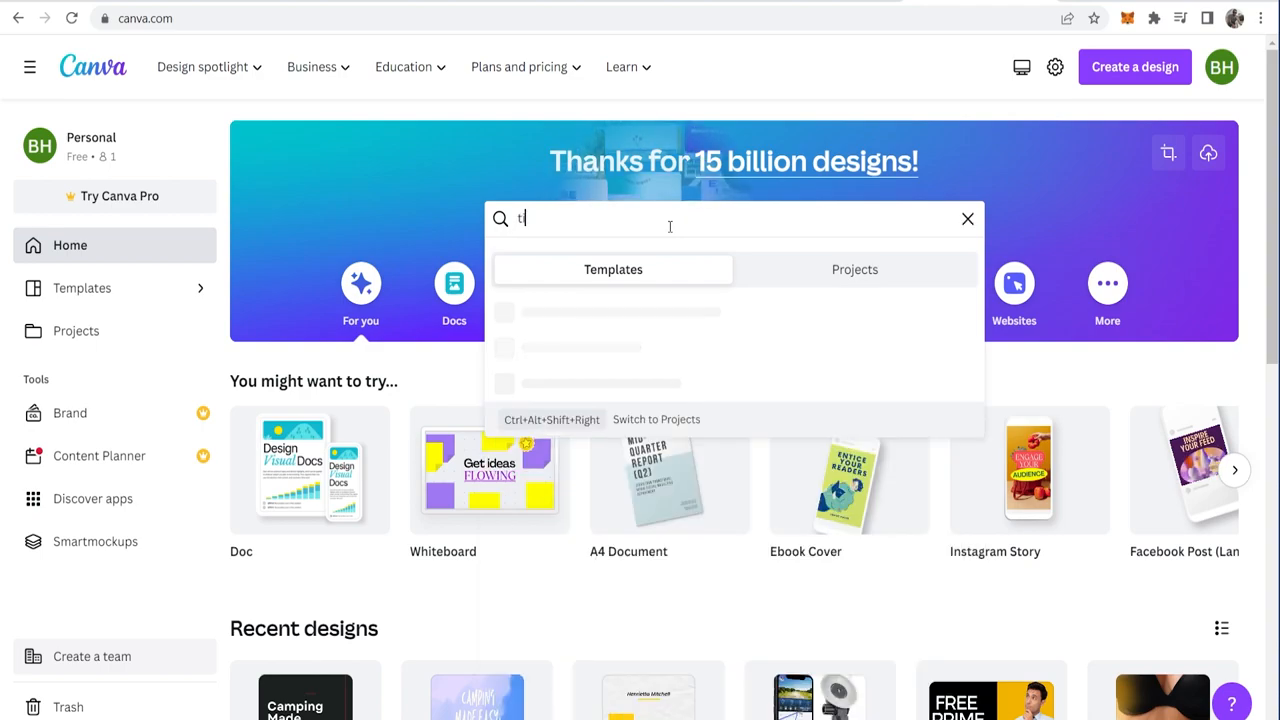
type("iktok")
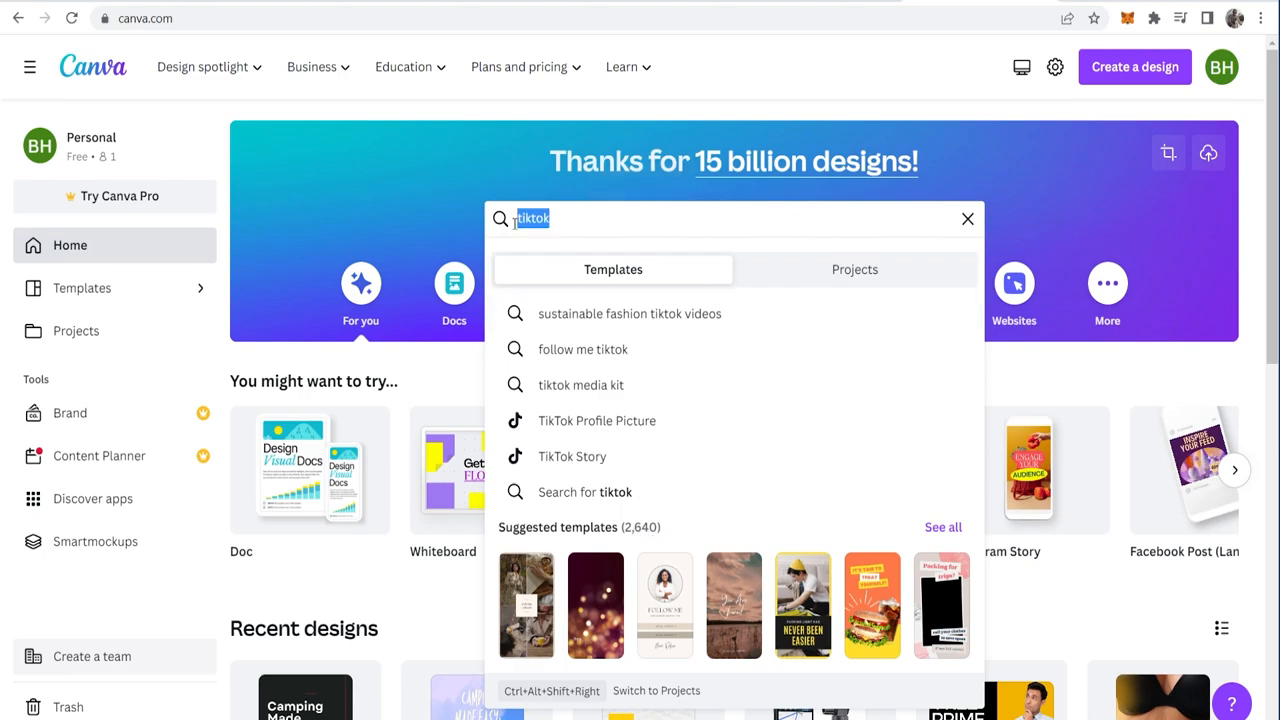
type("you")
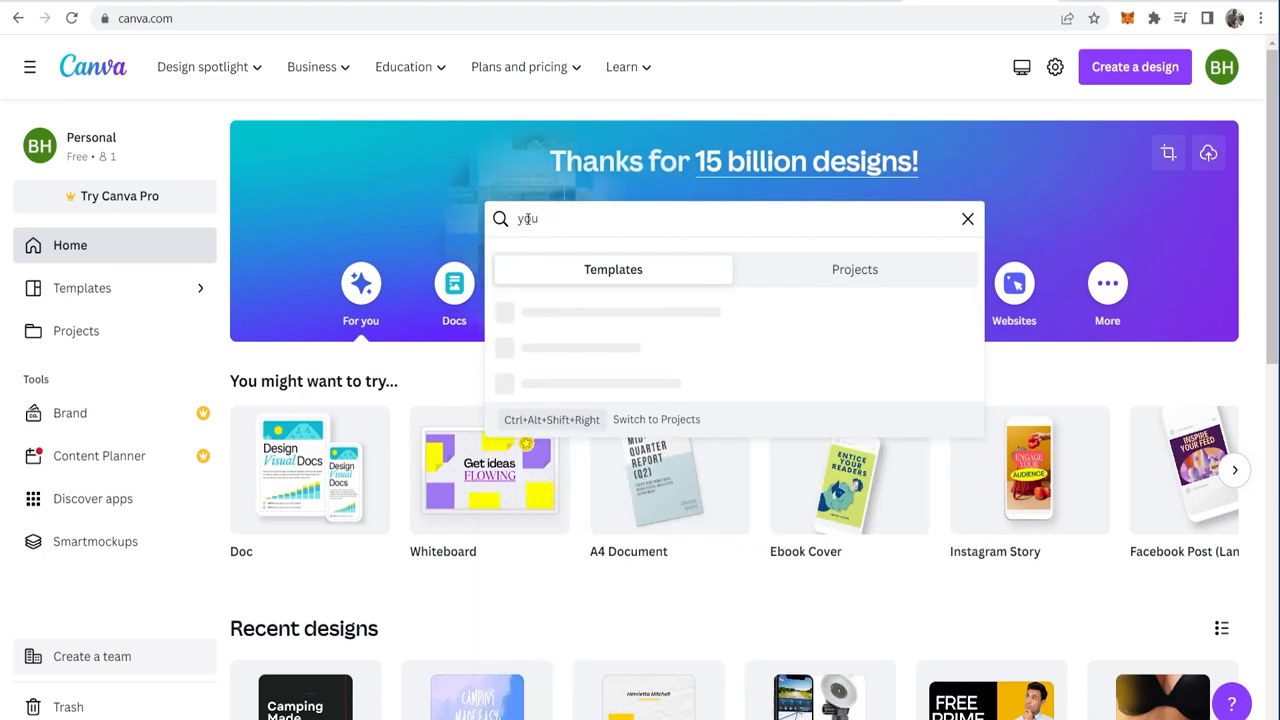
type("youtube shorts")
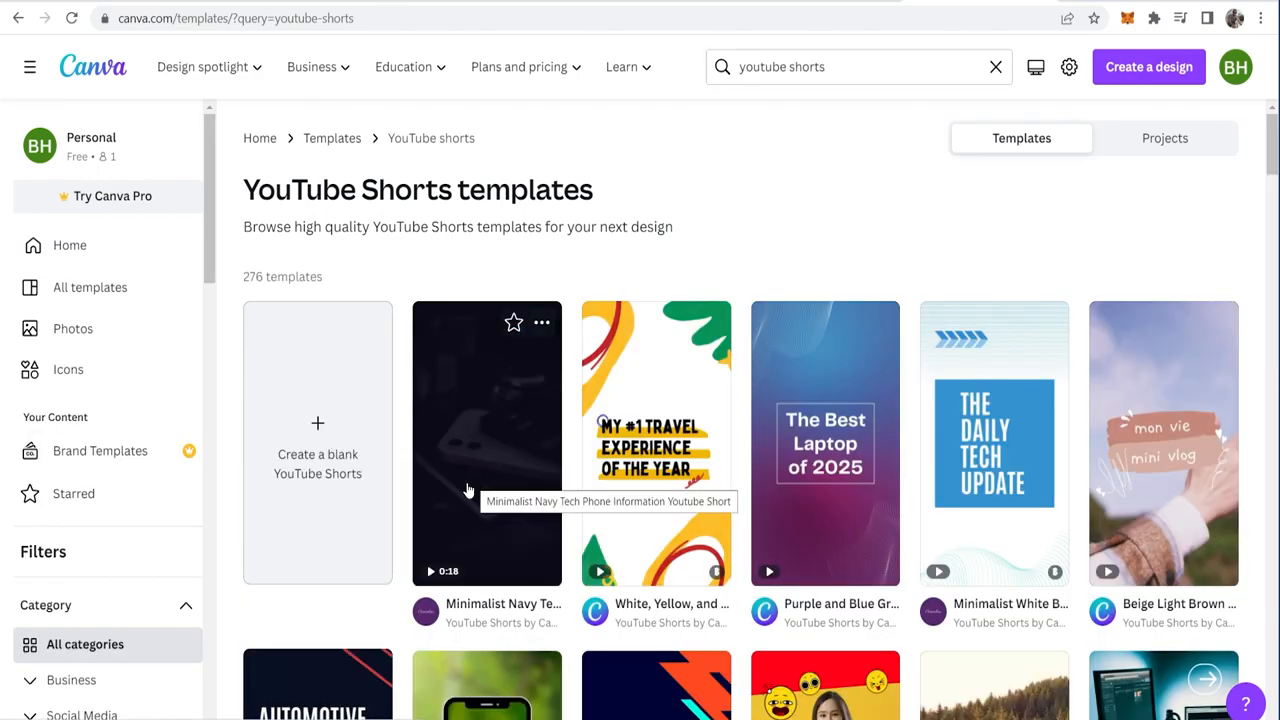
mouse_move(596, 460)
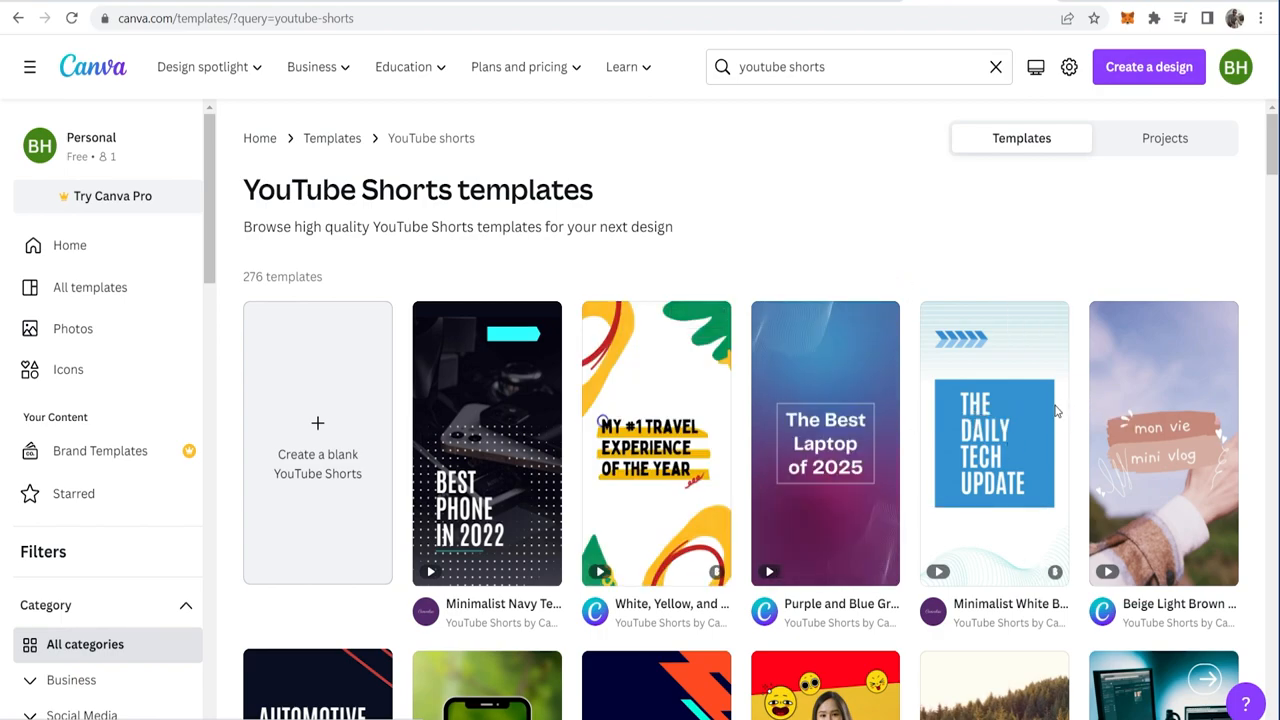
- Customize the beige mini vlog YouTube Shorts template as a new design
scroll("down", 3)
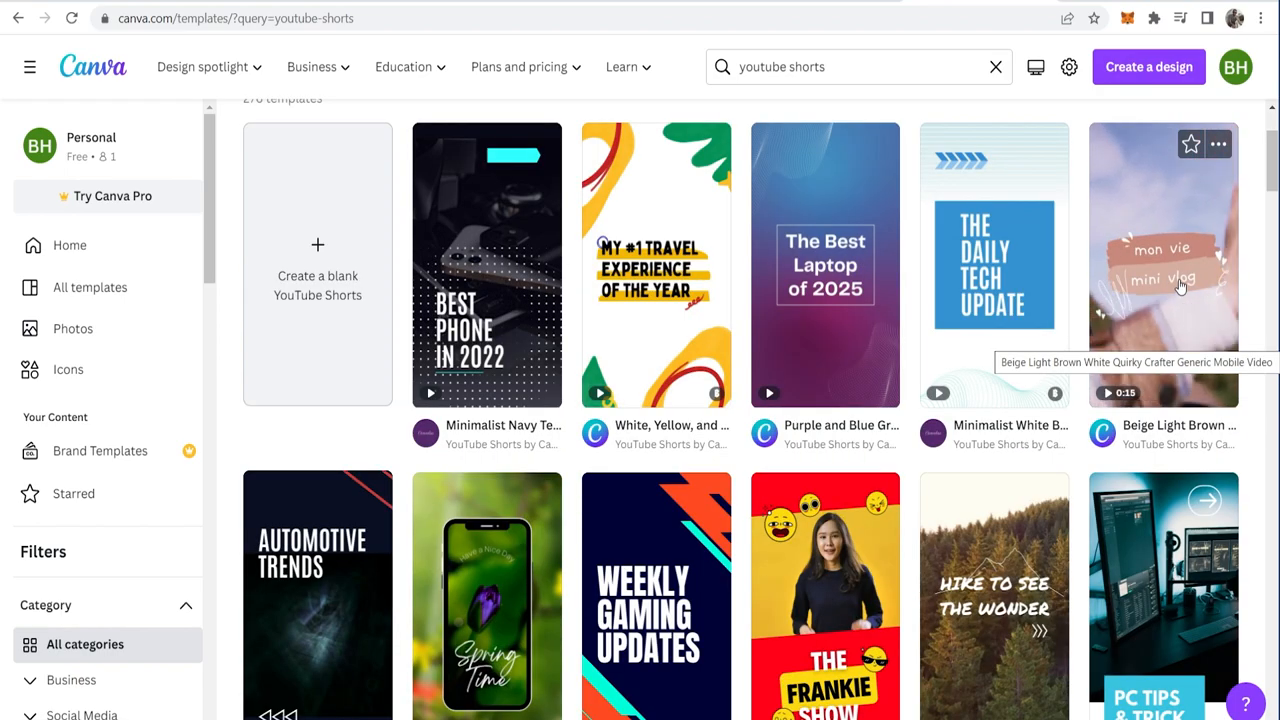
left_click(1164, 264)
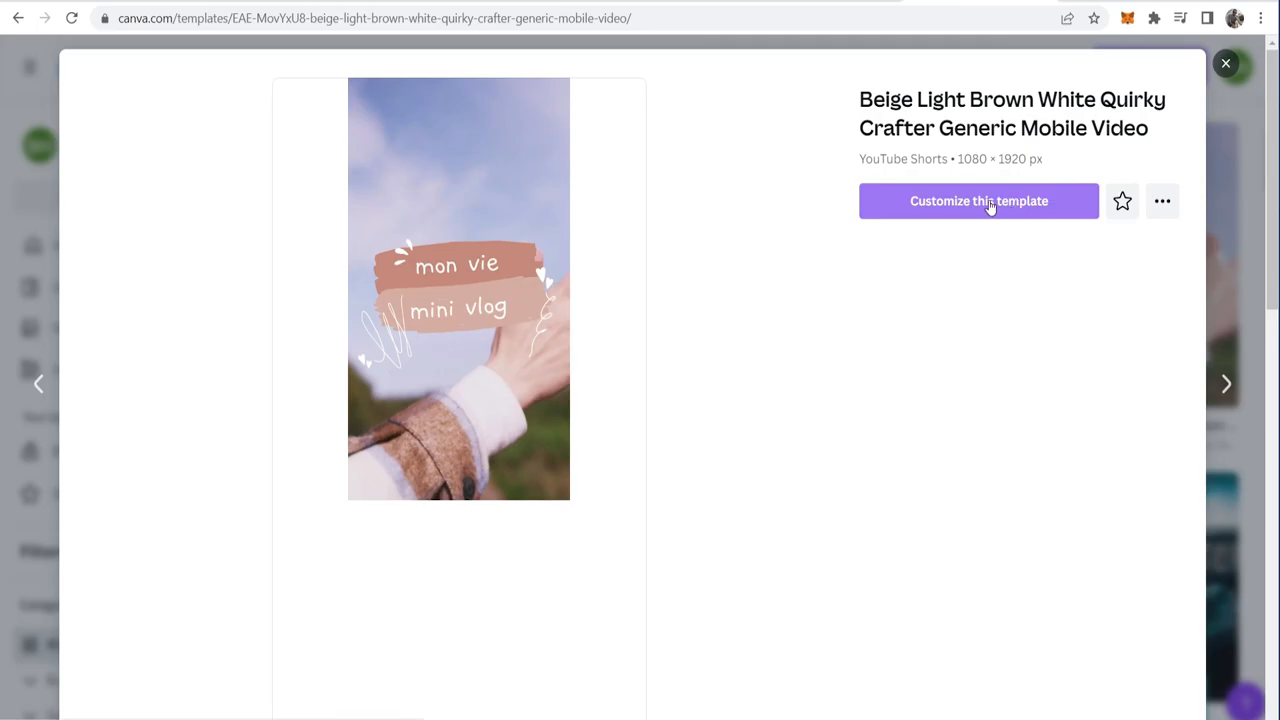
left_click(978, 200)
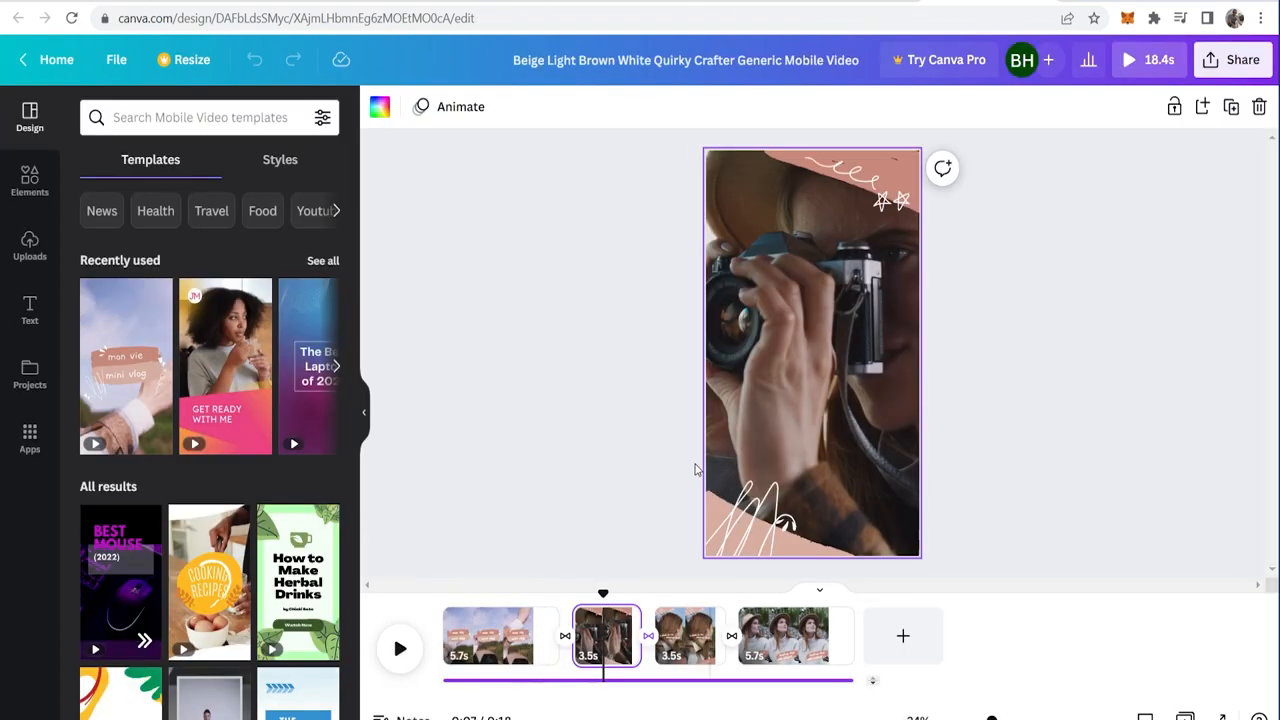
mouse_move(688, 636)
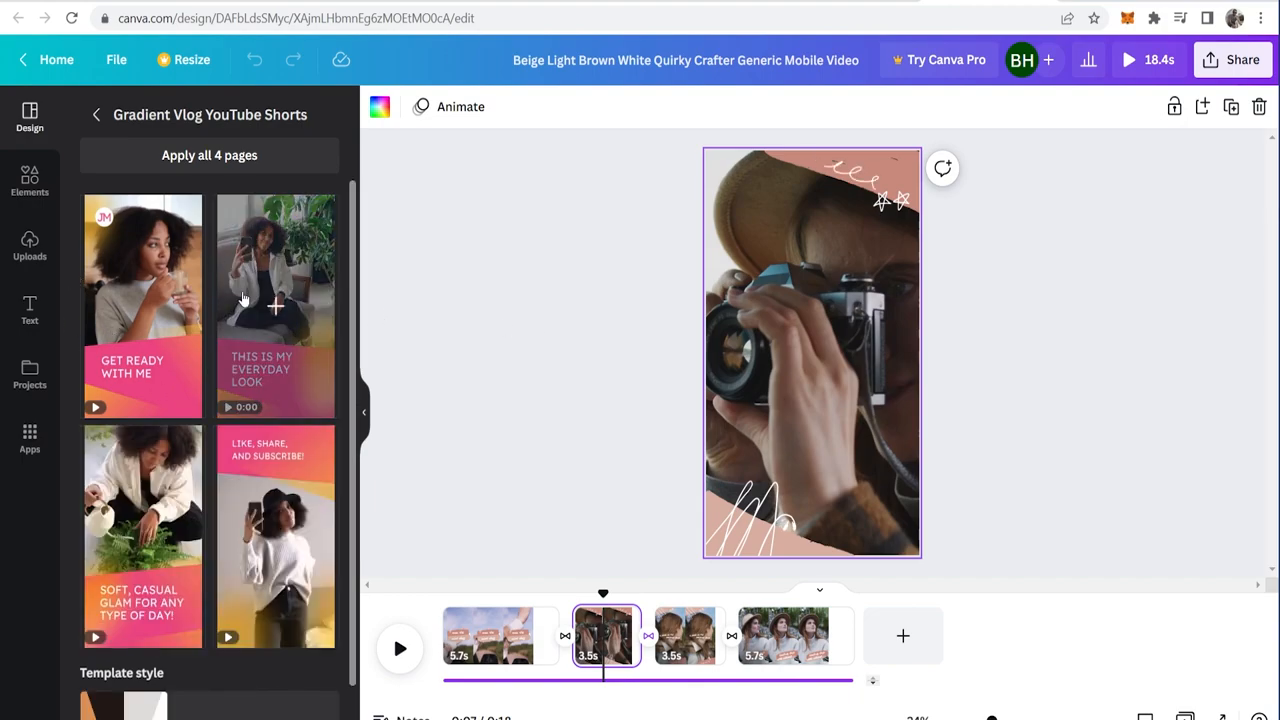
- Apply all four Gradient Vlog YouTube Shorts pages to the video design
left_click(208, 156)
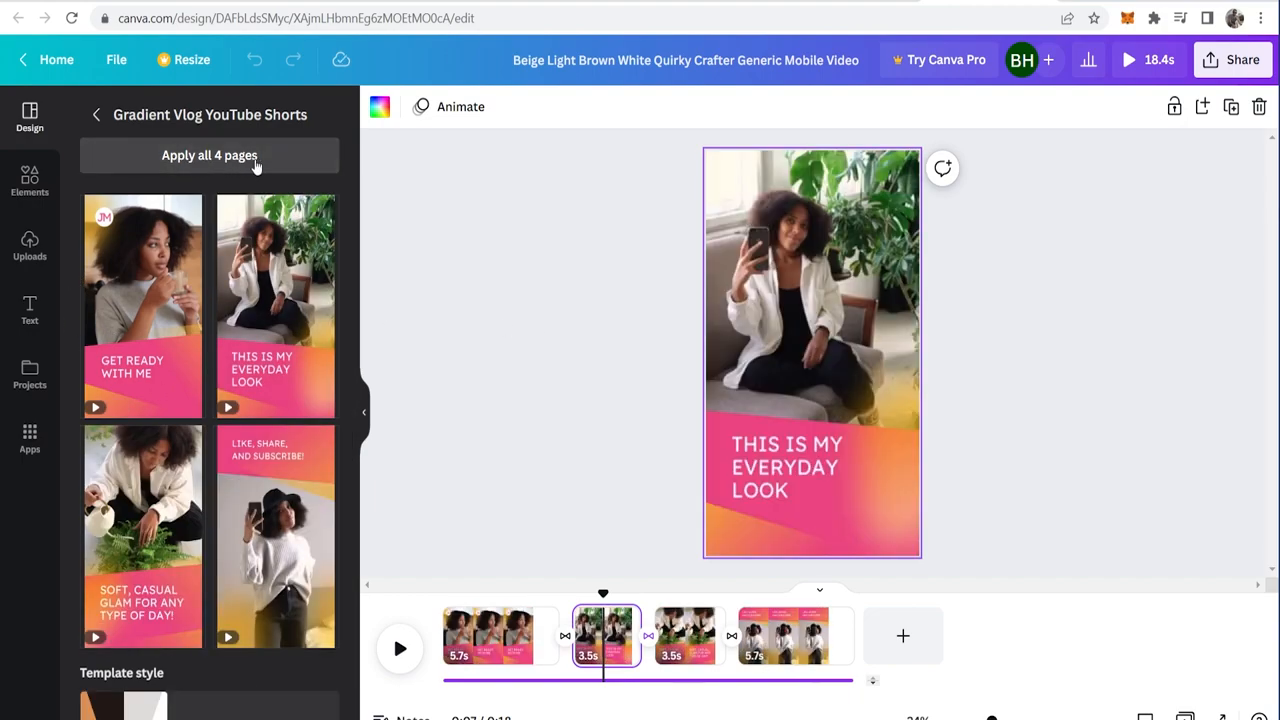
left_click(208, 156)
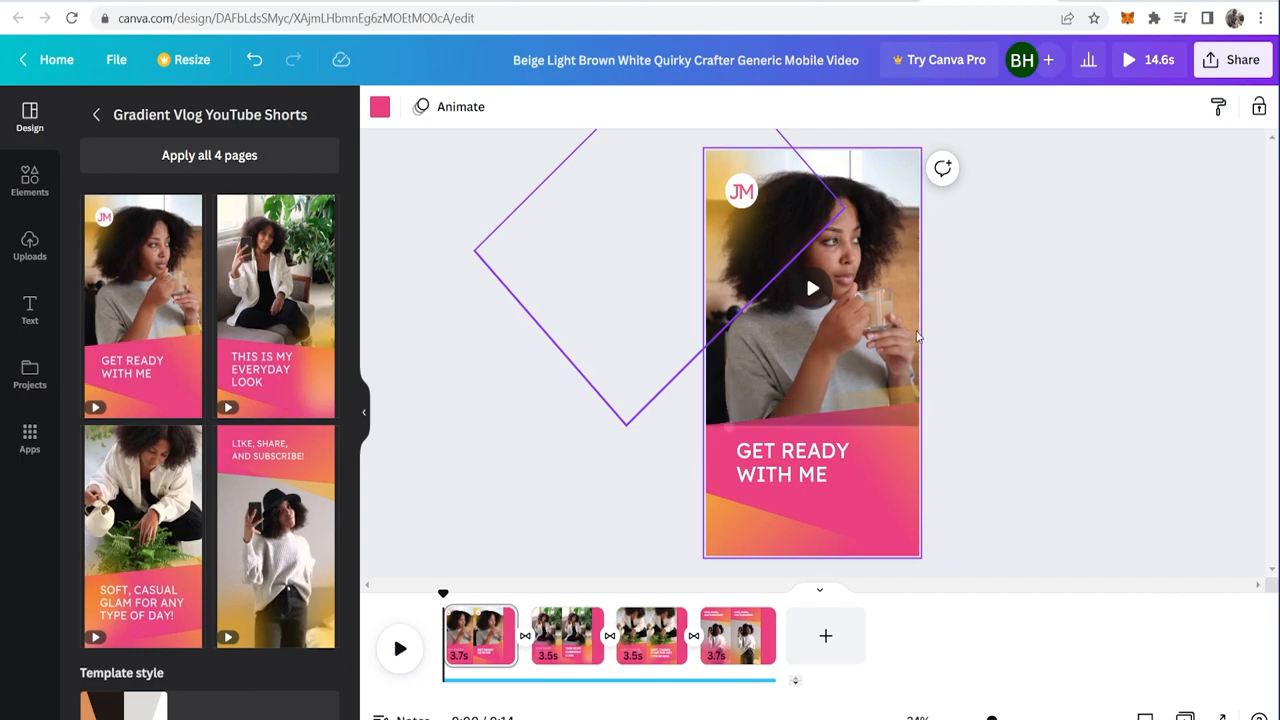
left_click(740, 192)
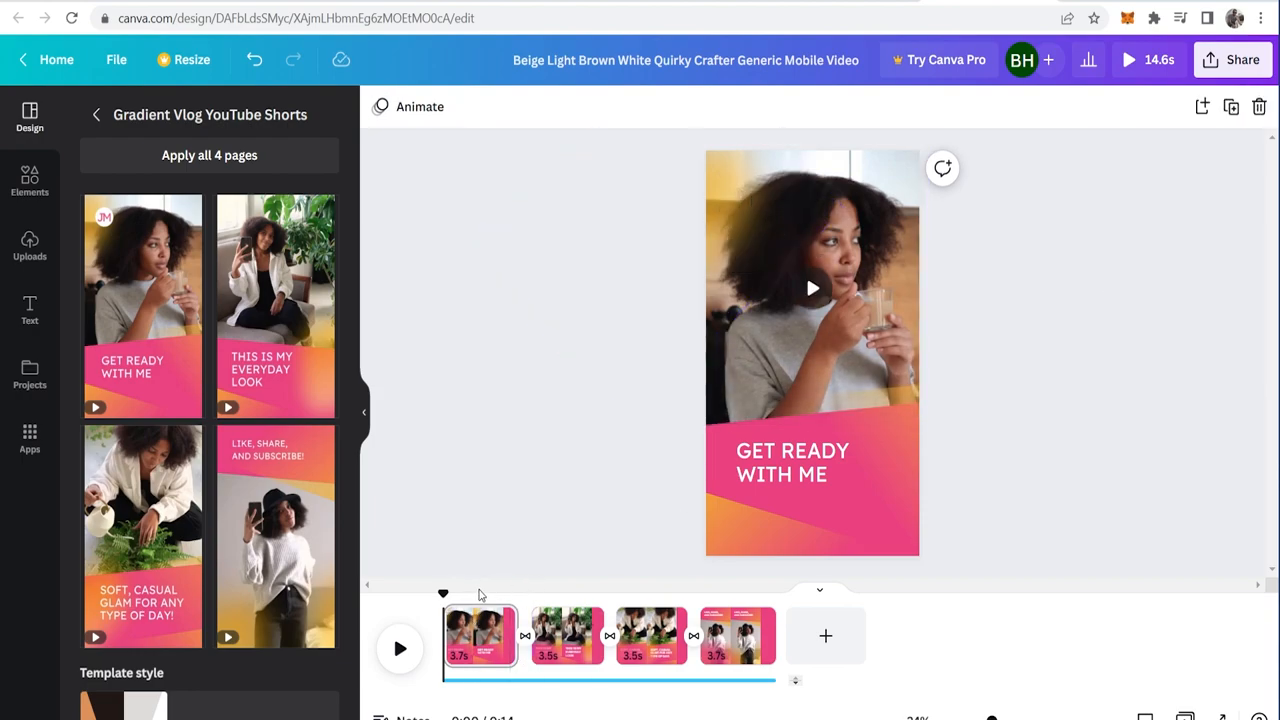
left_click(804, 462)
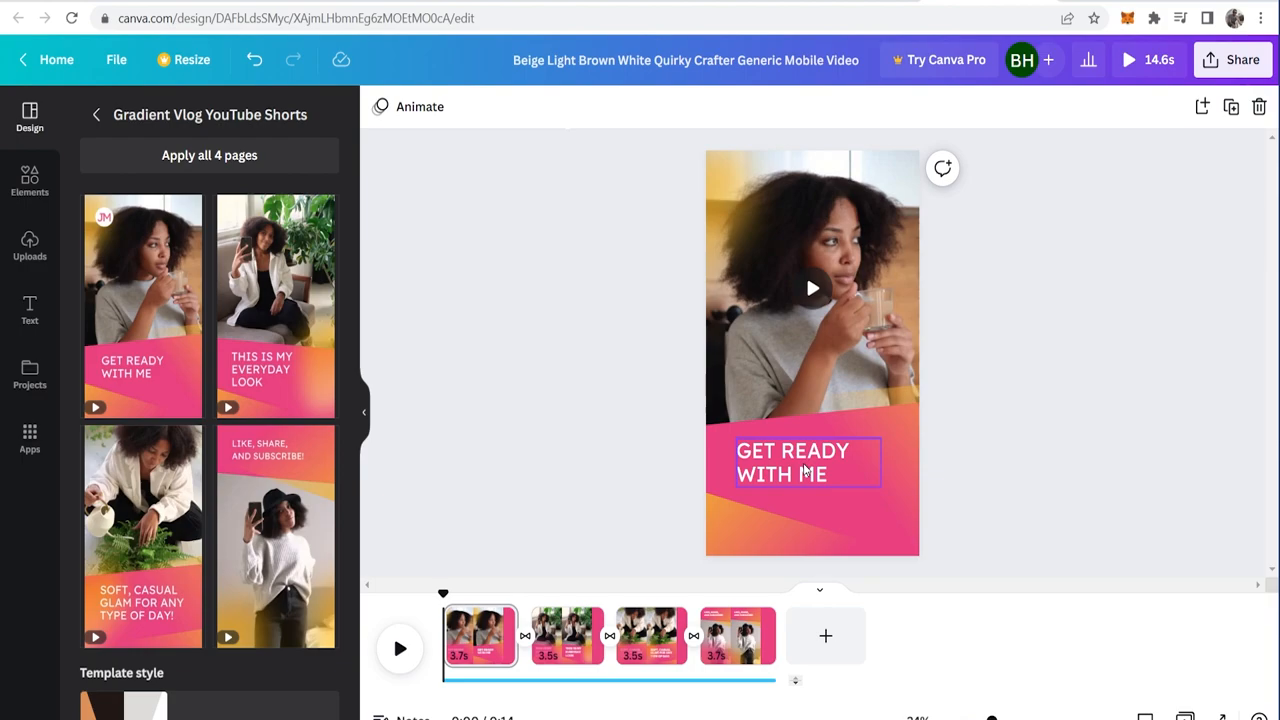
left_click(568, 636)
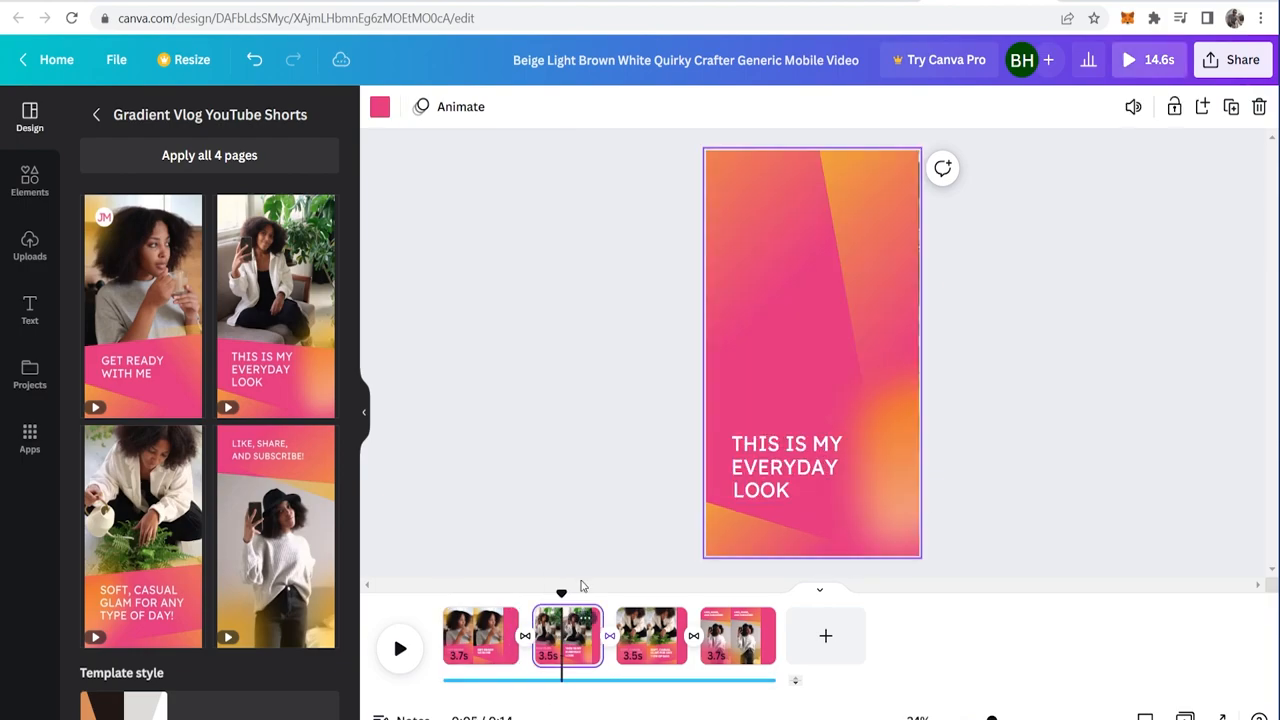
mouse_move(664, 636)
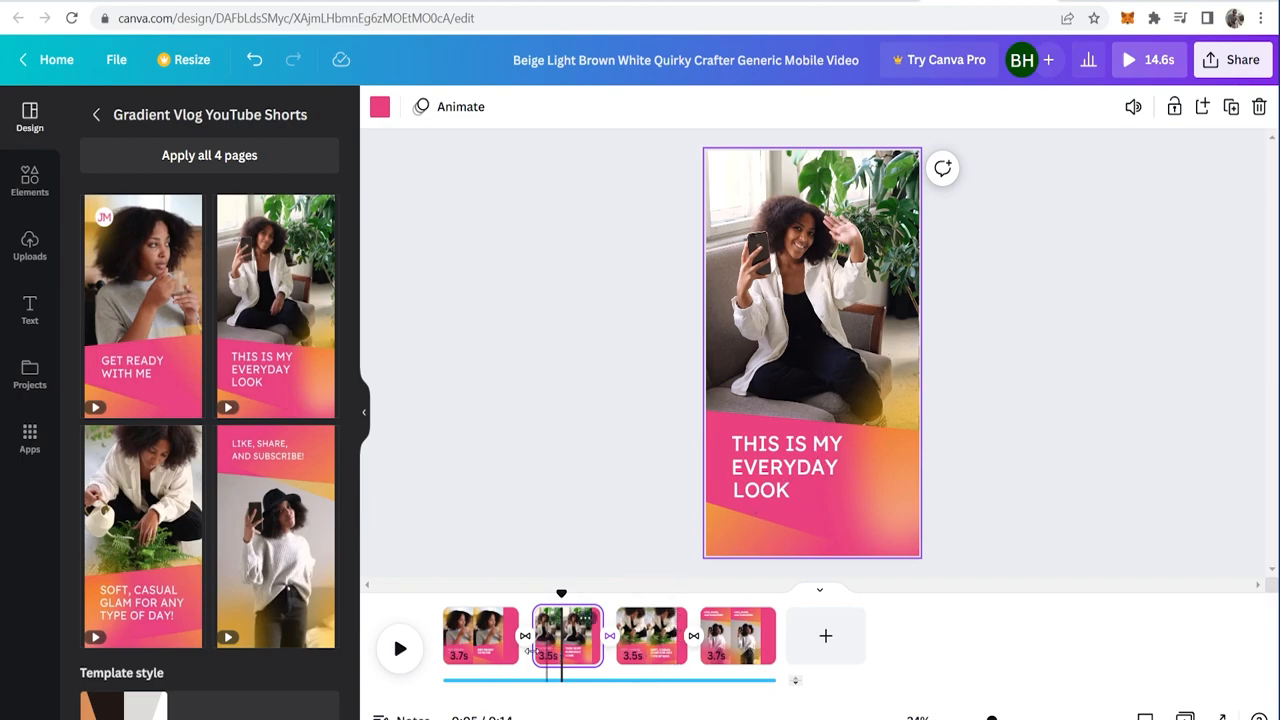
left_click(480, 636)
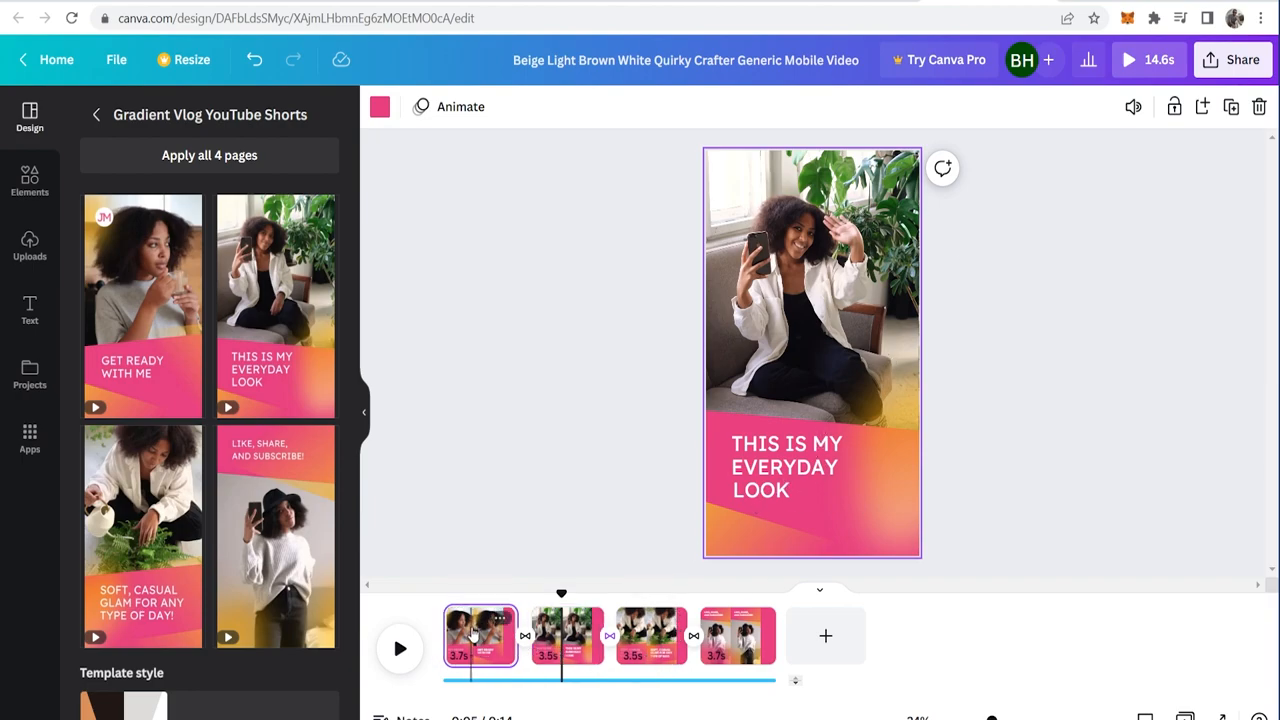
left_click(480, 636)
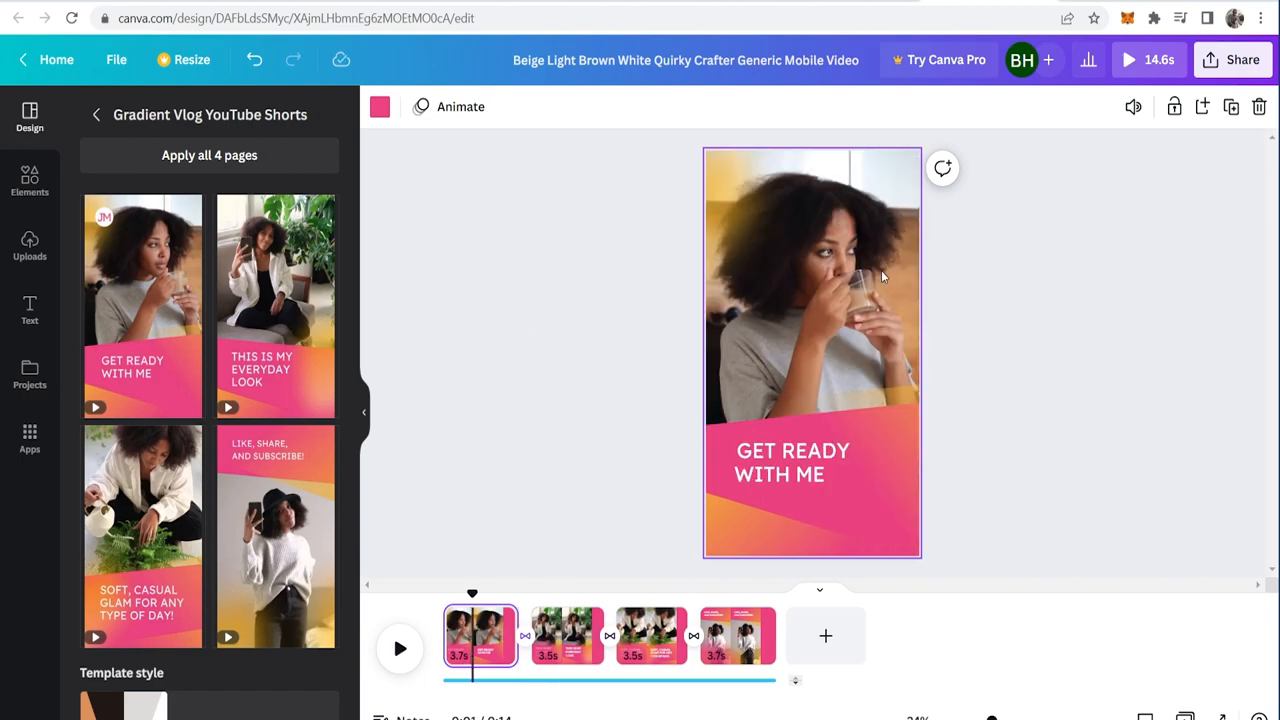
mouse_move(792, 292)
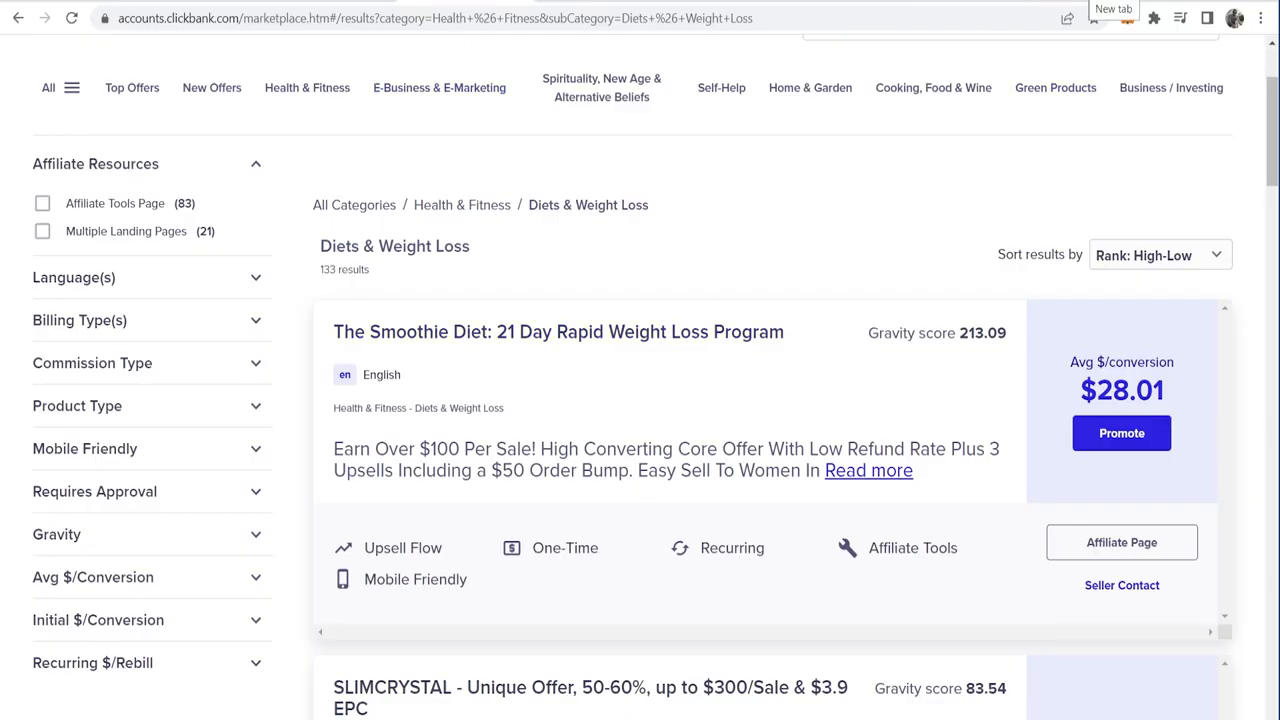
mouse_move(356, 356)
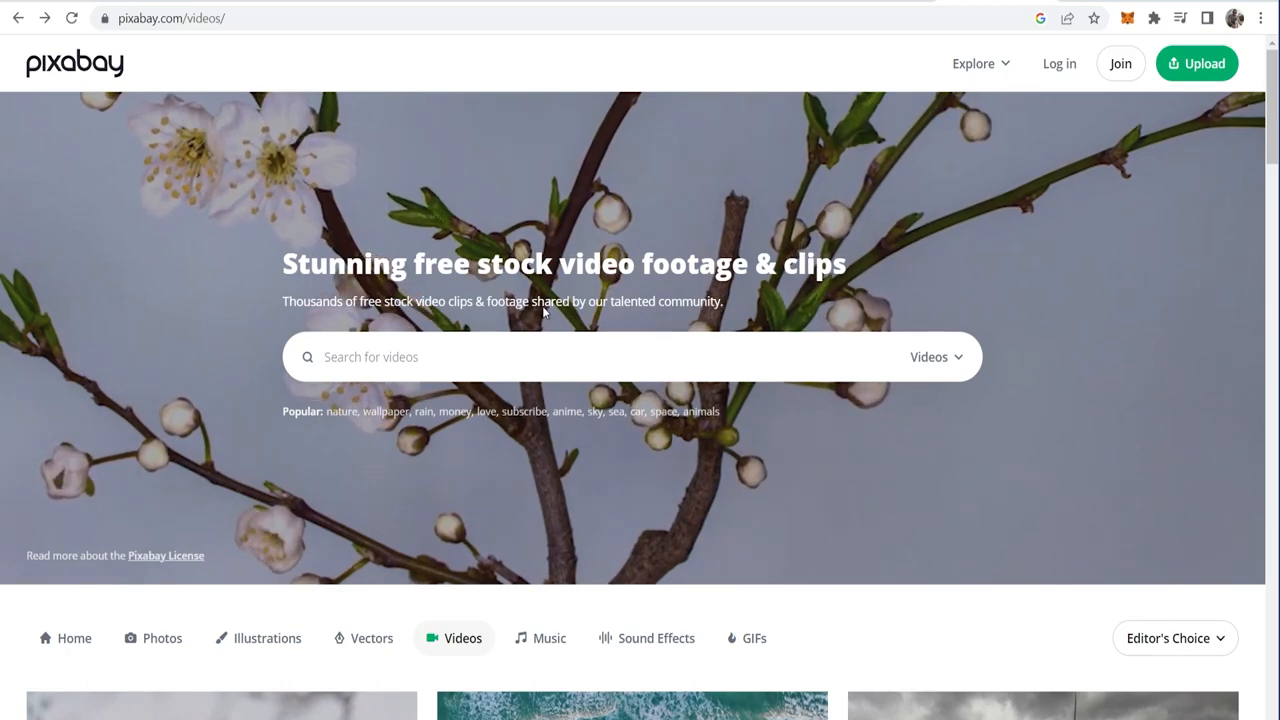
- Search Pixabay videos for 'healthy'
type("heal")
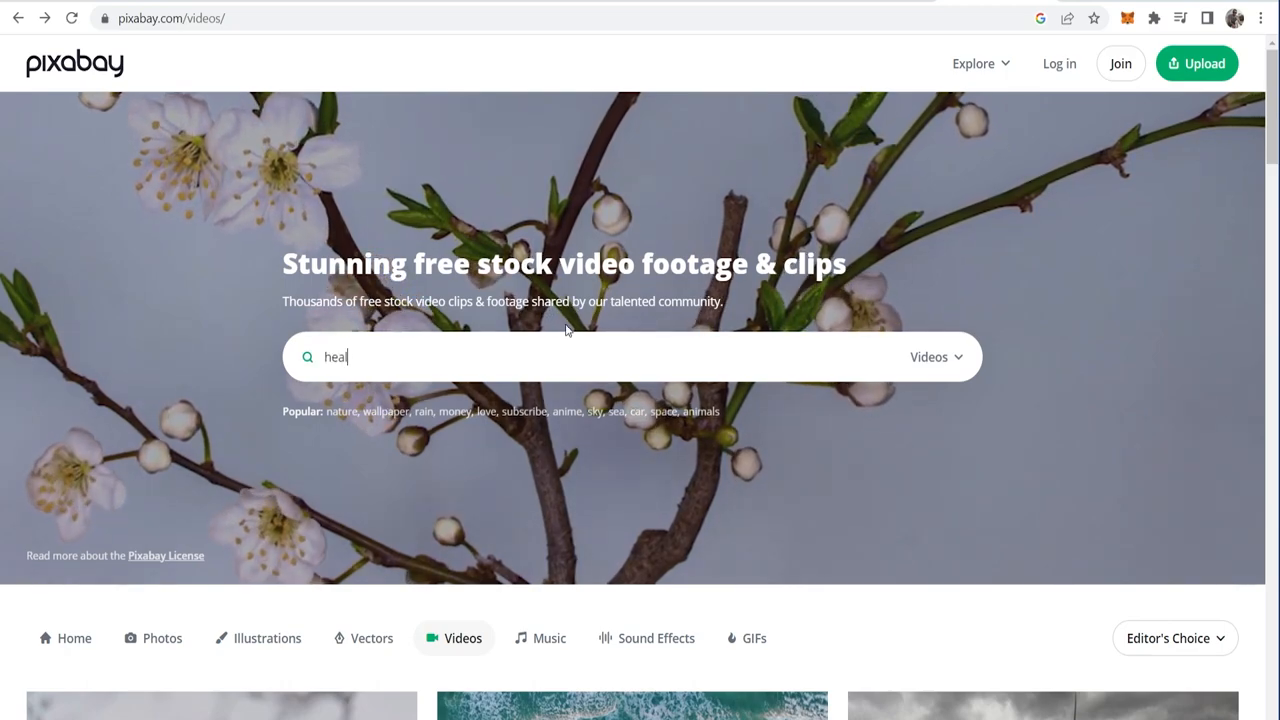
type("thy")
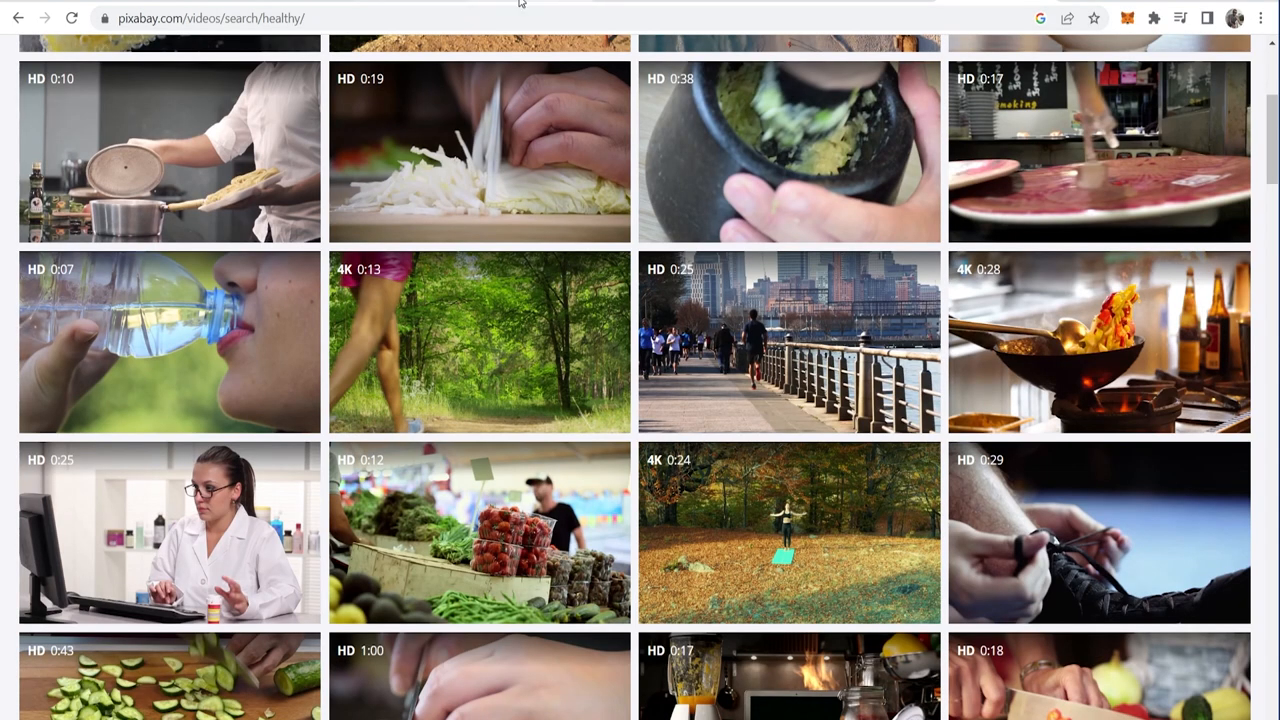
mouse_move(276, 84)
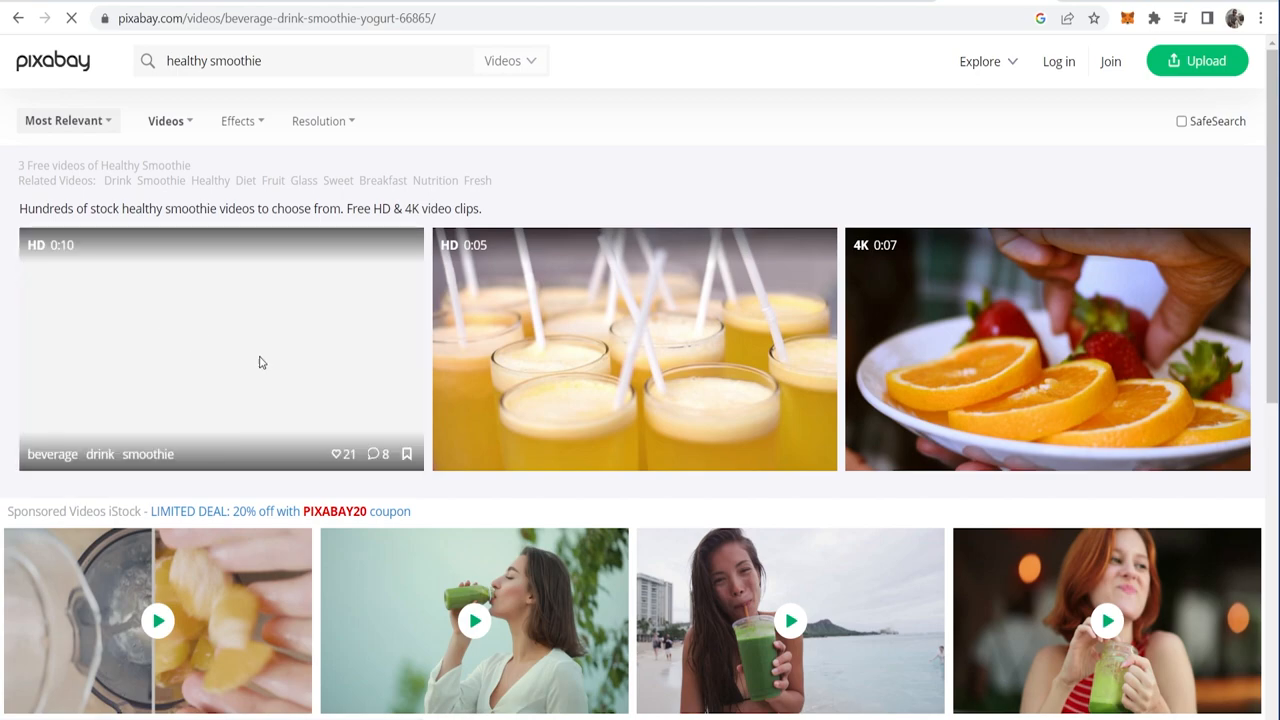
- Download the strawberry smoothie glasses clip as MP4 and return to Canva
left_click(220, 348)
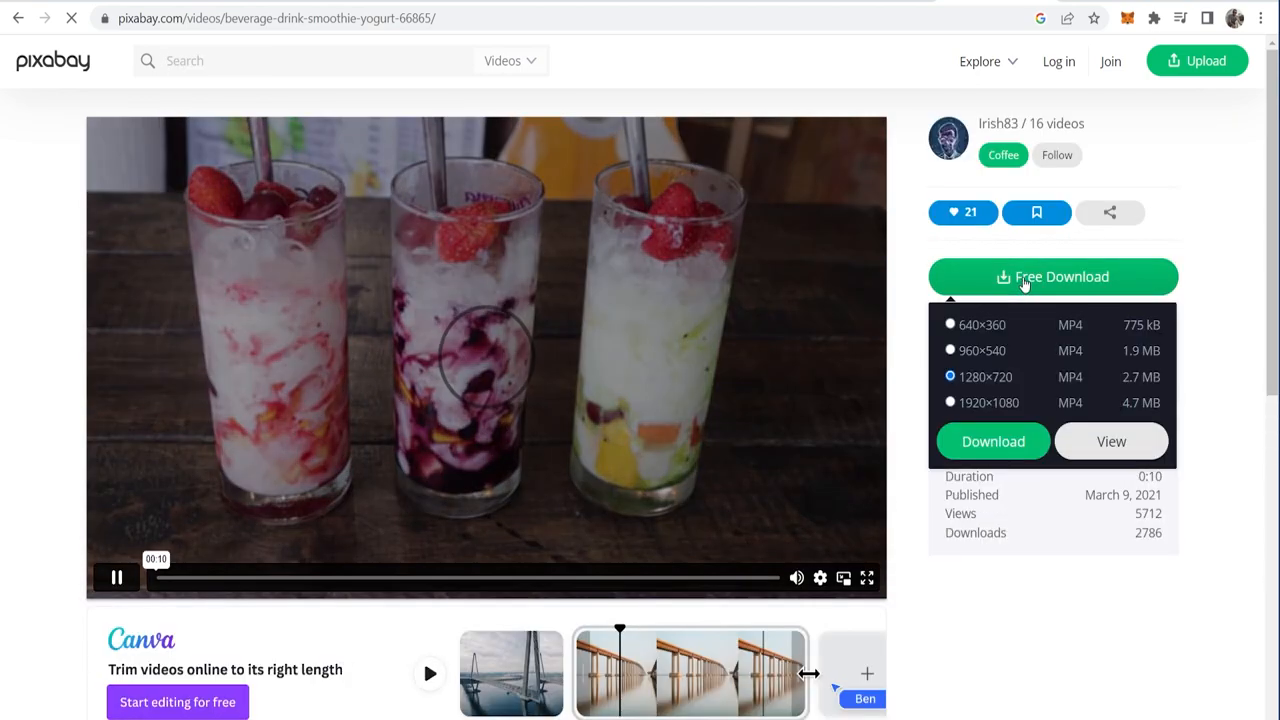
left_click(992, 442)
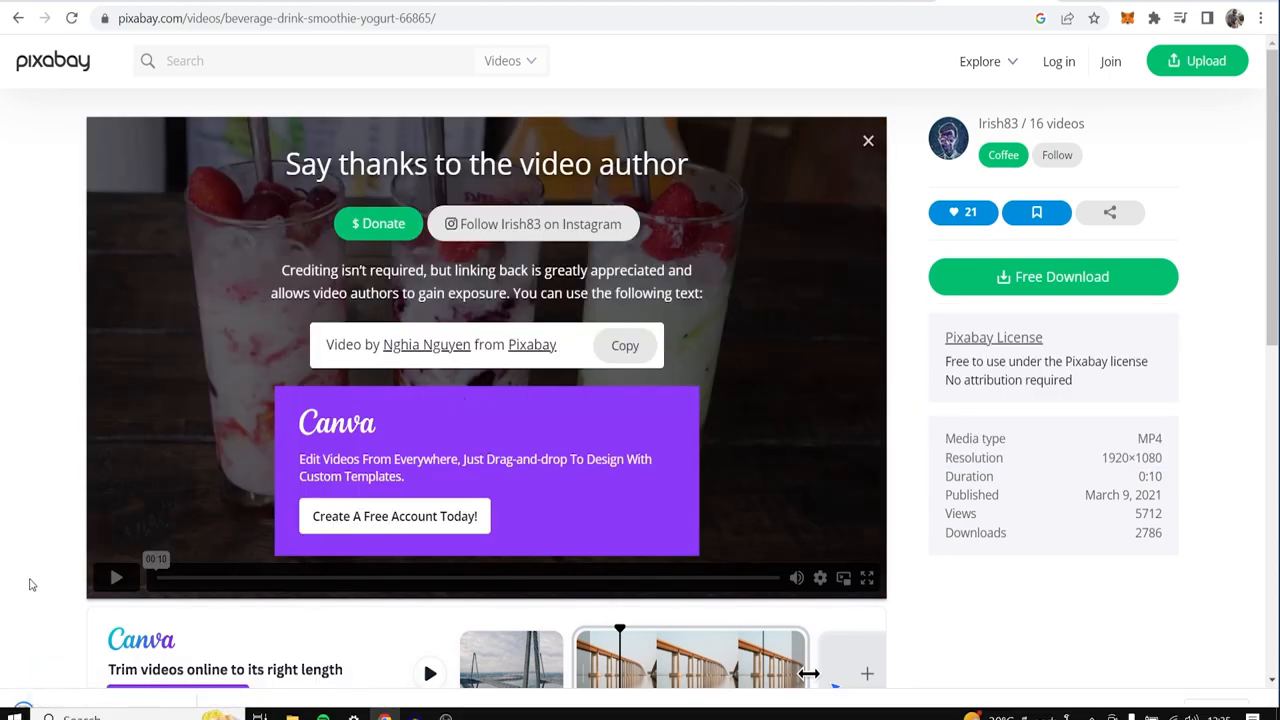
left_click(1052, 276)
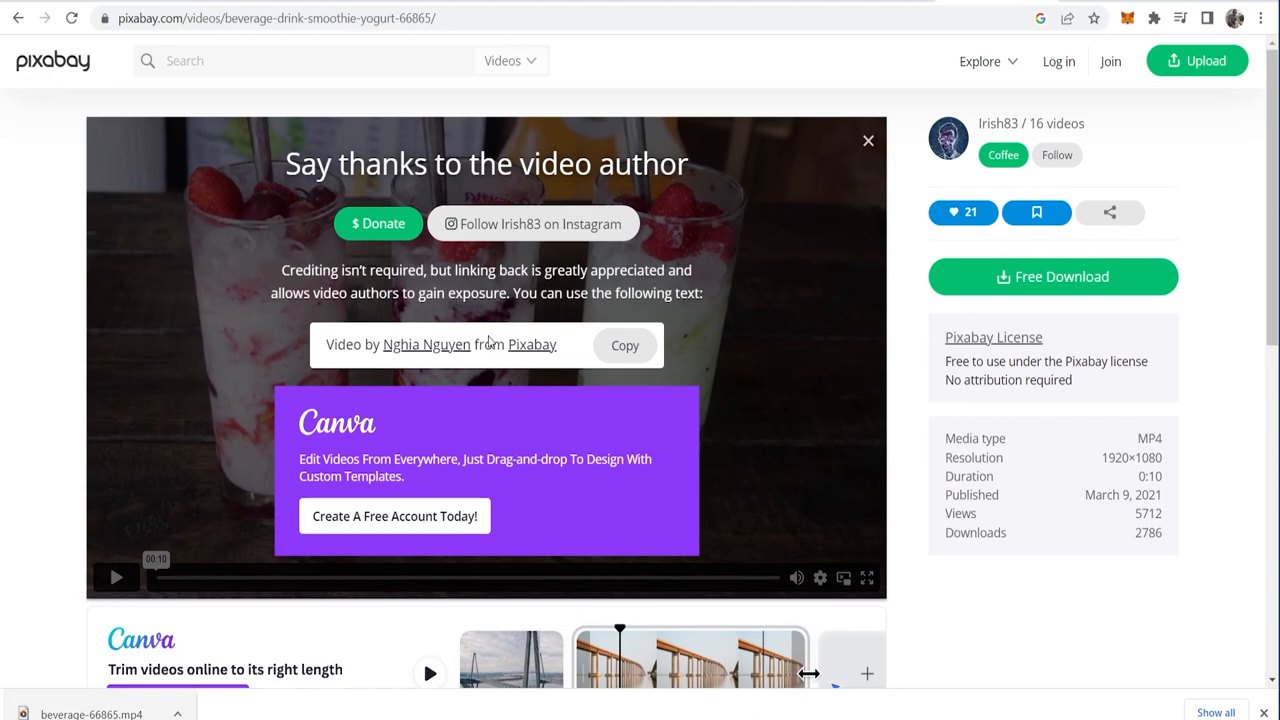
left_click(394, 516)
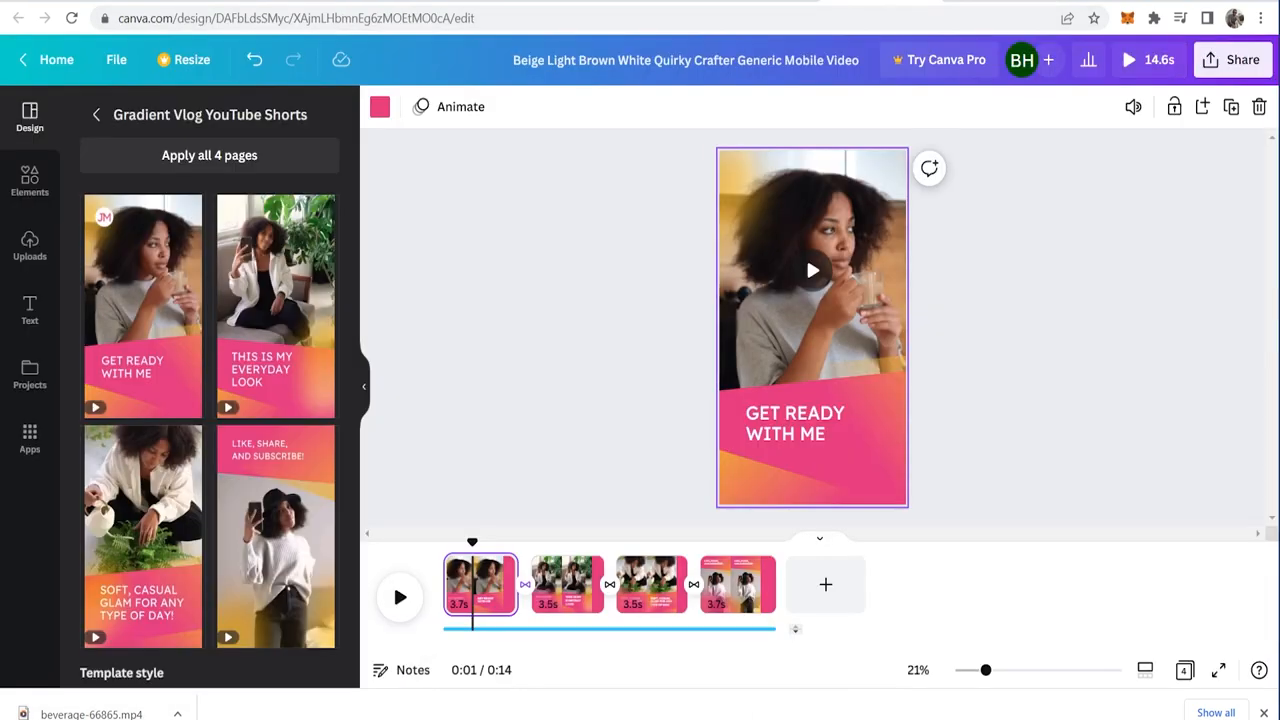
- Upload beverage-66865.mp4 and place the smoothie clip on the first page
left_click(28, 244)
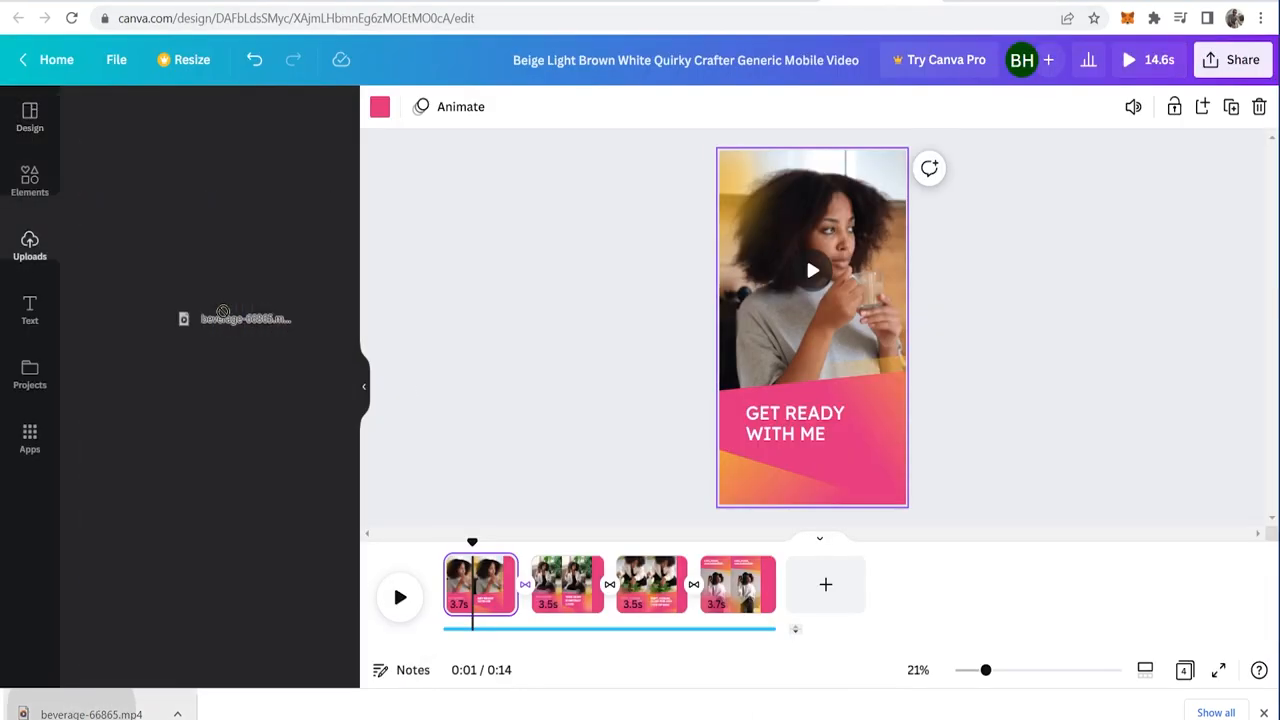
left_click(28, 244)
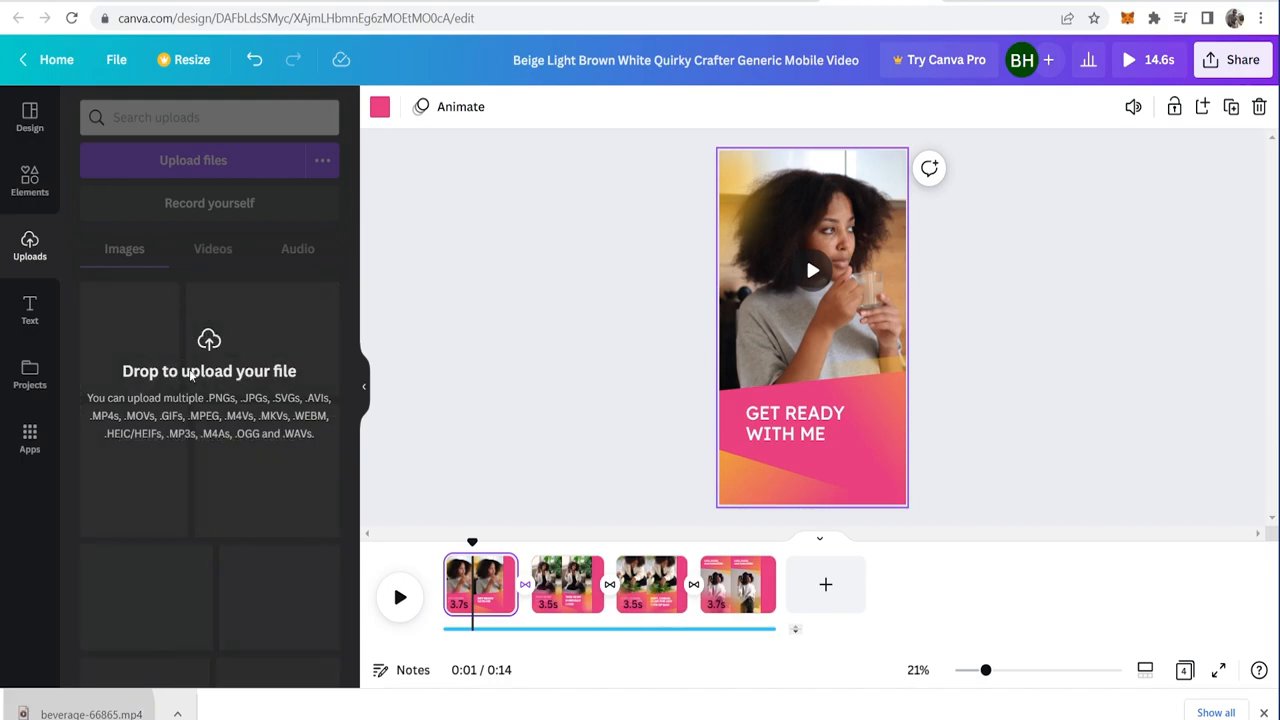
left_click(212, 248)
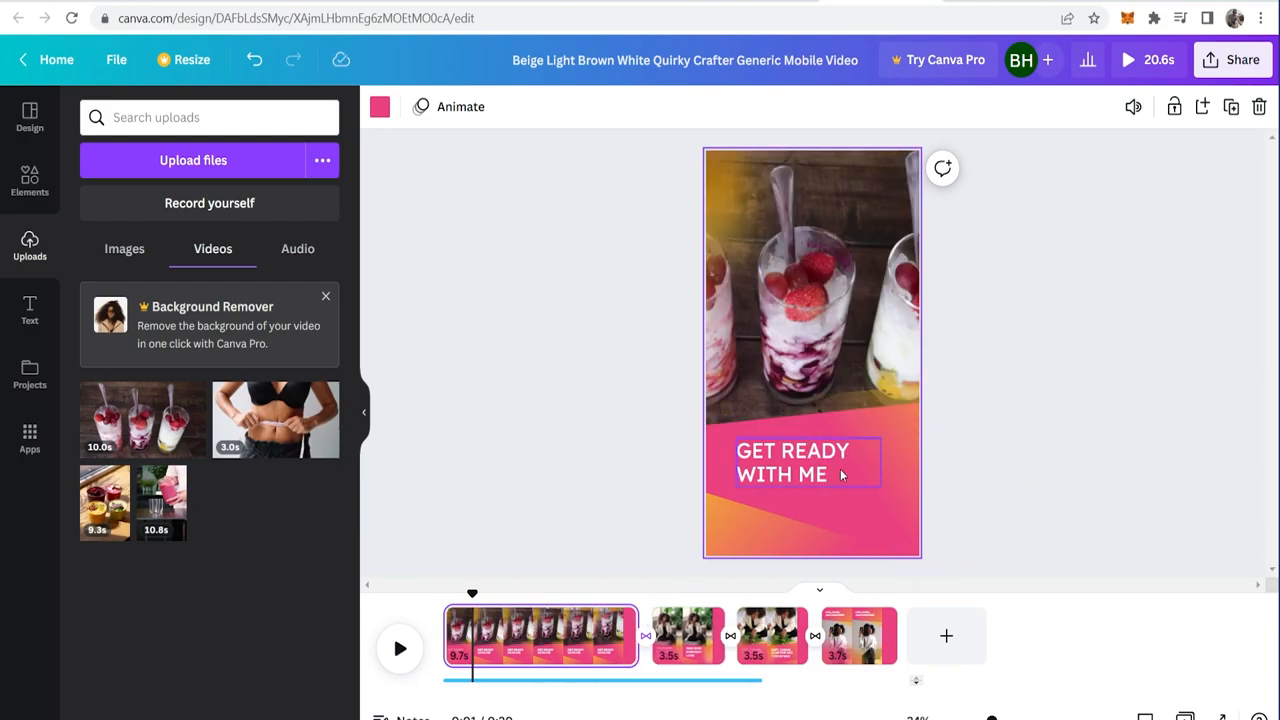
- Caption page 1 'THE BEST DIET TO LOSE WEIGHT IS...', trim the clip to 3.5 seconds and preview it
left_click(792, 462)
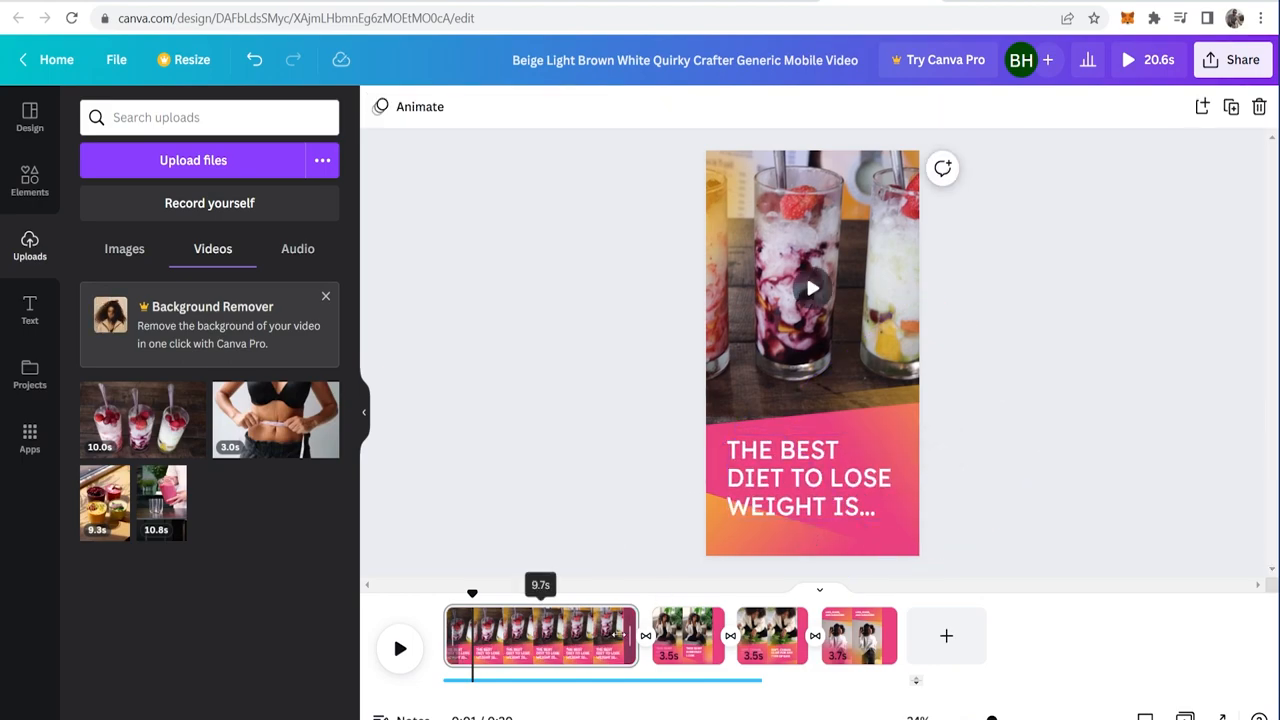
left_click(476, 636)
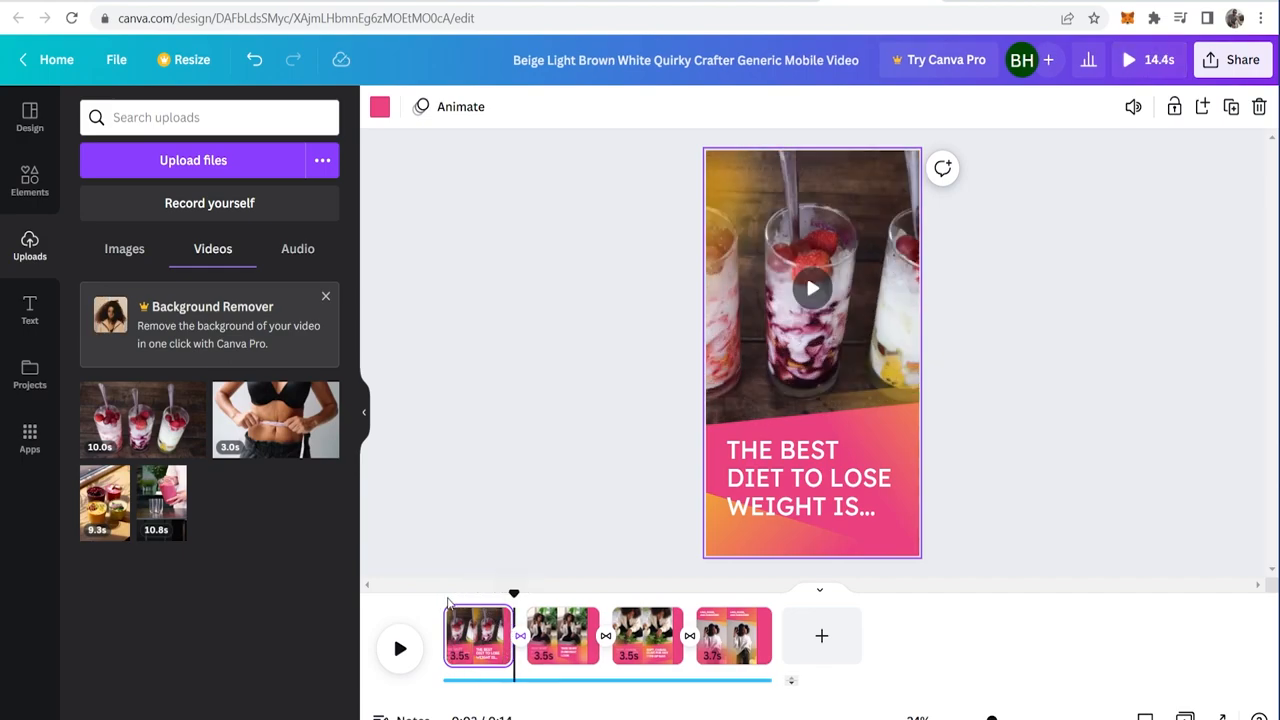
left_click(400, 648)
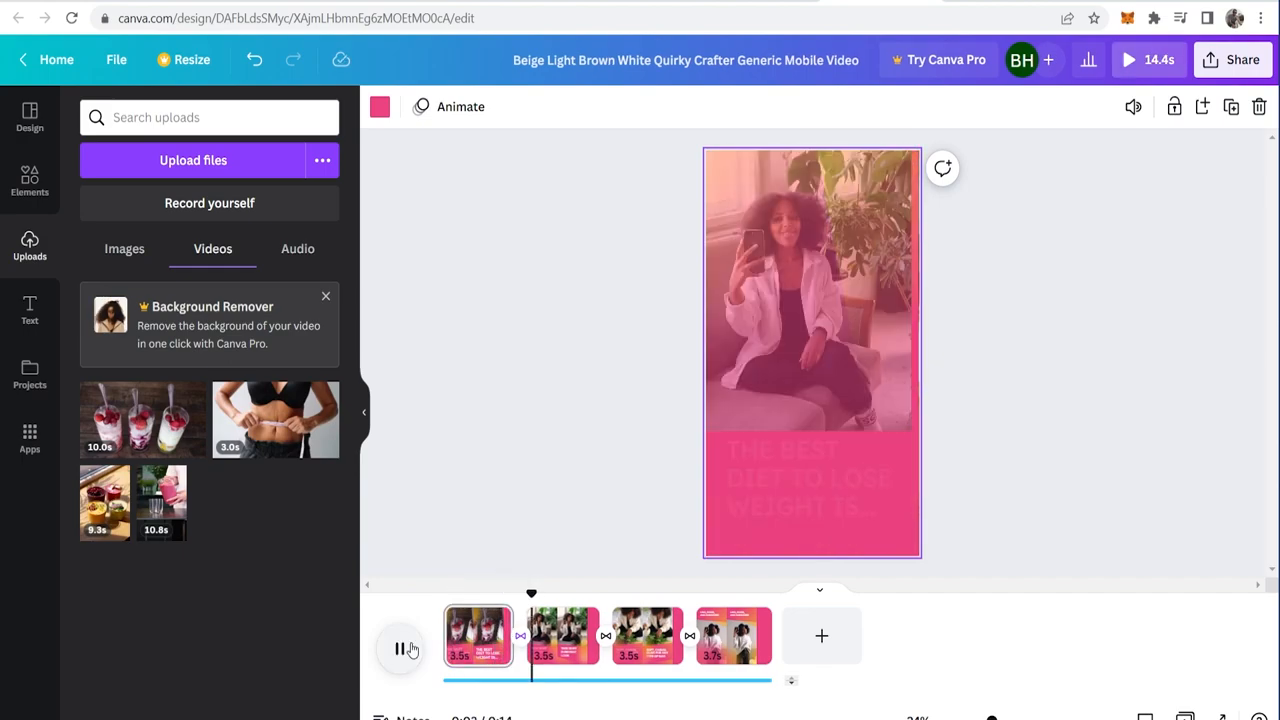
left_click(400, 648)
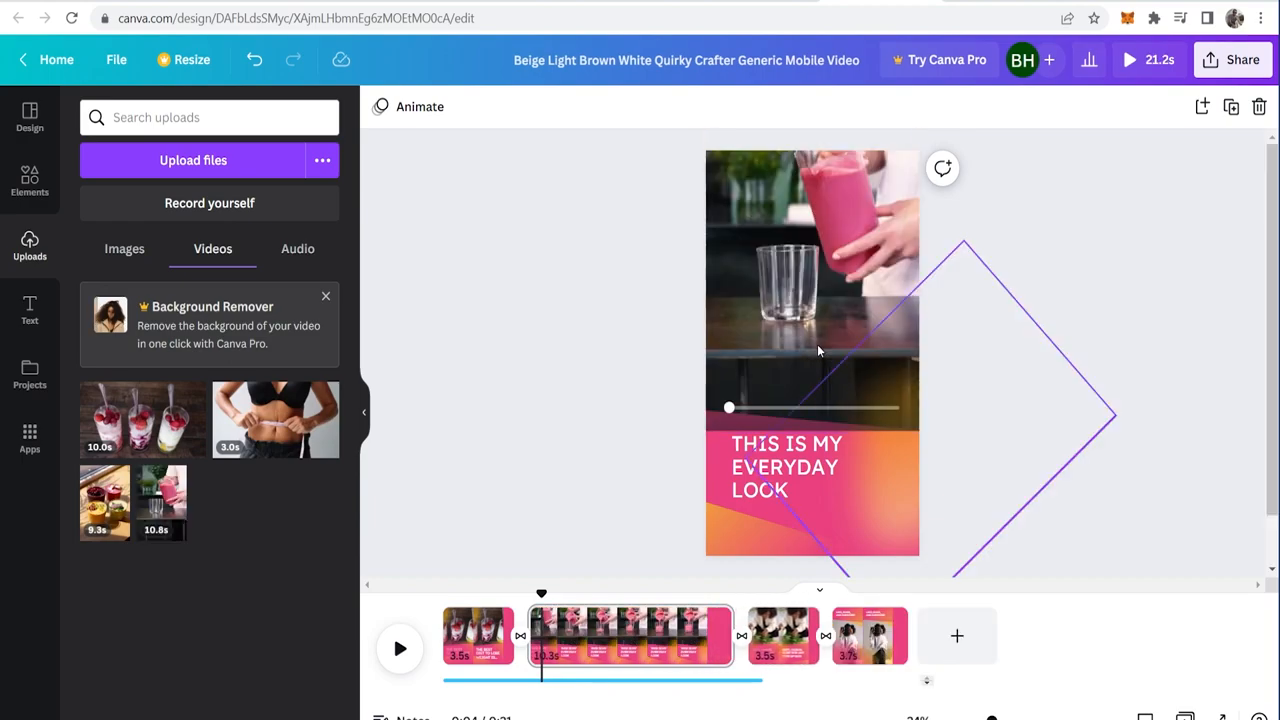
- Rewrite the second page's caption to 'THE SMOOTHIE DIET (LINK IN BIO)'
left_click(784, 466)
type("THE SMOOTHIE ")
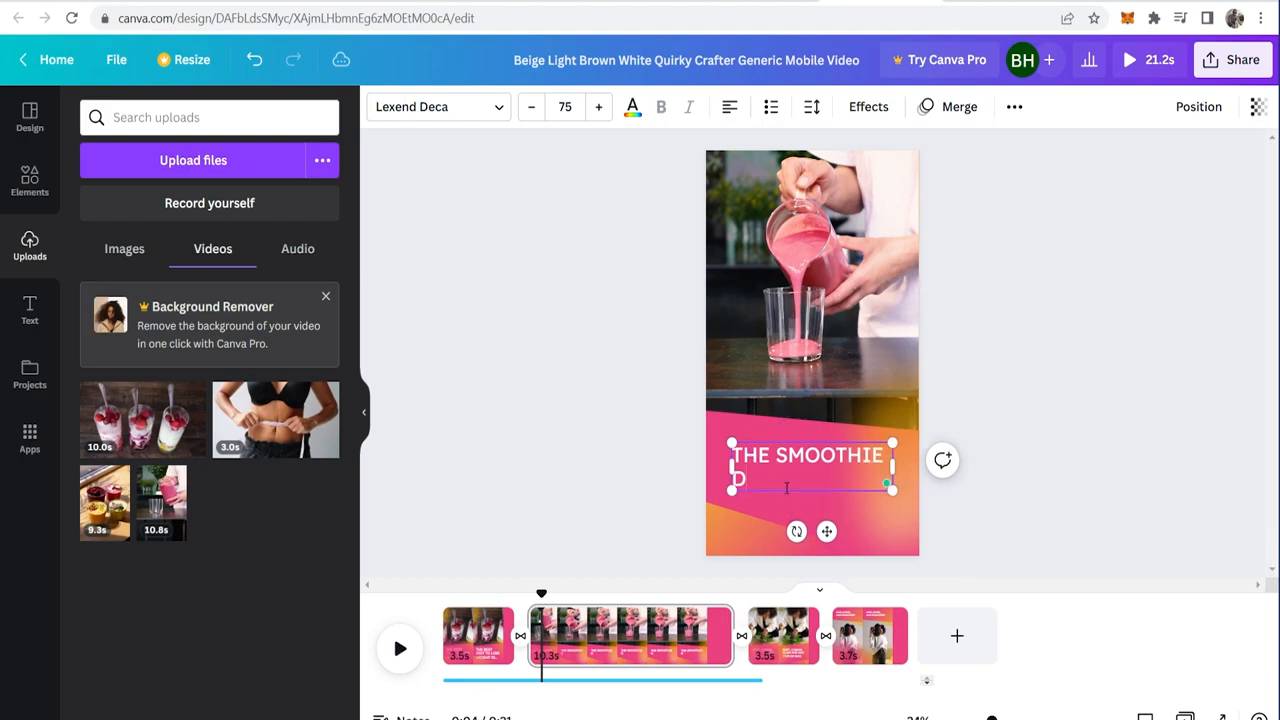
type("DIET (LINK IN B")
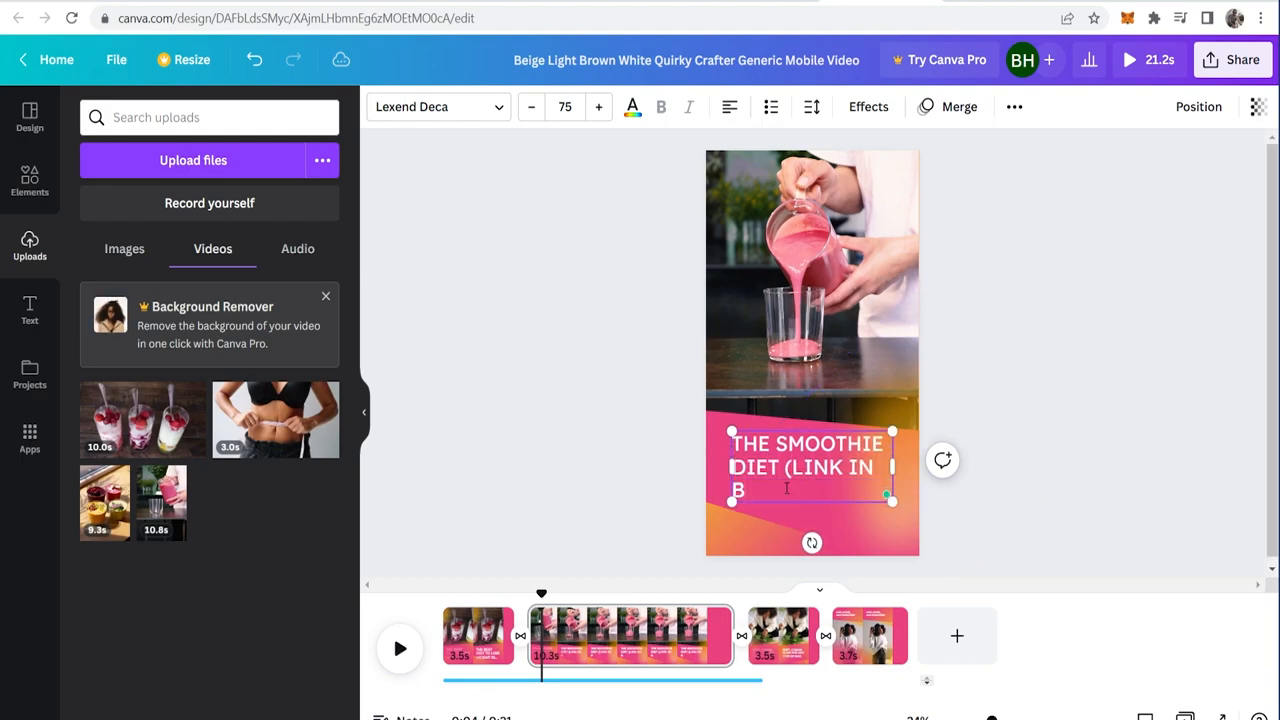
left_click_drag(892, 496, 910, 510)
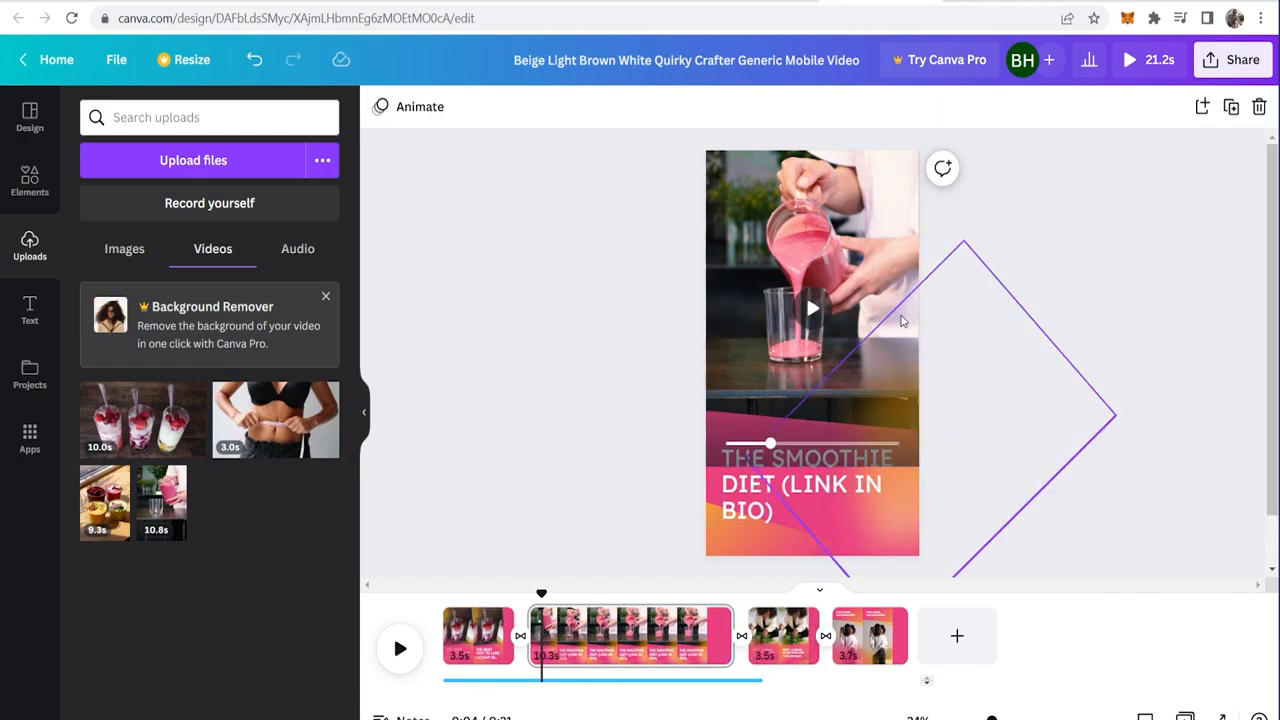
left_click(816, 344)
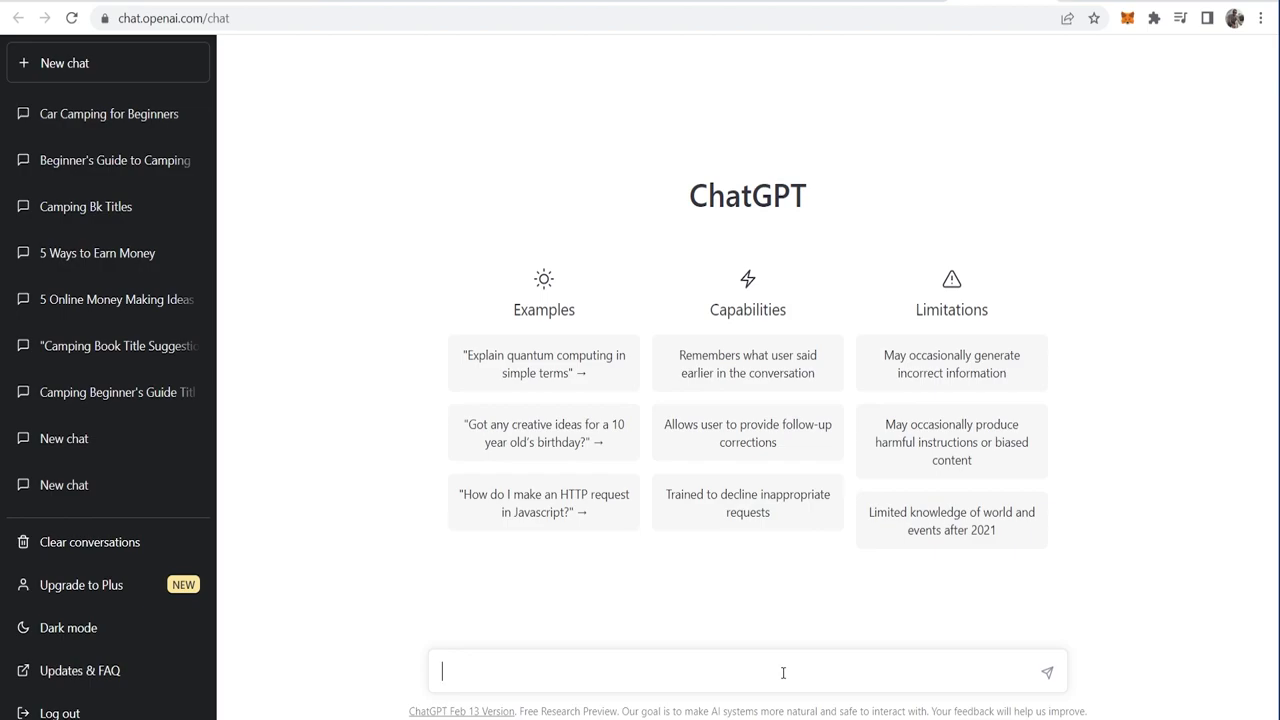
- Send ChatGPT the prompt 'give me 3 quick tips to lose weight'
type("give me 3 qu")
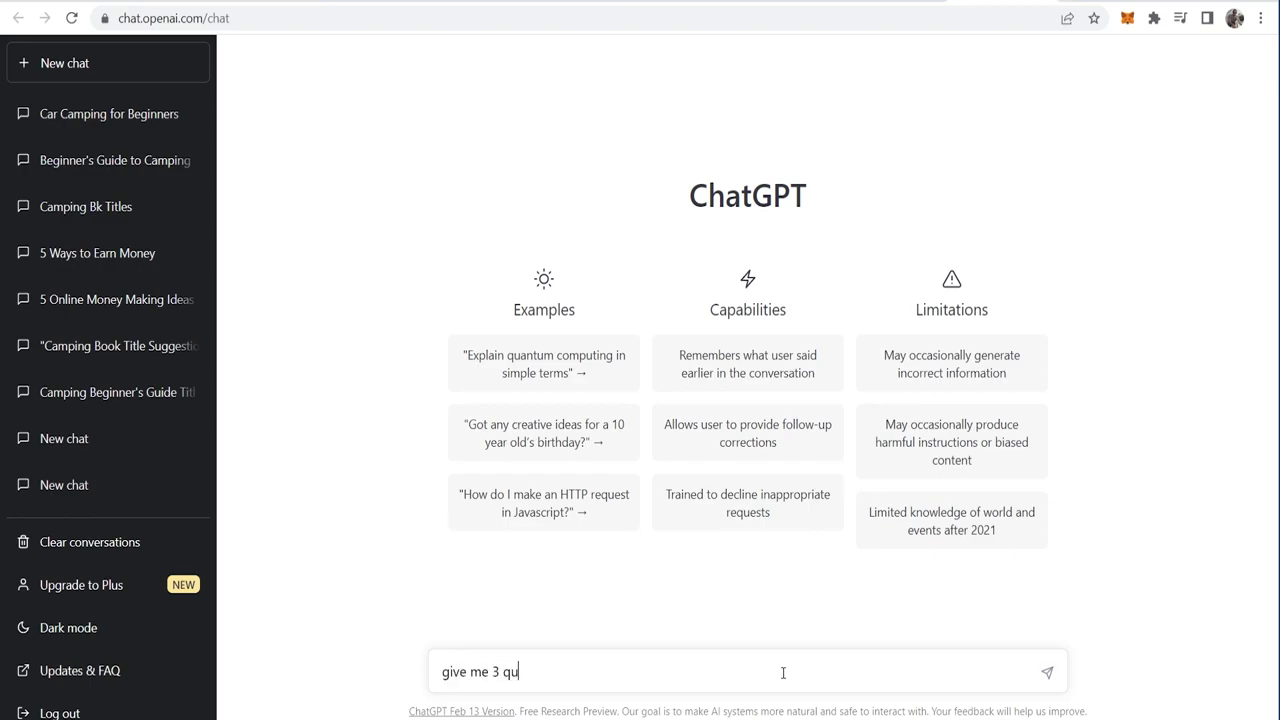
type("ick tips to lose wi")
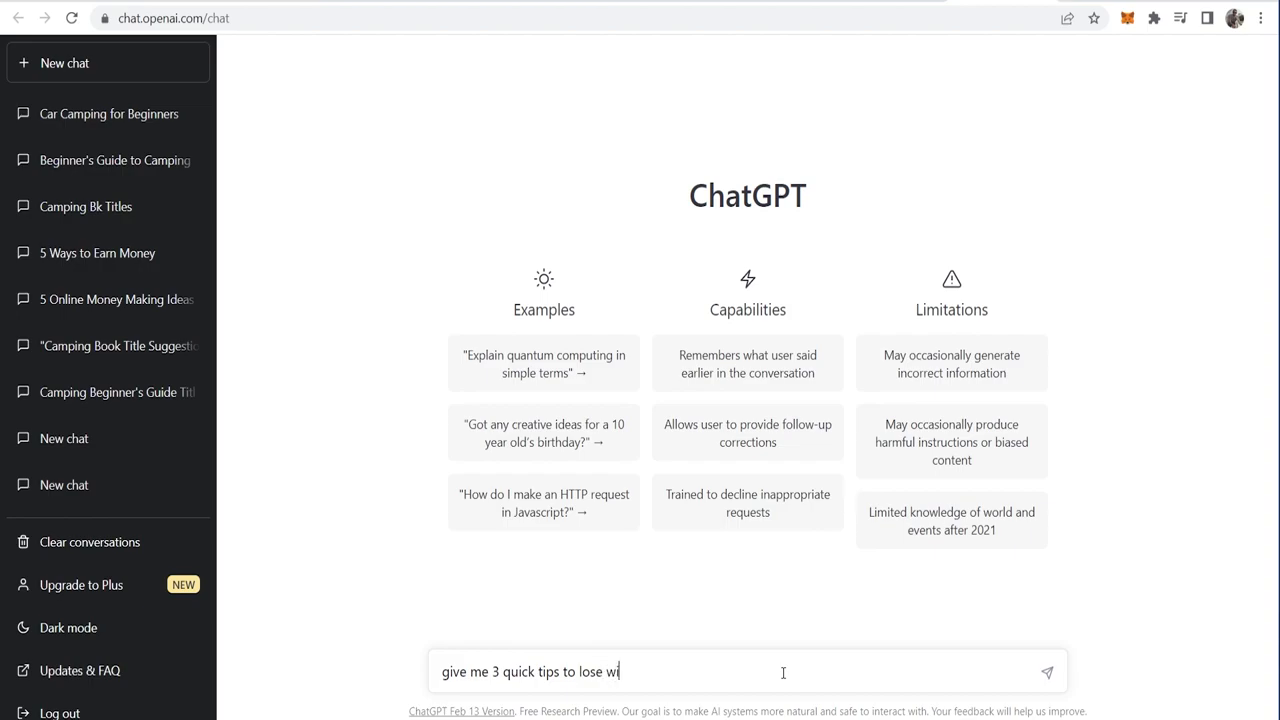
key("Return")
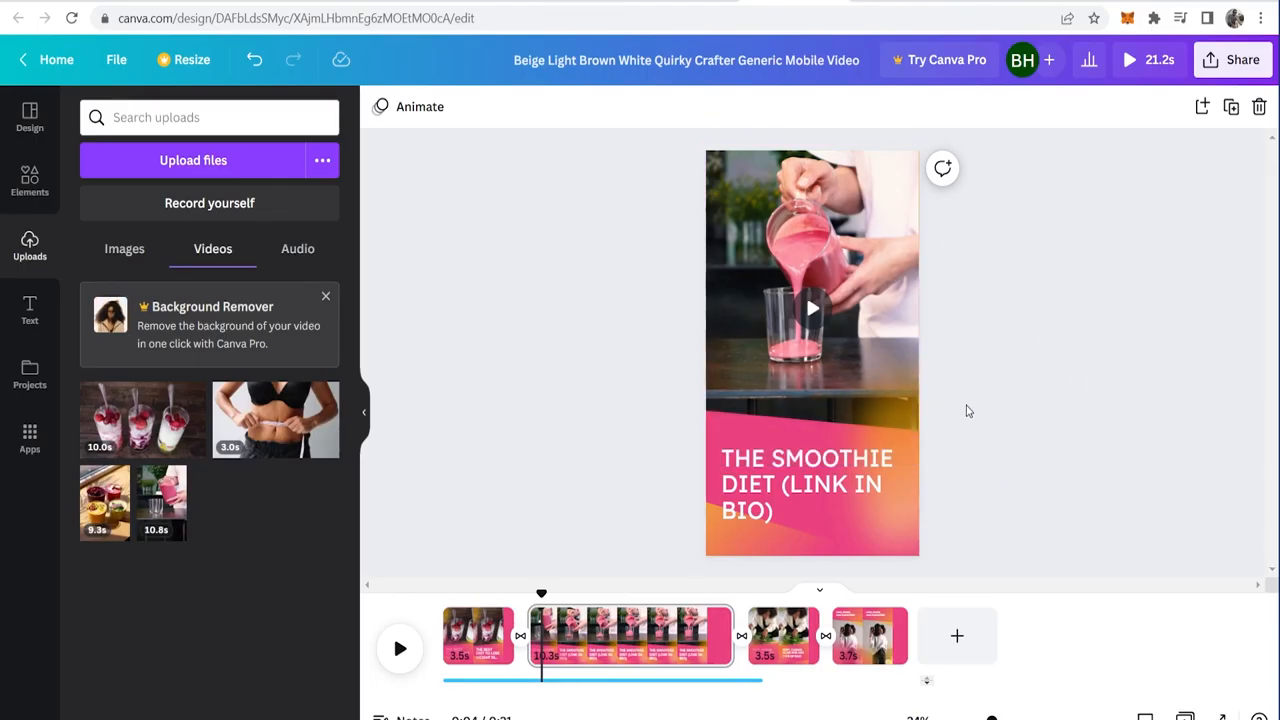
- Download all pages of the design as an MP4 video via Share > Download
left_click(1242, 60)
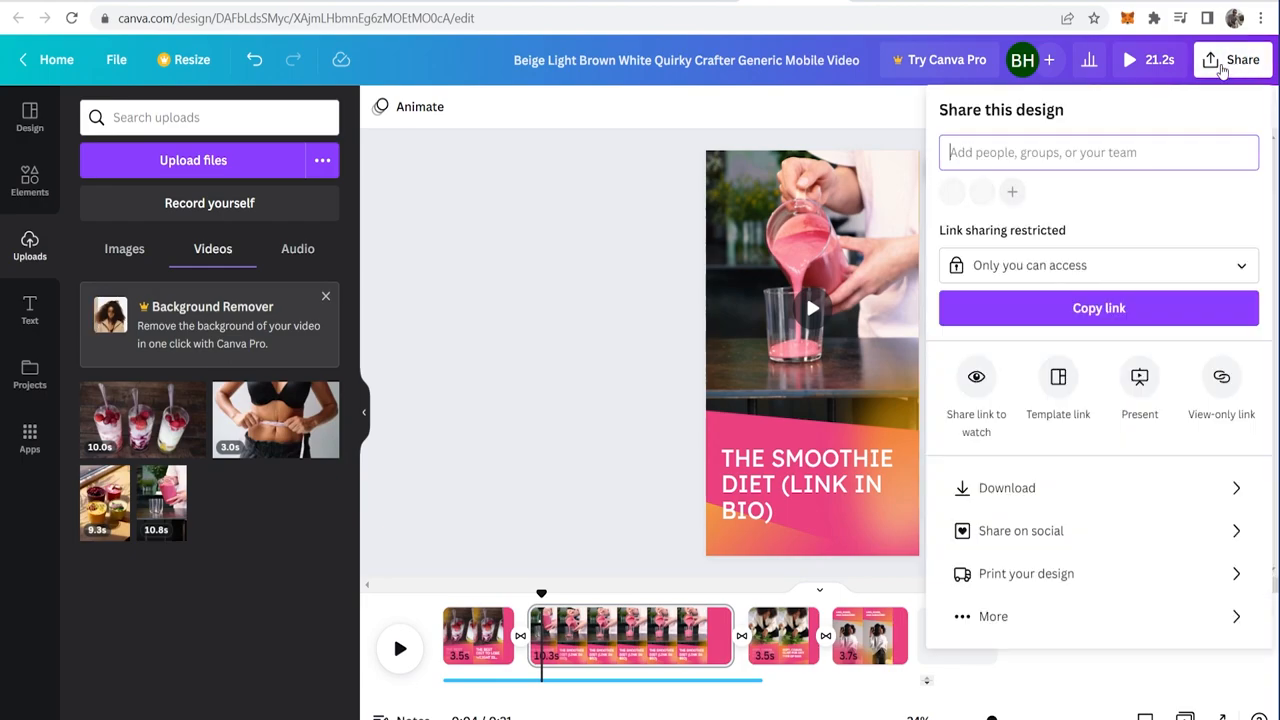
left_click(1008, 488)
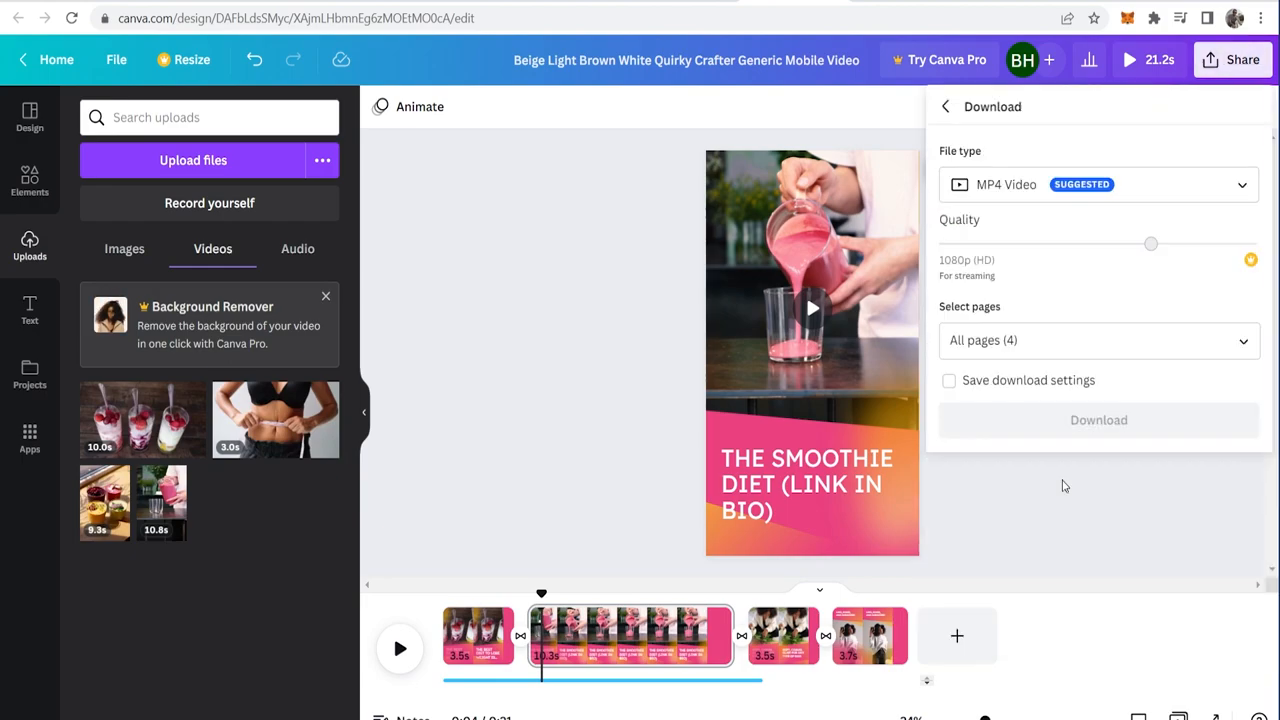
mouse_move(1098, 420)
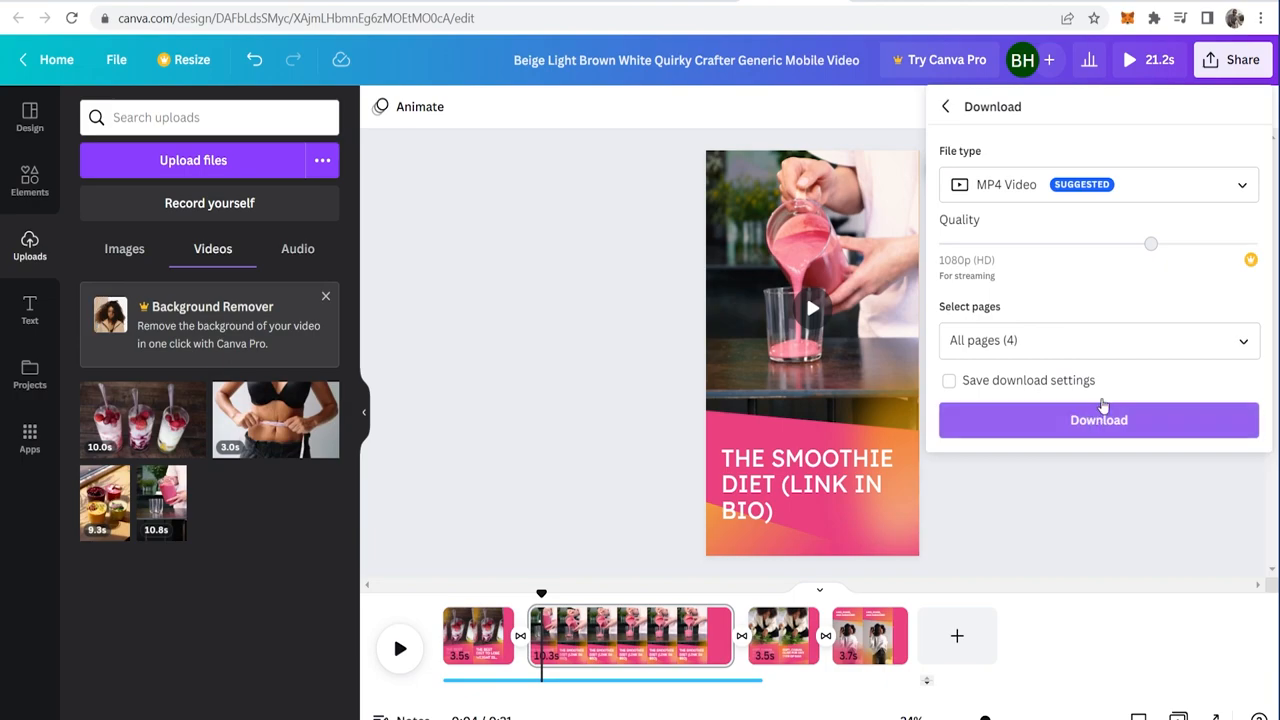
left_click(1098, 420)
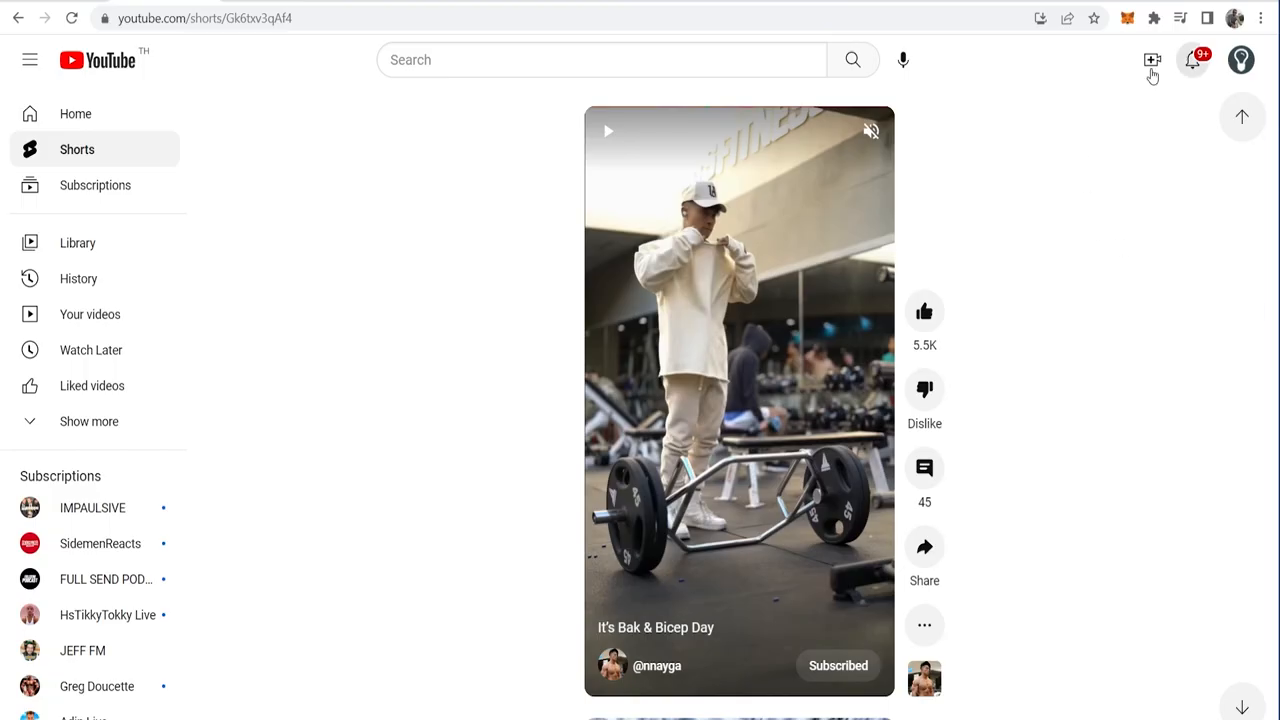
mouse_move(1152, 60)
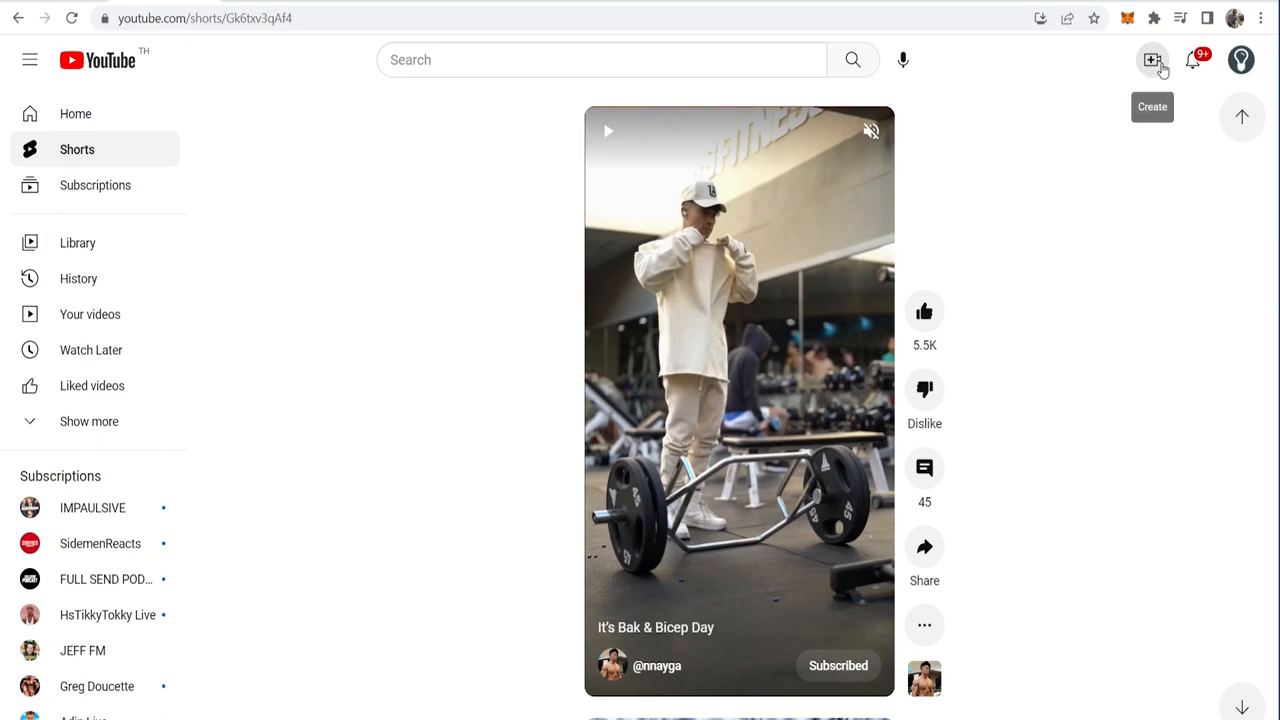
mouse_move(1076, 176)
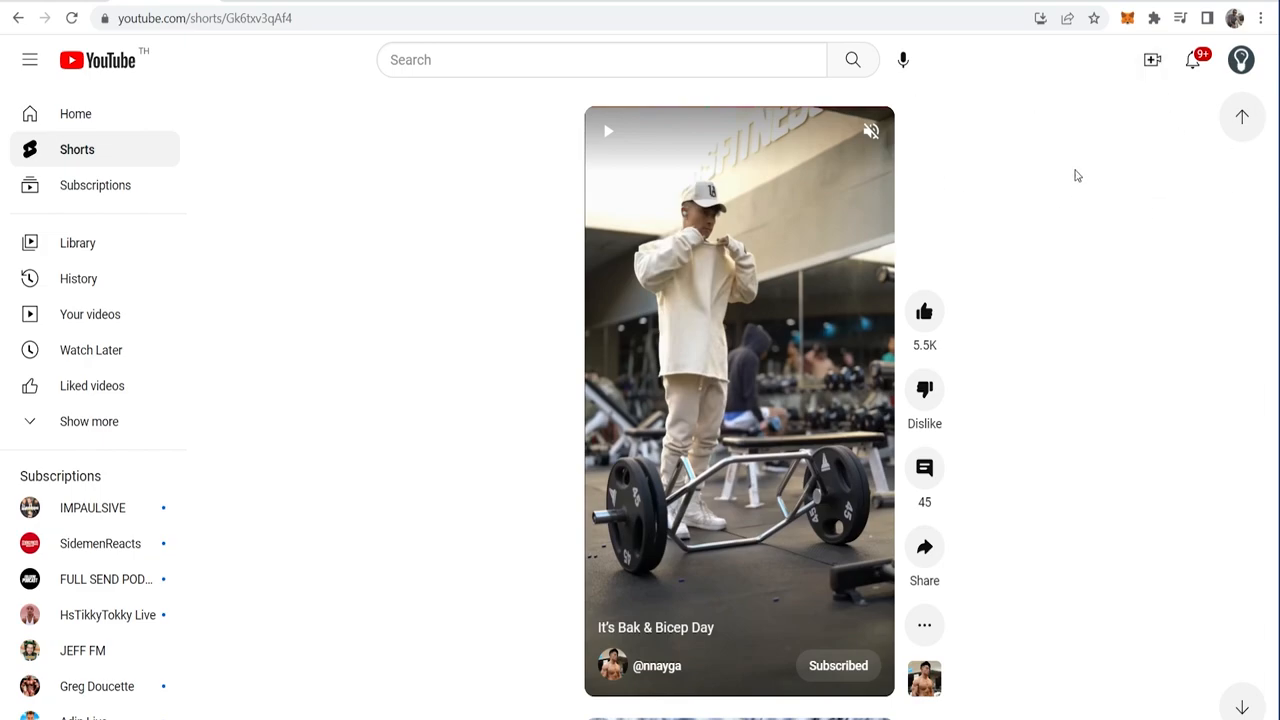
mouse_move(1152, 60)
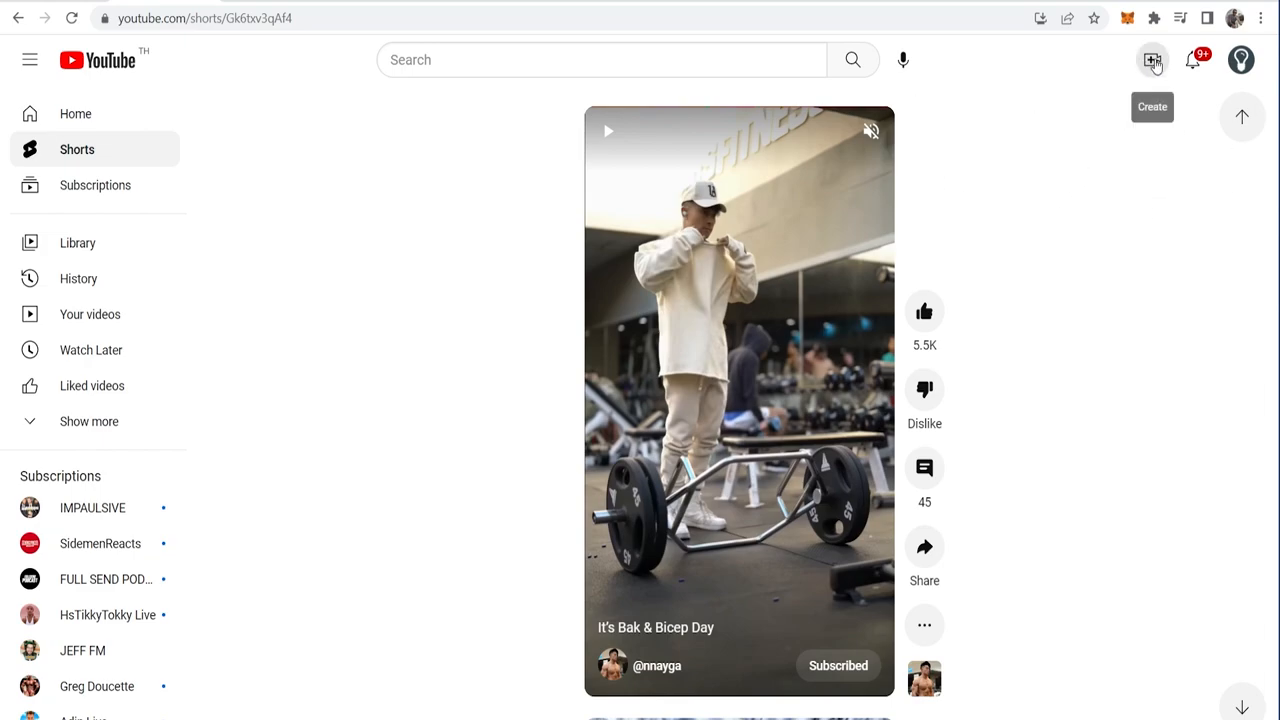
- Start a new YouTube video upload and choose Select files to pick the video
left_click(1152, 60)
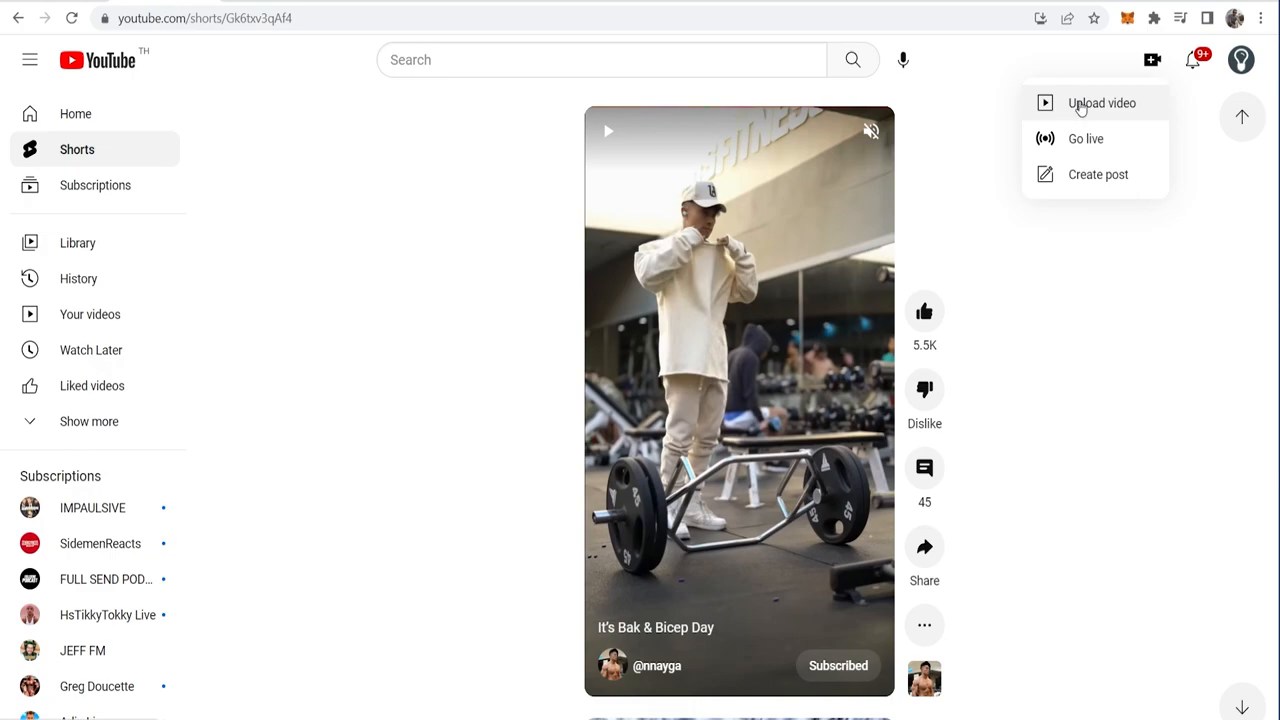
left_click(1100, 104)
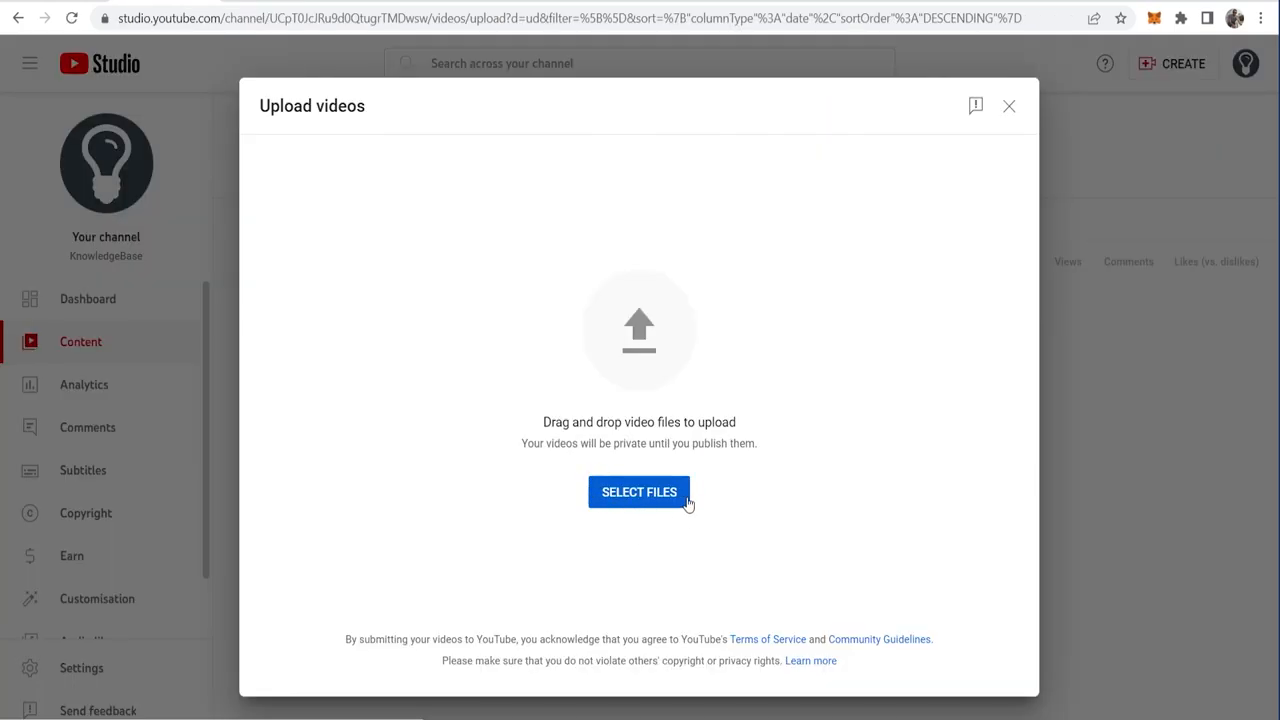
left_click(640, 492)
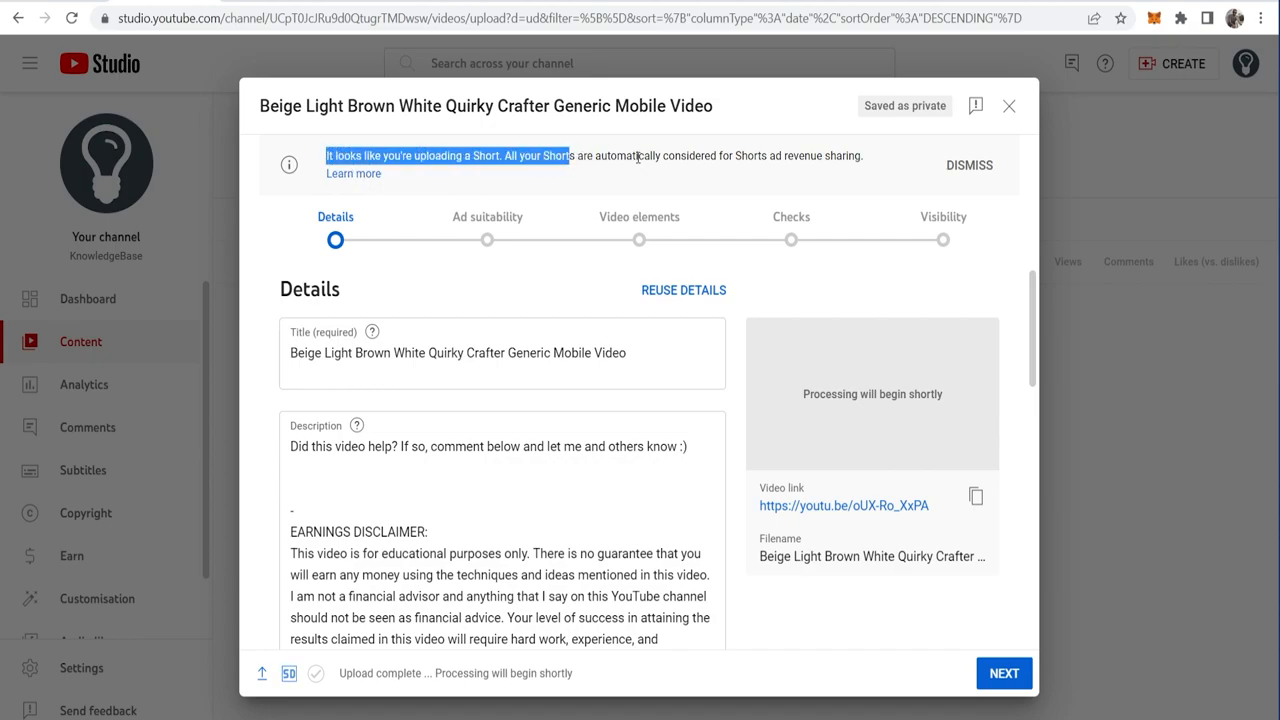
- Retitle the Short 'Best Diet For Weight Loss'
left_click(968, 164)
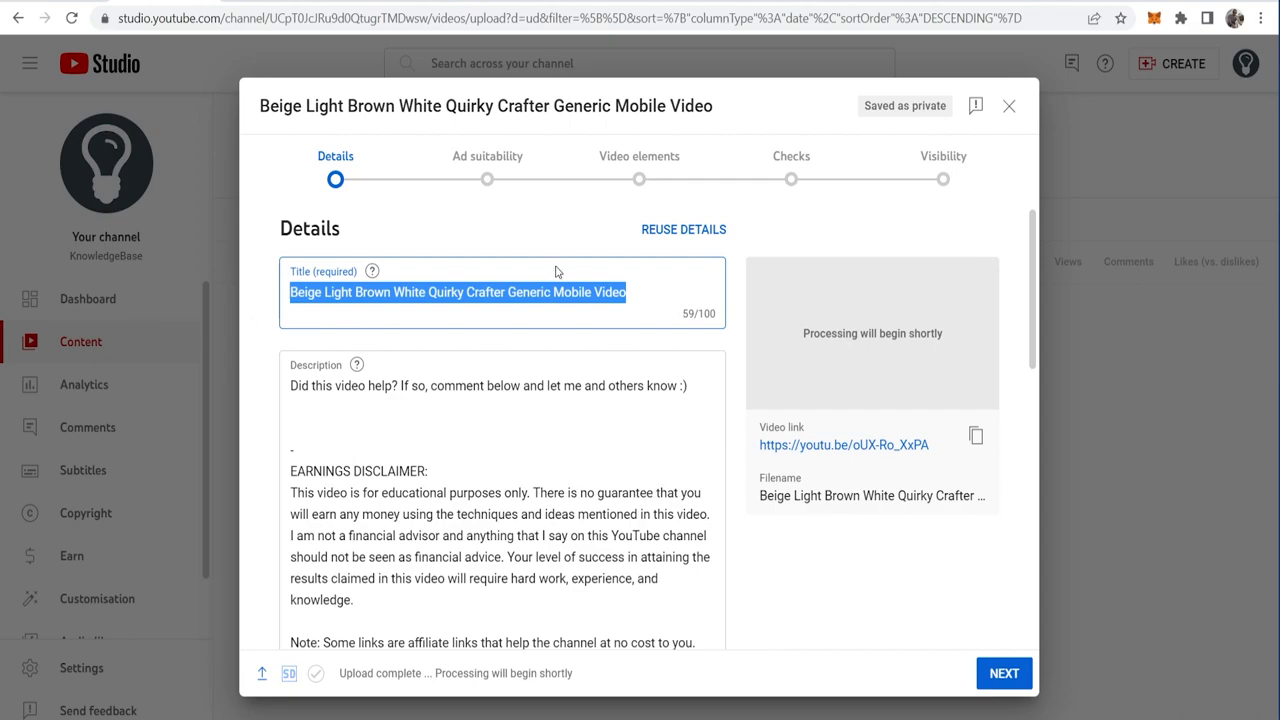
type("Bes")
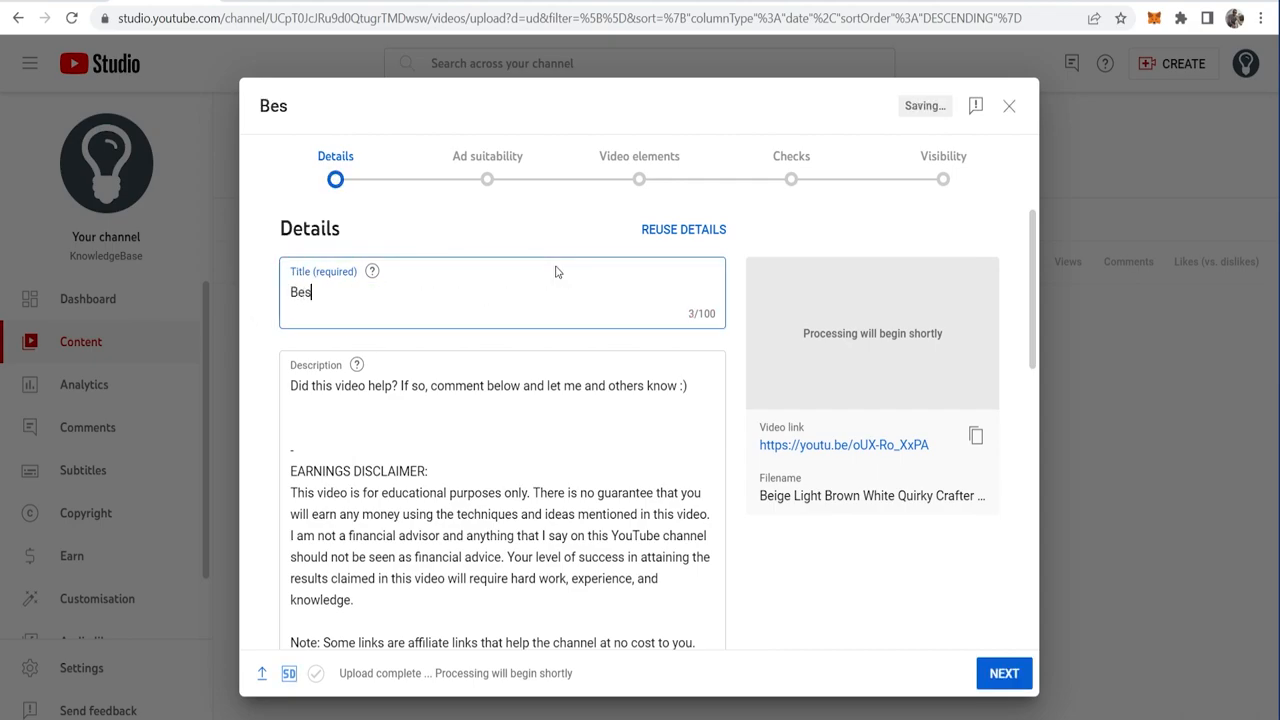
type("t Diet For")
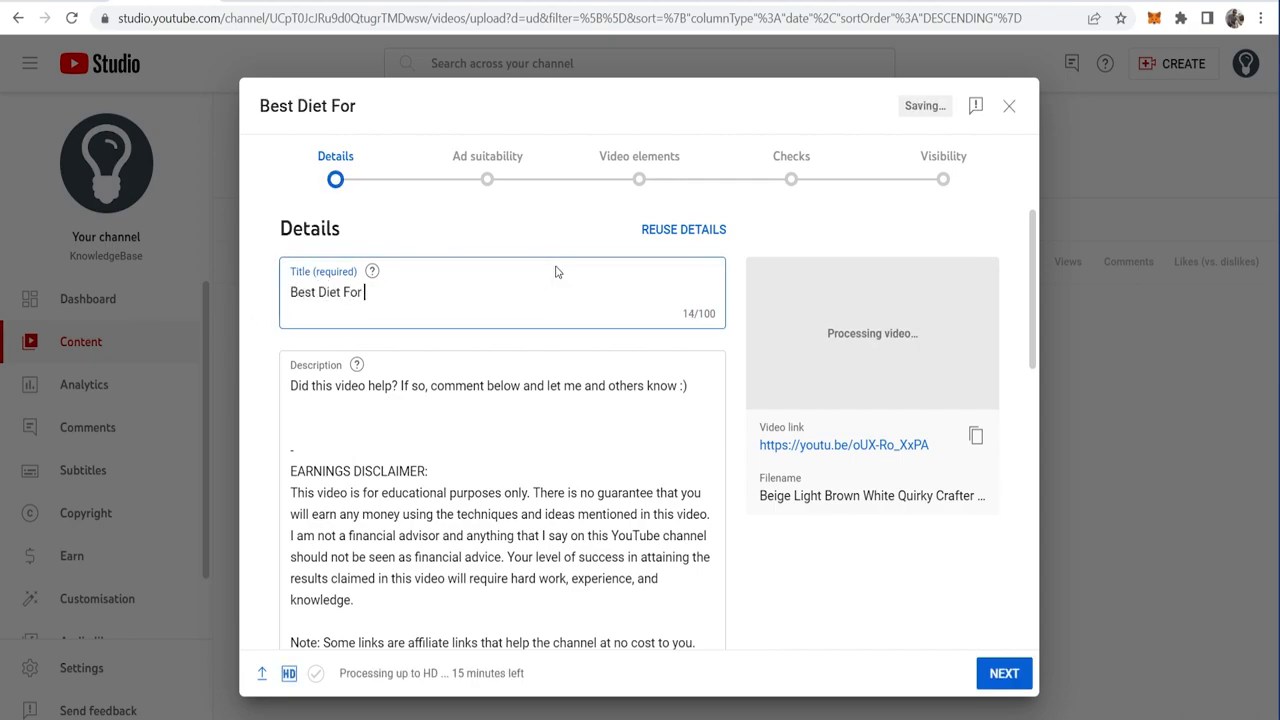
type("Weight Loss")
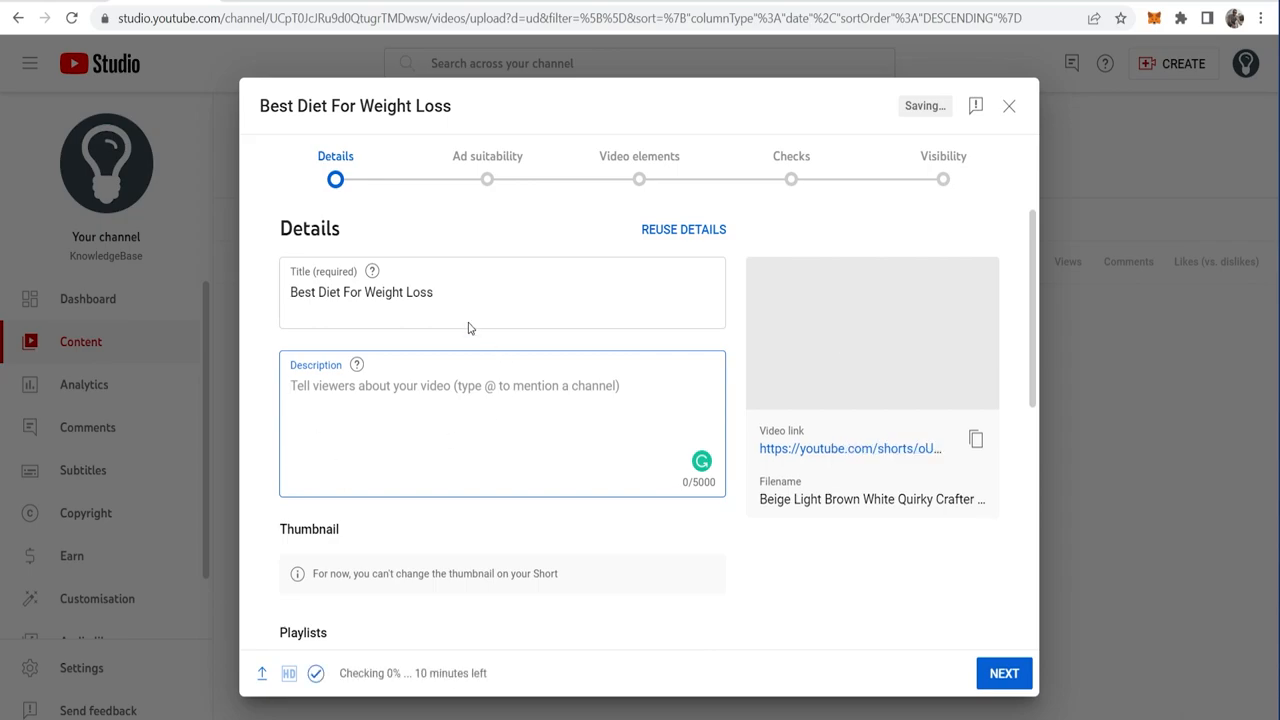
- Replace the description with the hashtag '#shots'
type("#sh")
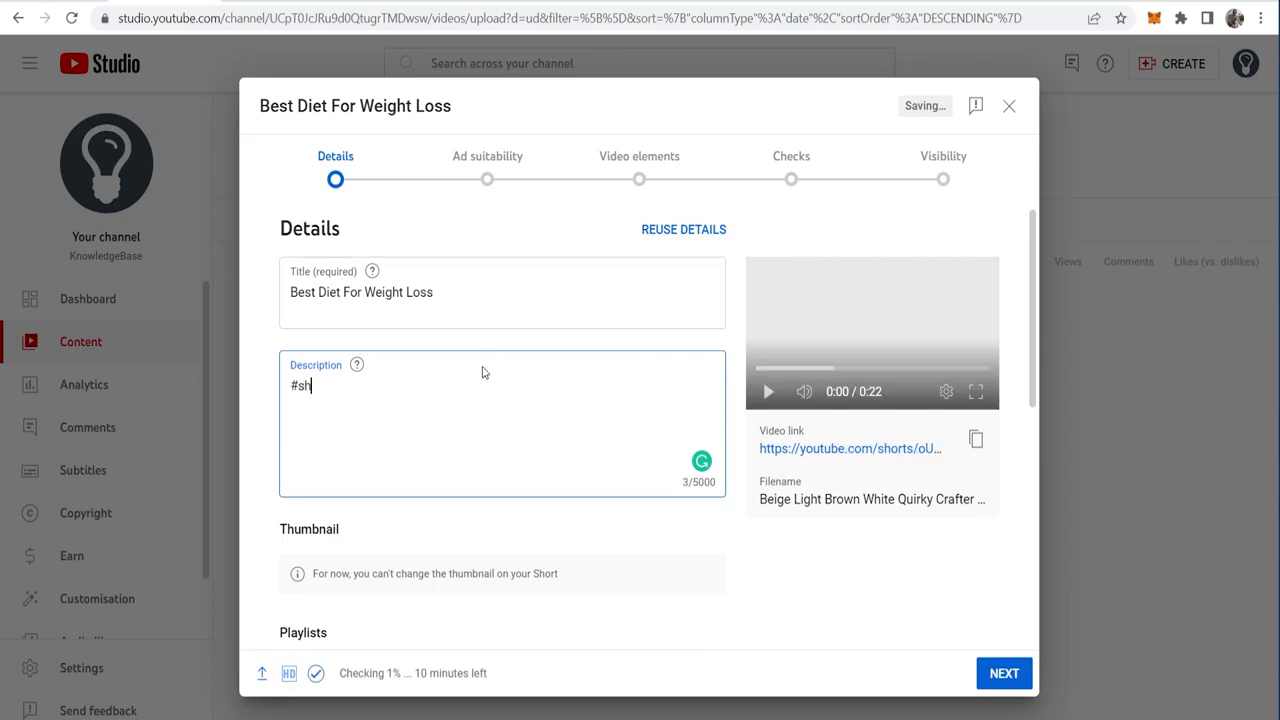
type("ots")
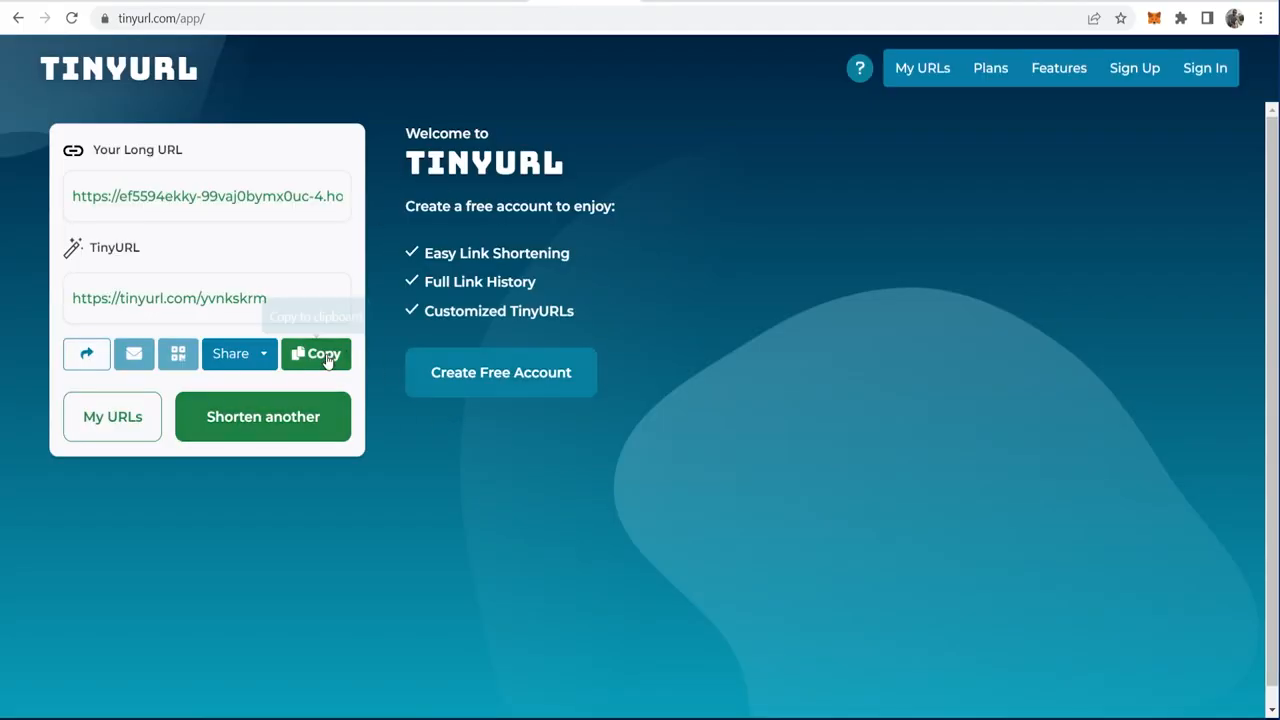
left_click(316, 352)
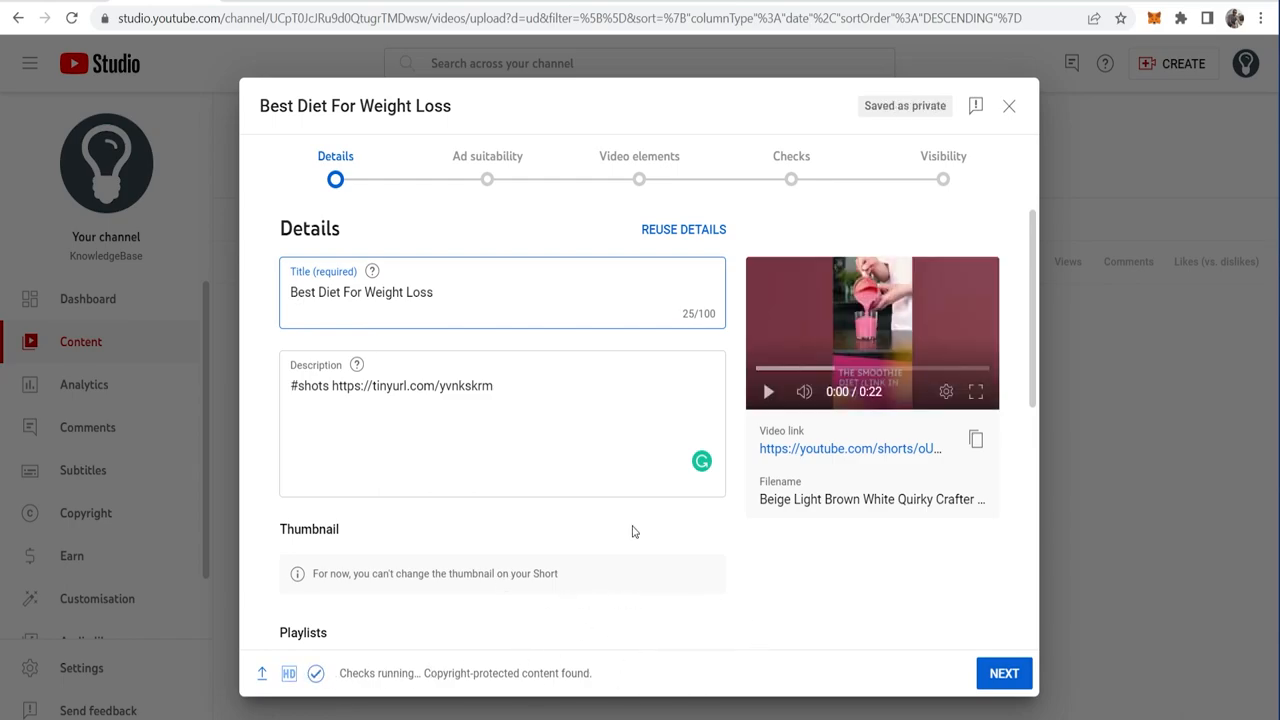
mouse_move(216, 376)
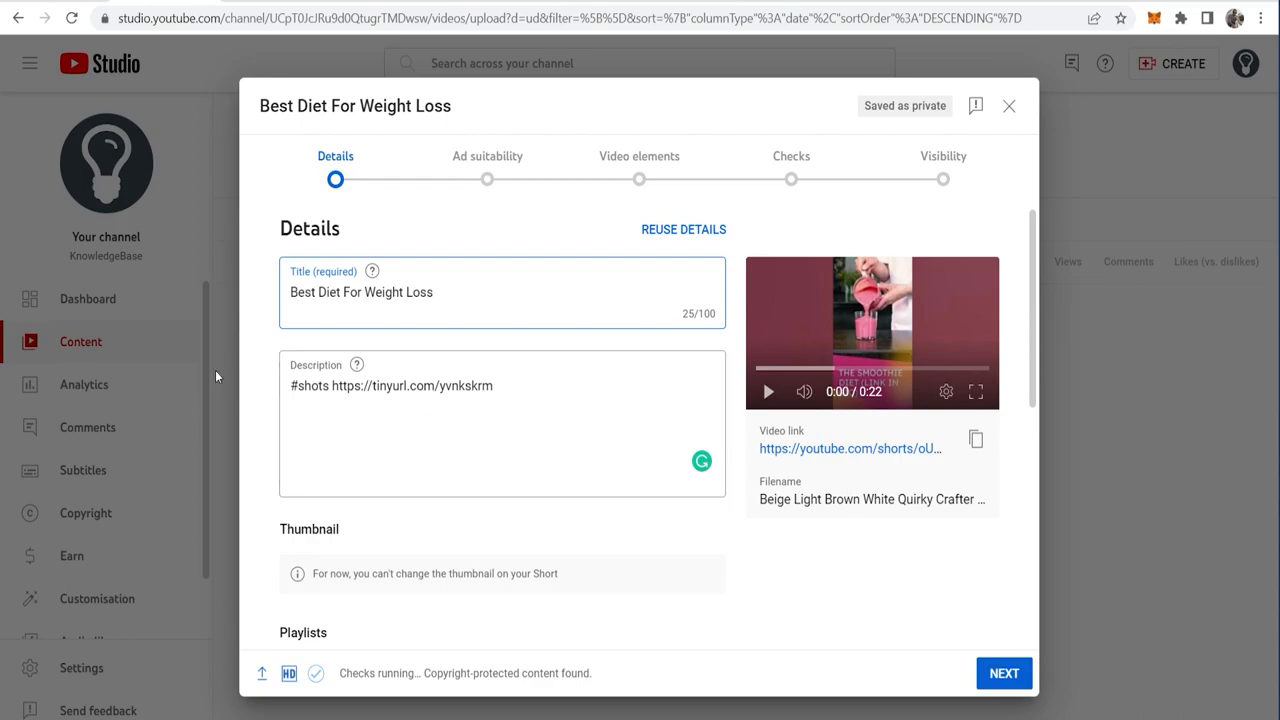
mouse_move(408, 180)
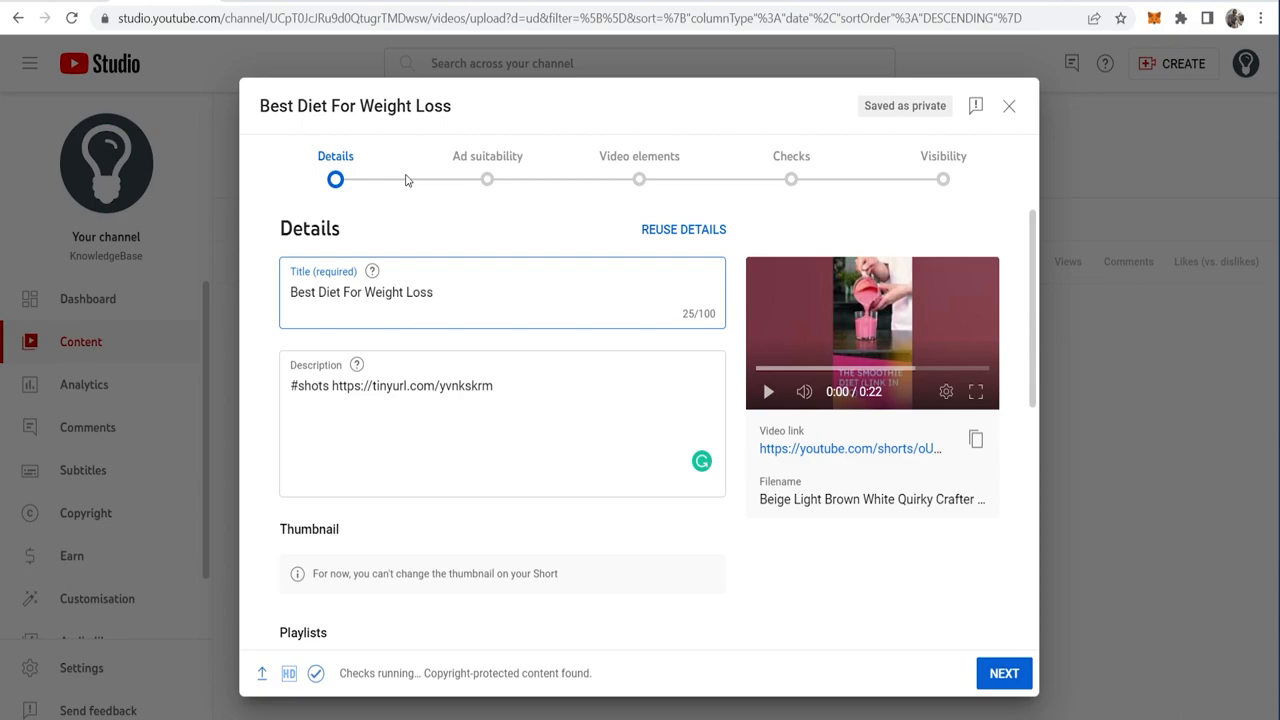
- Return to the title field after adding the TinyURL link to the description
left_click(296, 292)
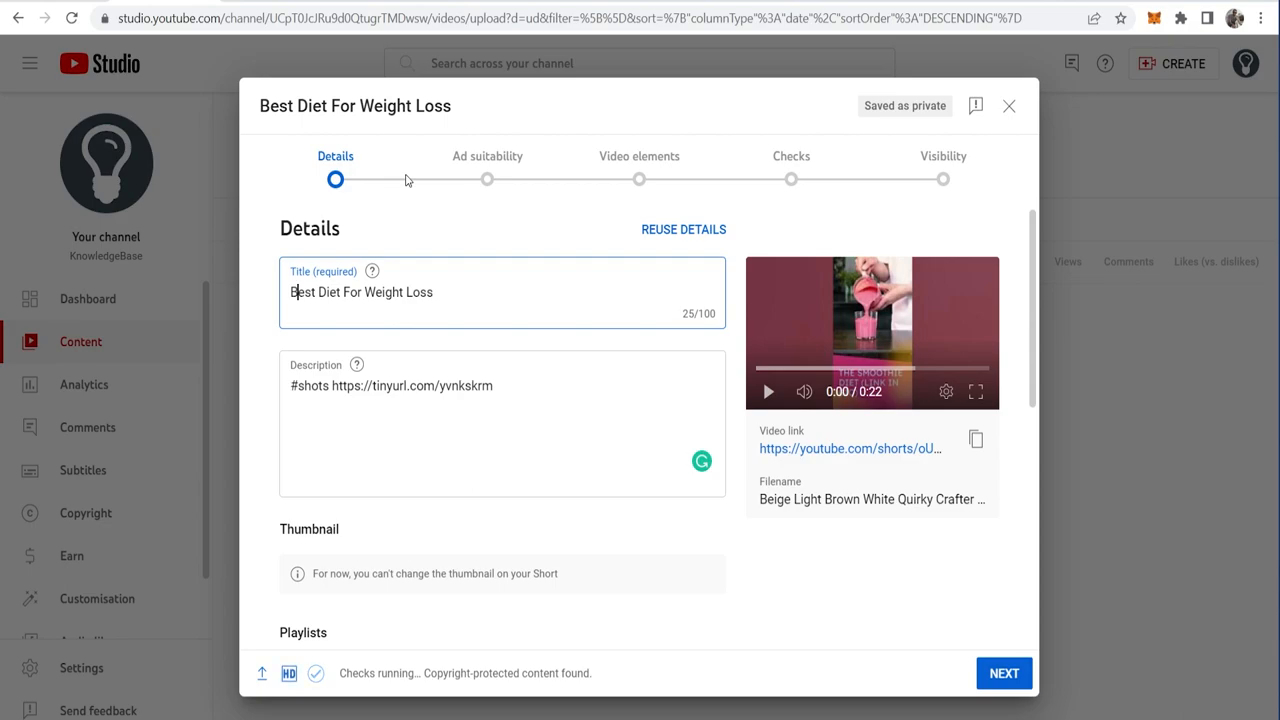